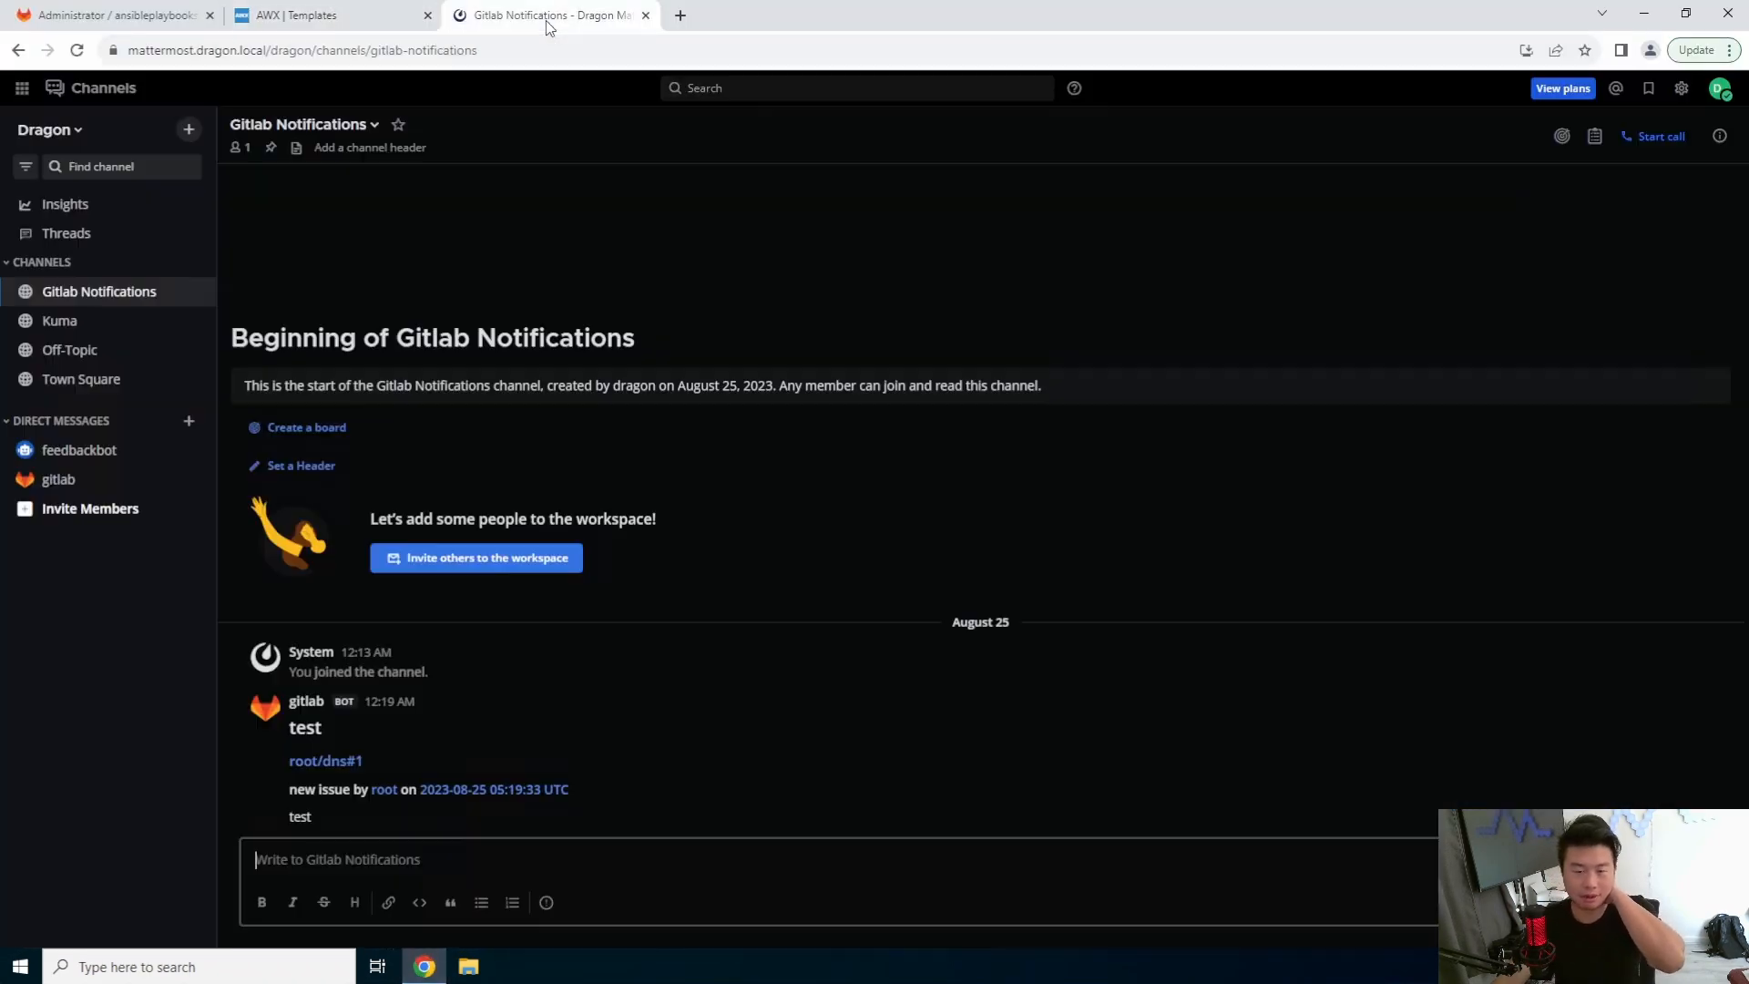
mouse_move(160, 329)
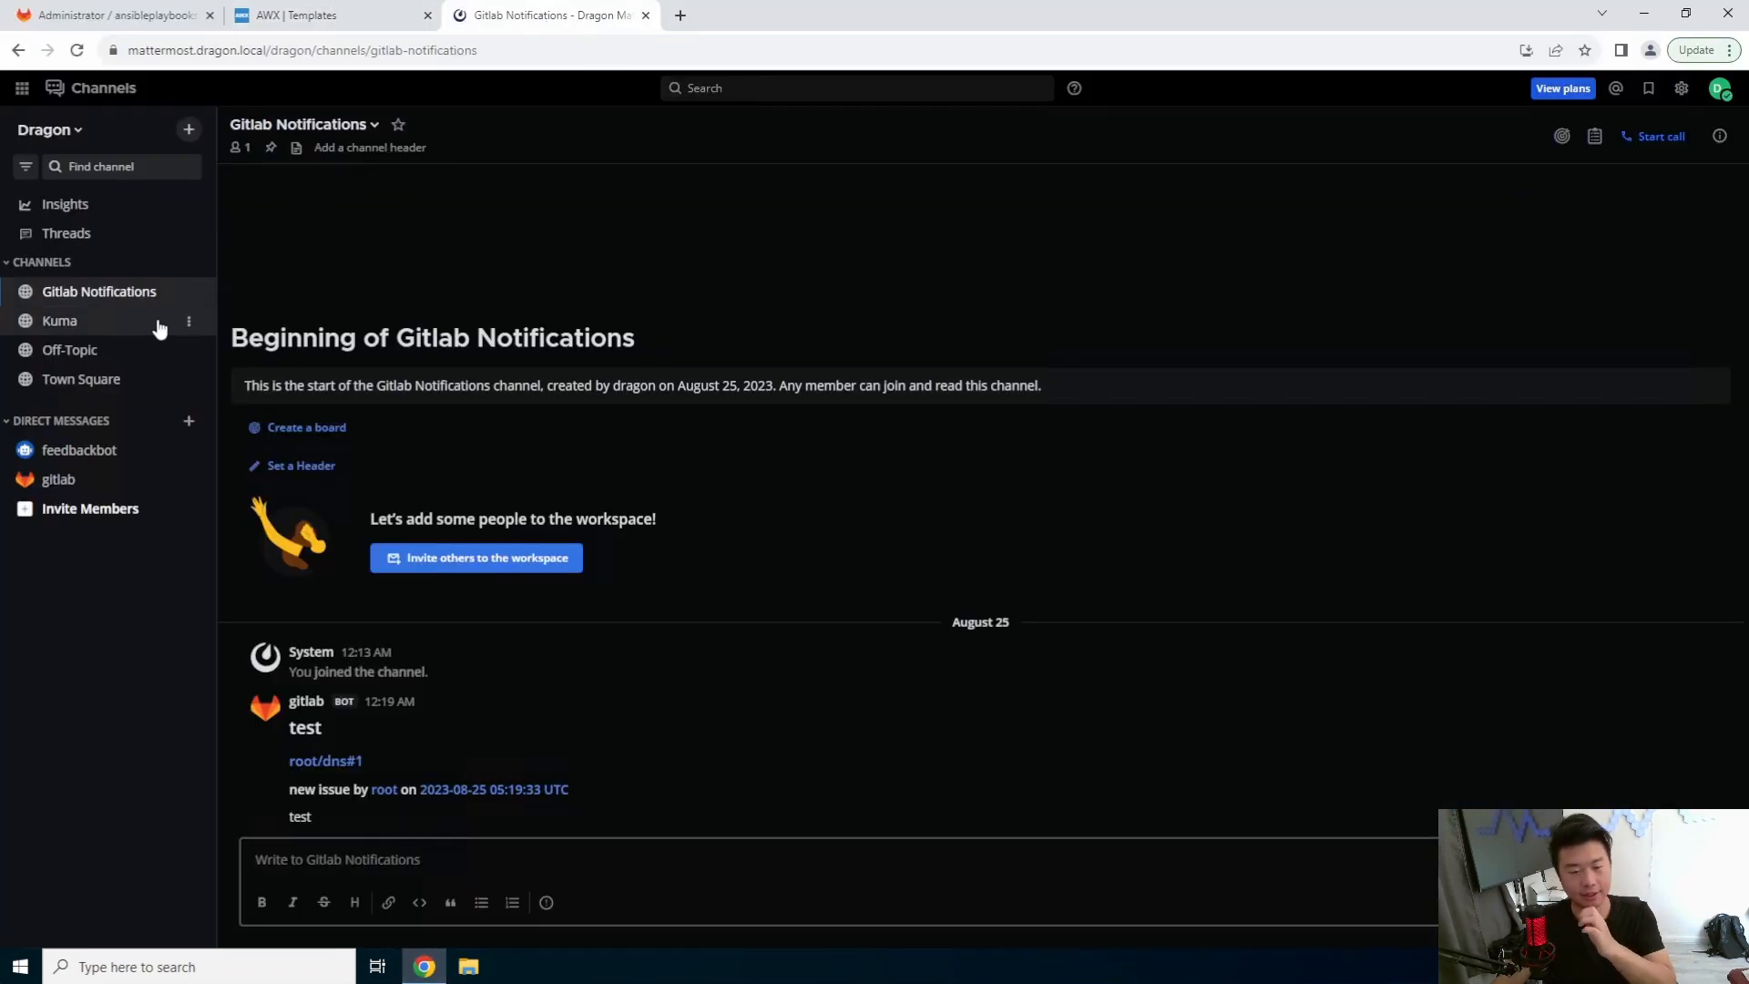
Step: Add a public Mattermost channel called AWX, correcting the mistyped name AWS
left_click(188, 129)
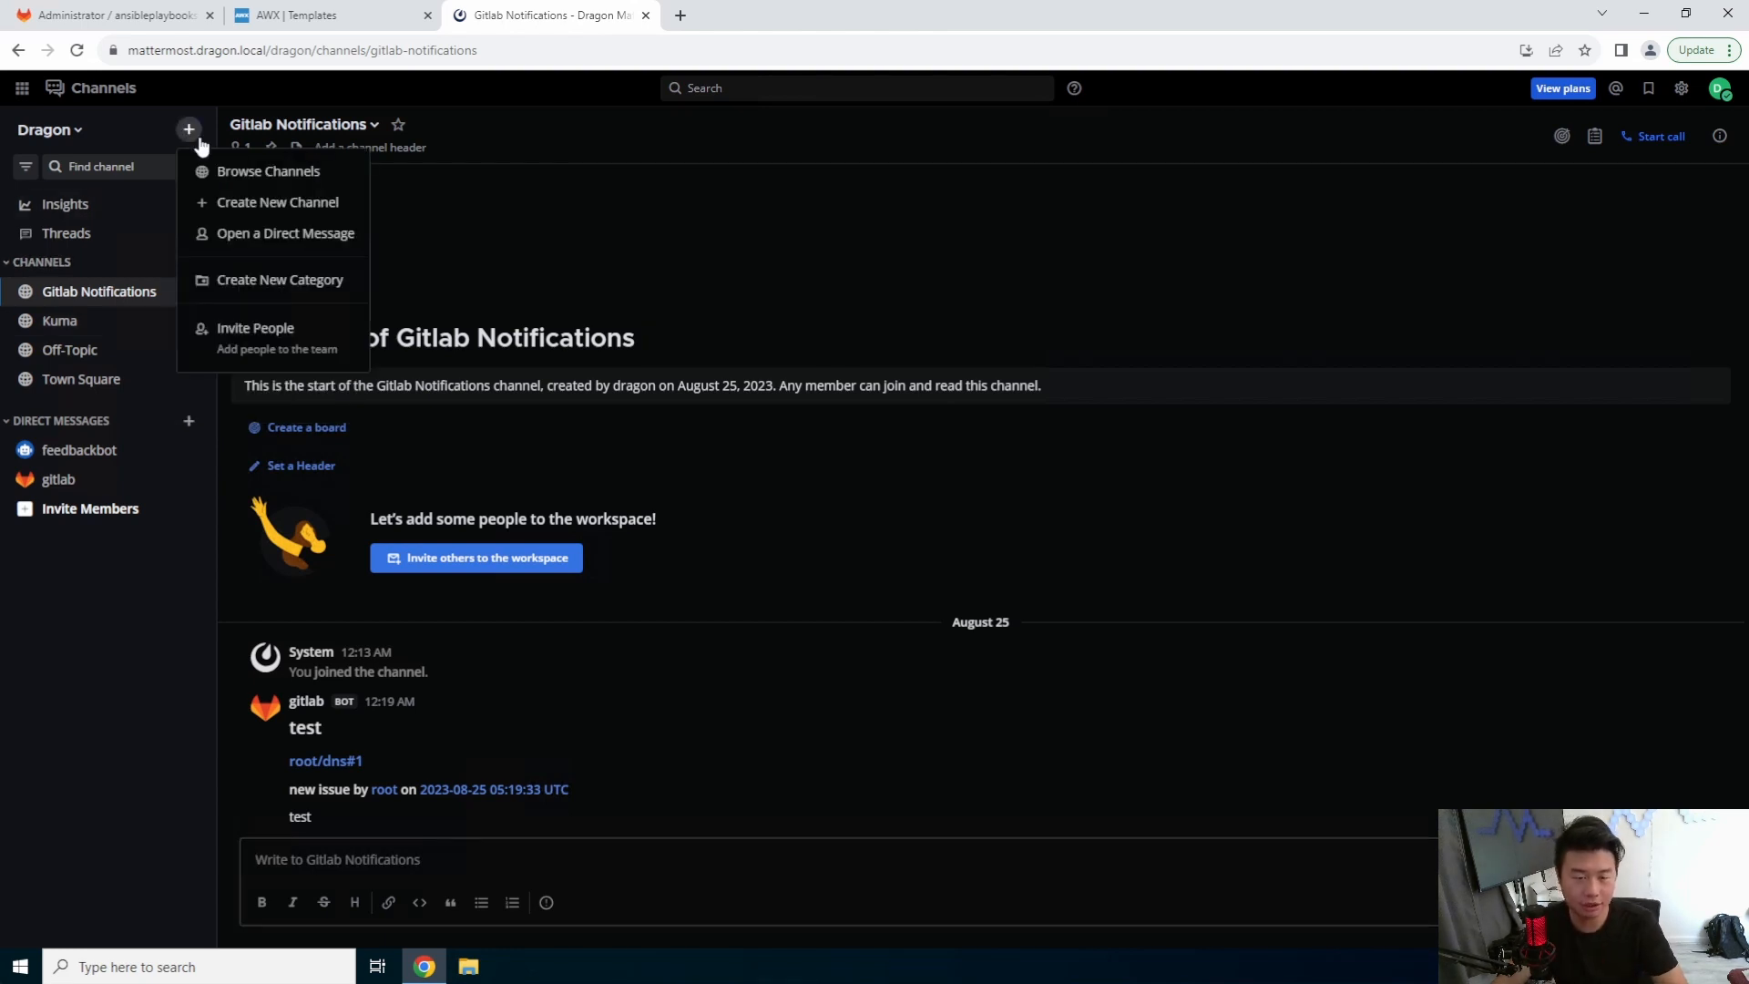
left_click(276, 202)
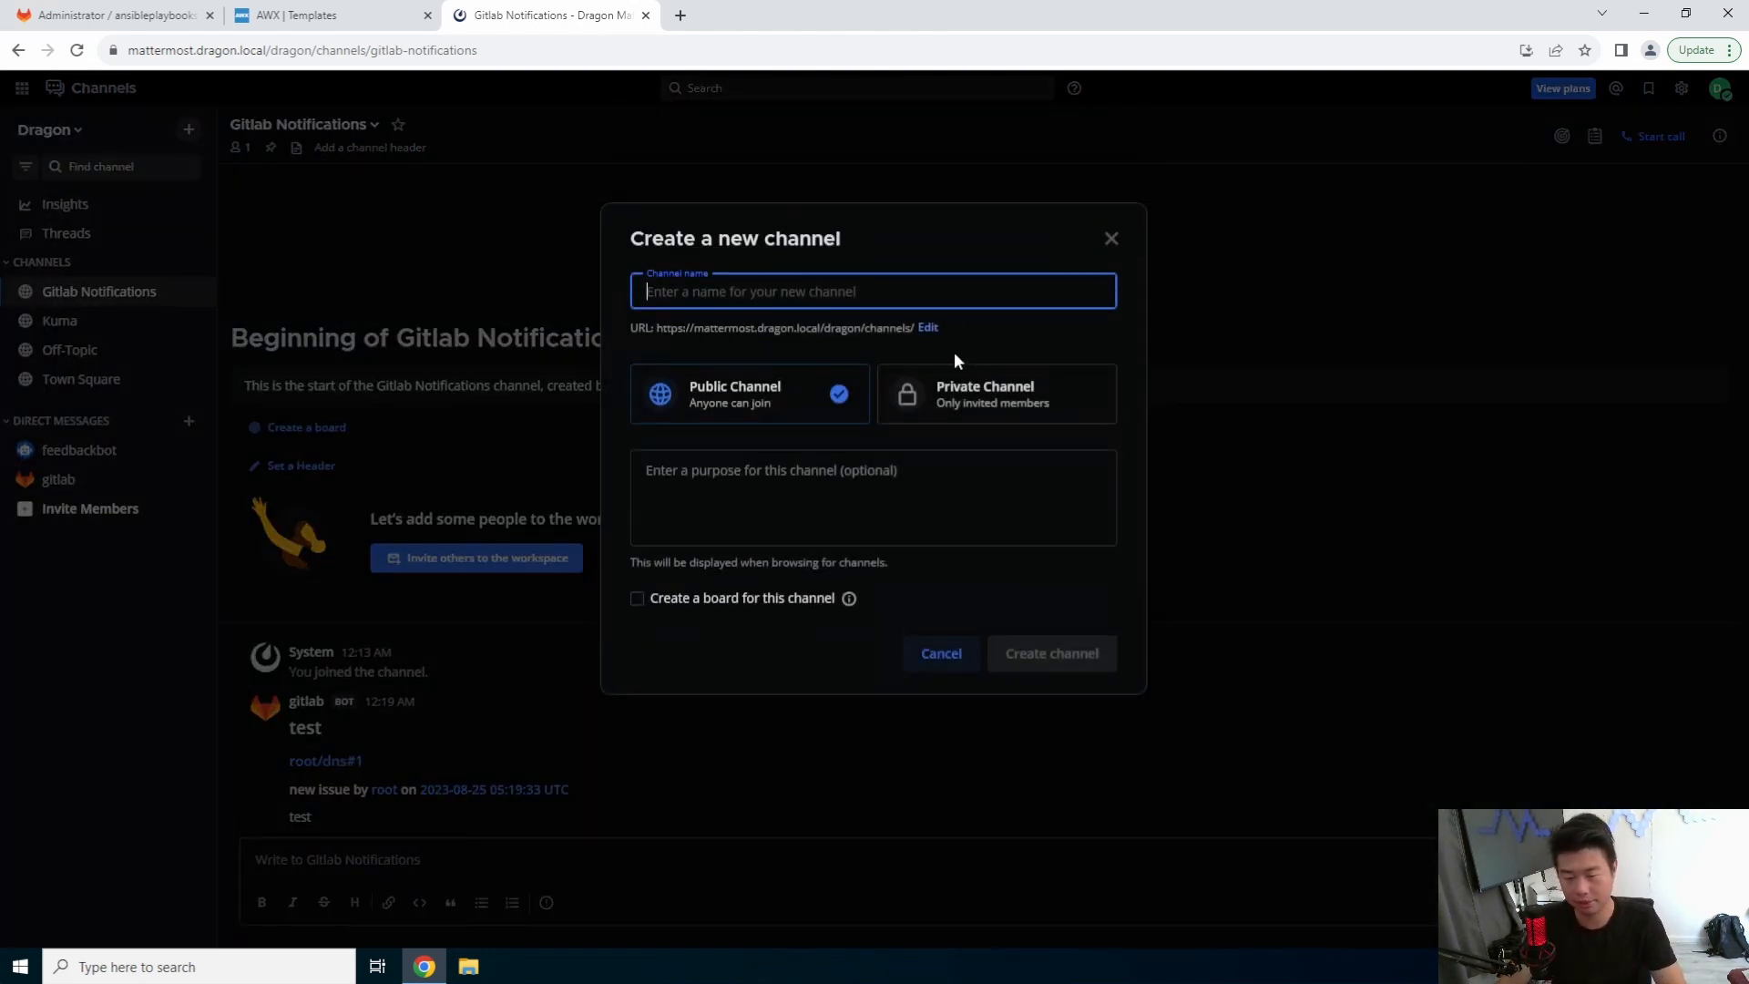
type("AWS")
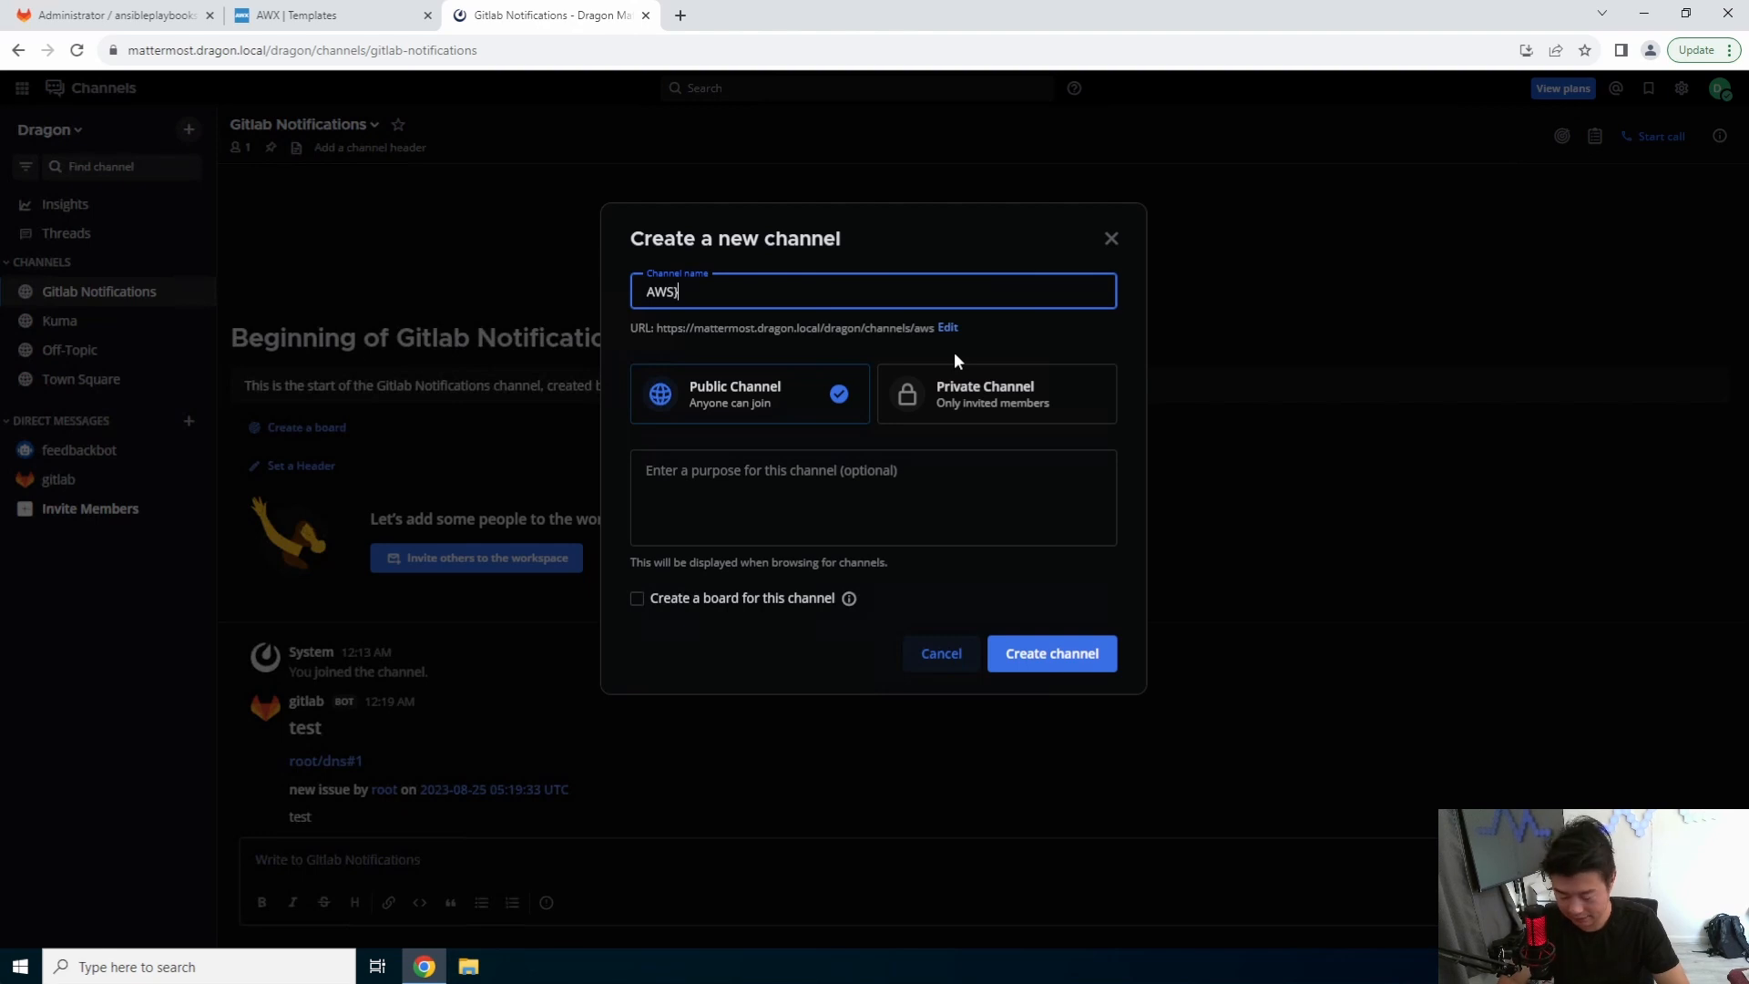
type("AWX")
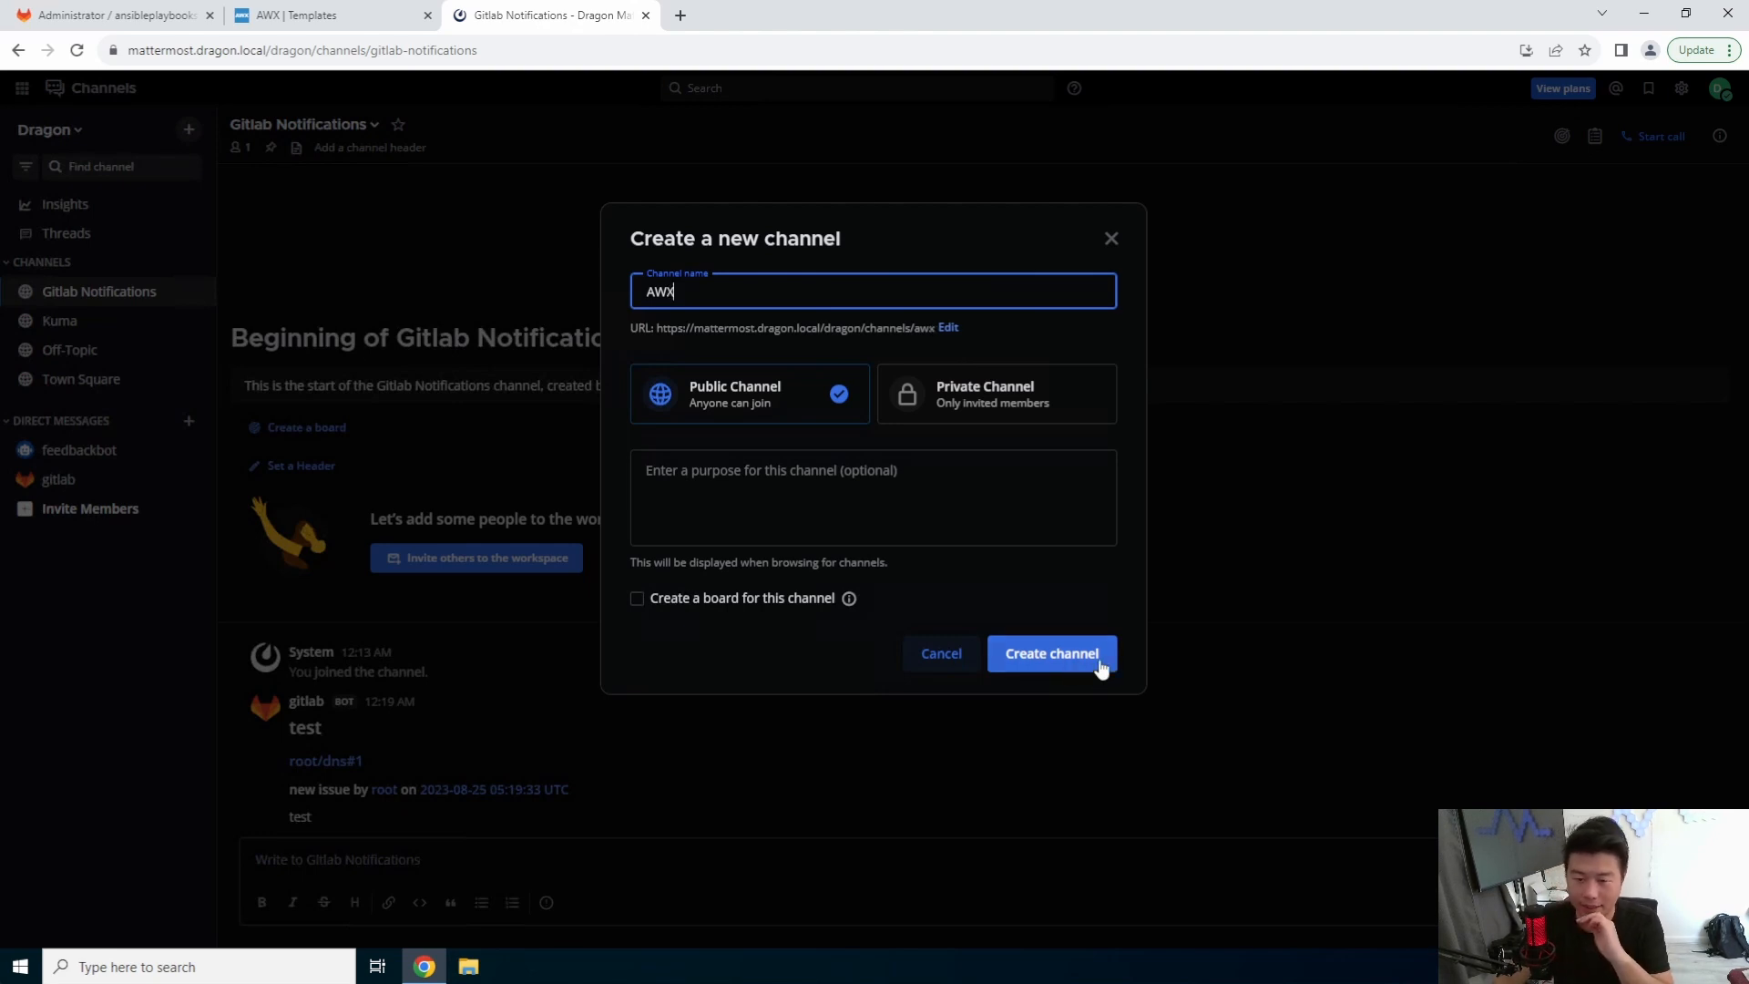
left_click(1052, 653)
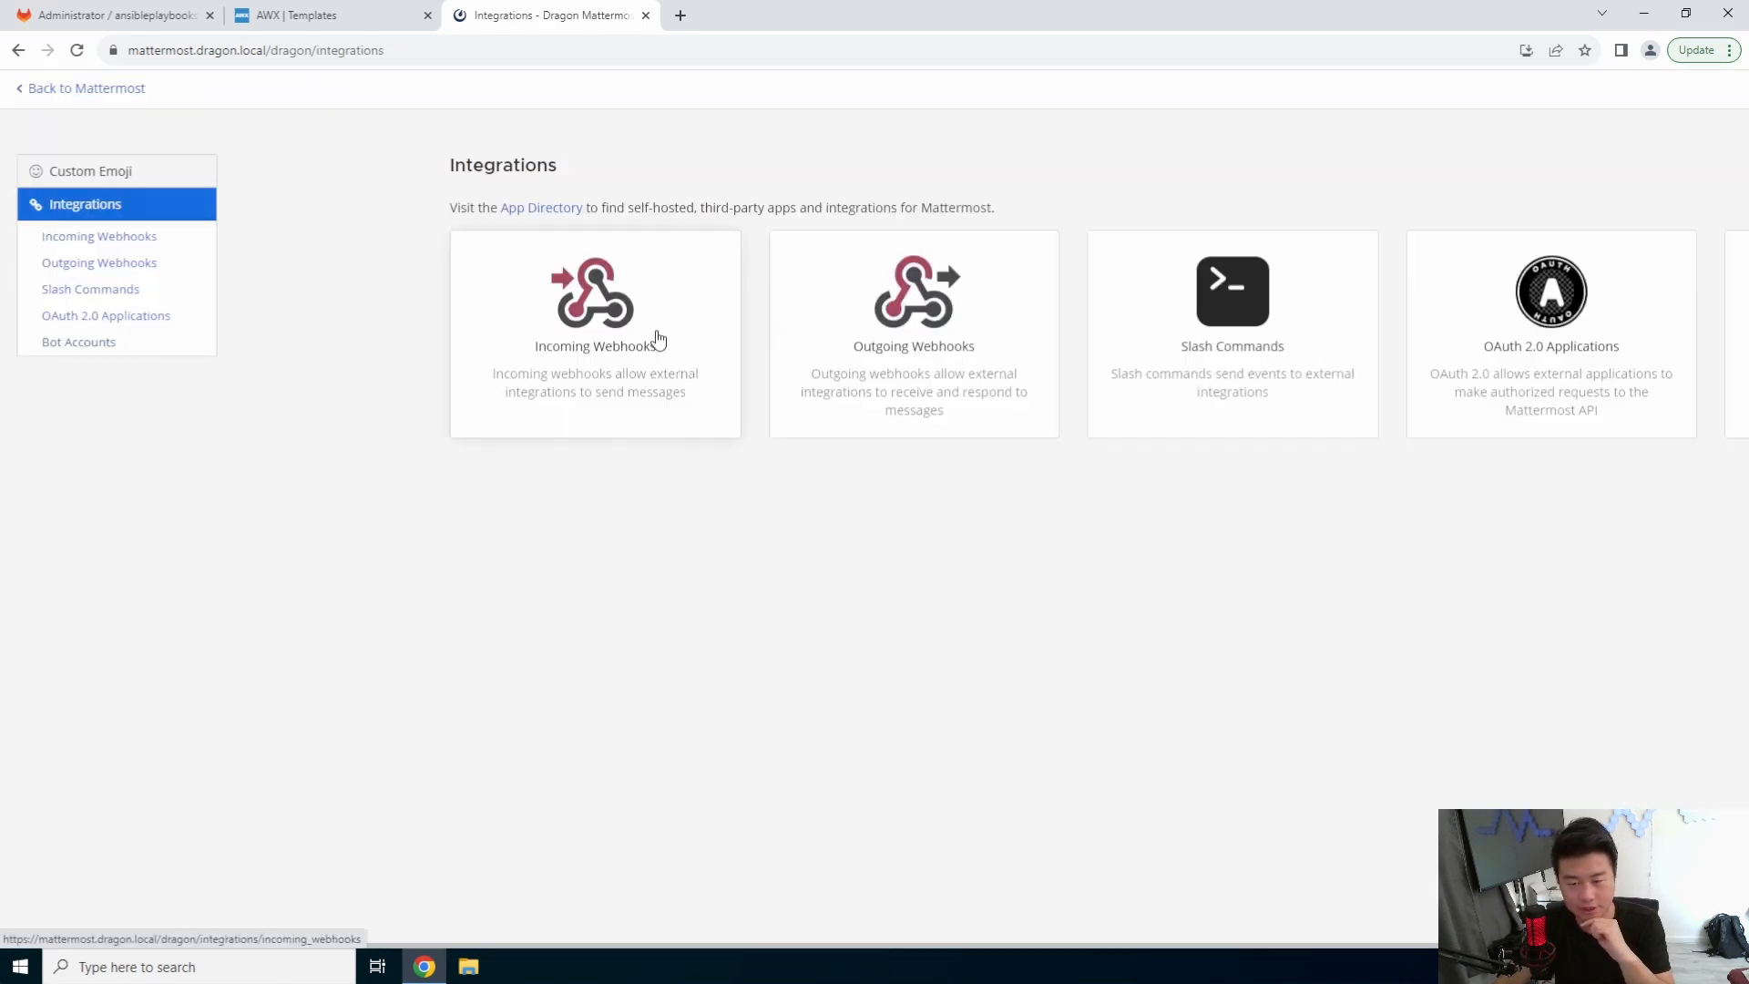
Step: Save an incoming webhook titled AWX that posts into the AWX channel
left_click(595, 298)
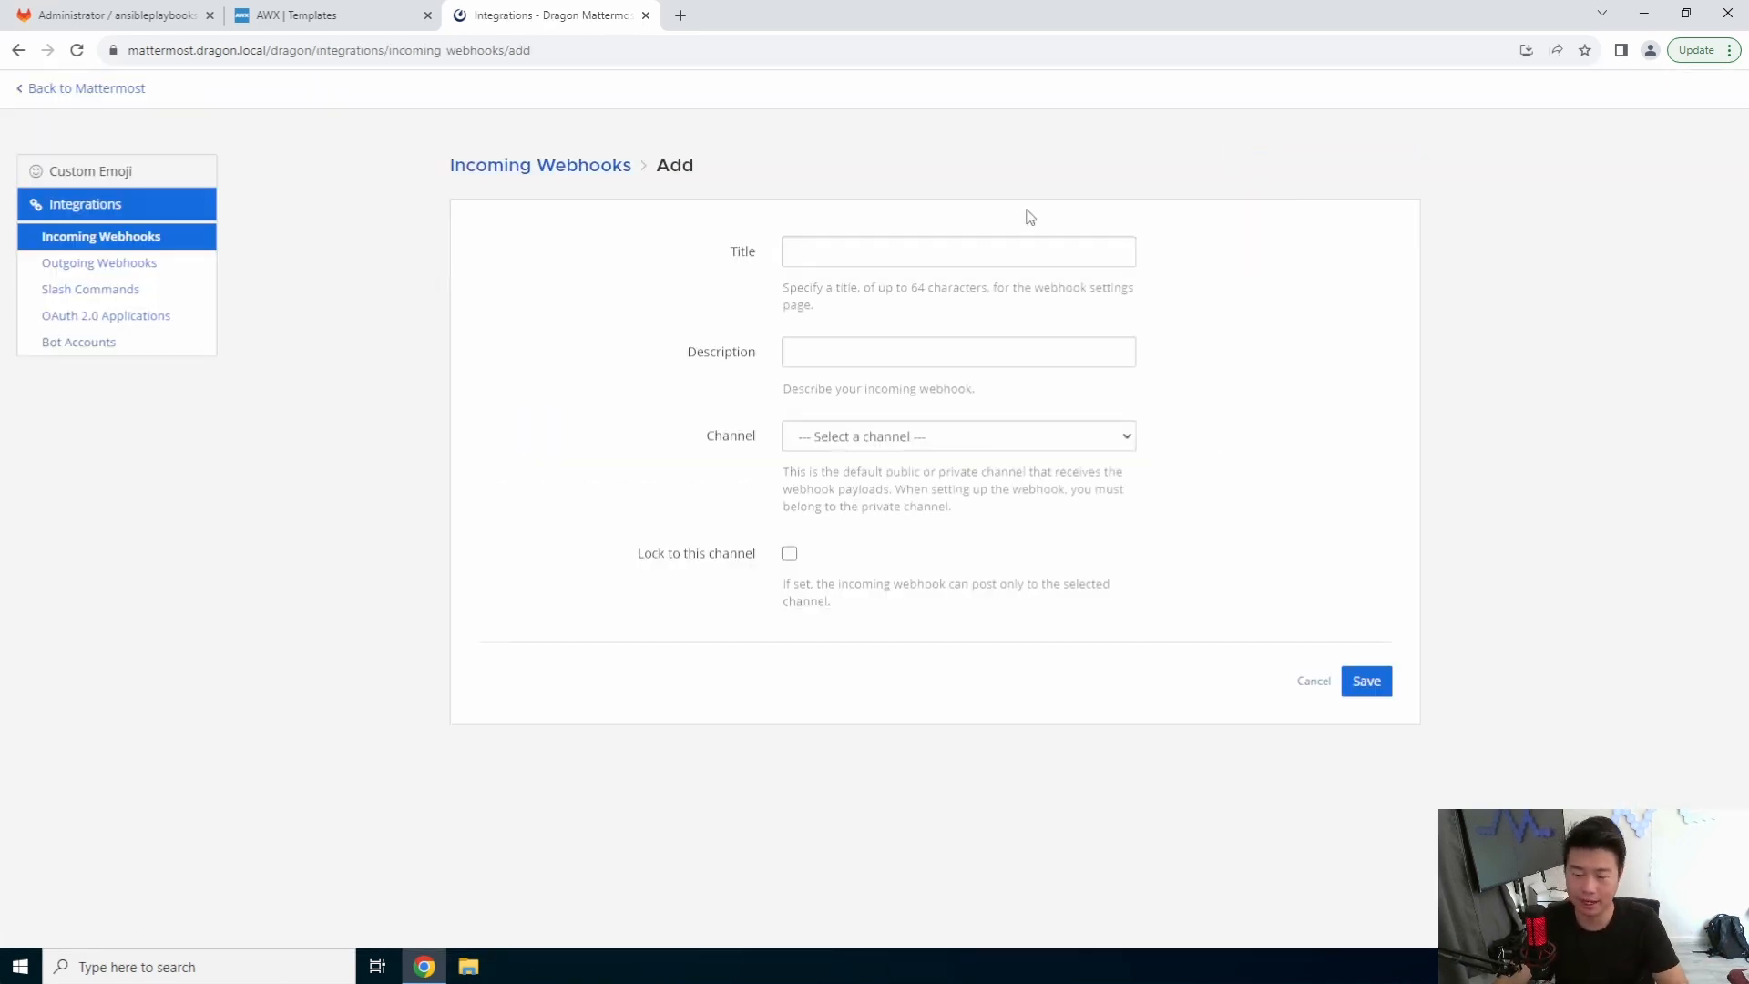
type("AWX")
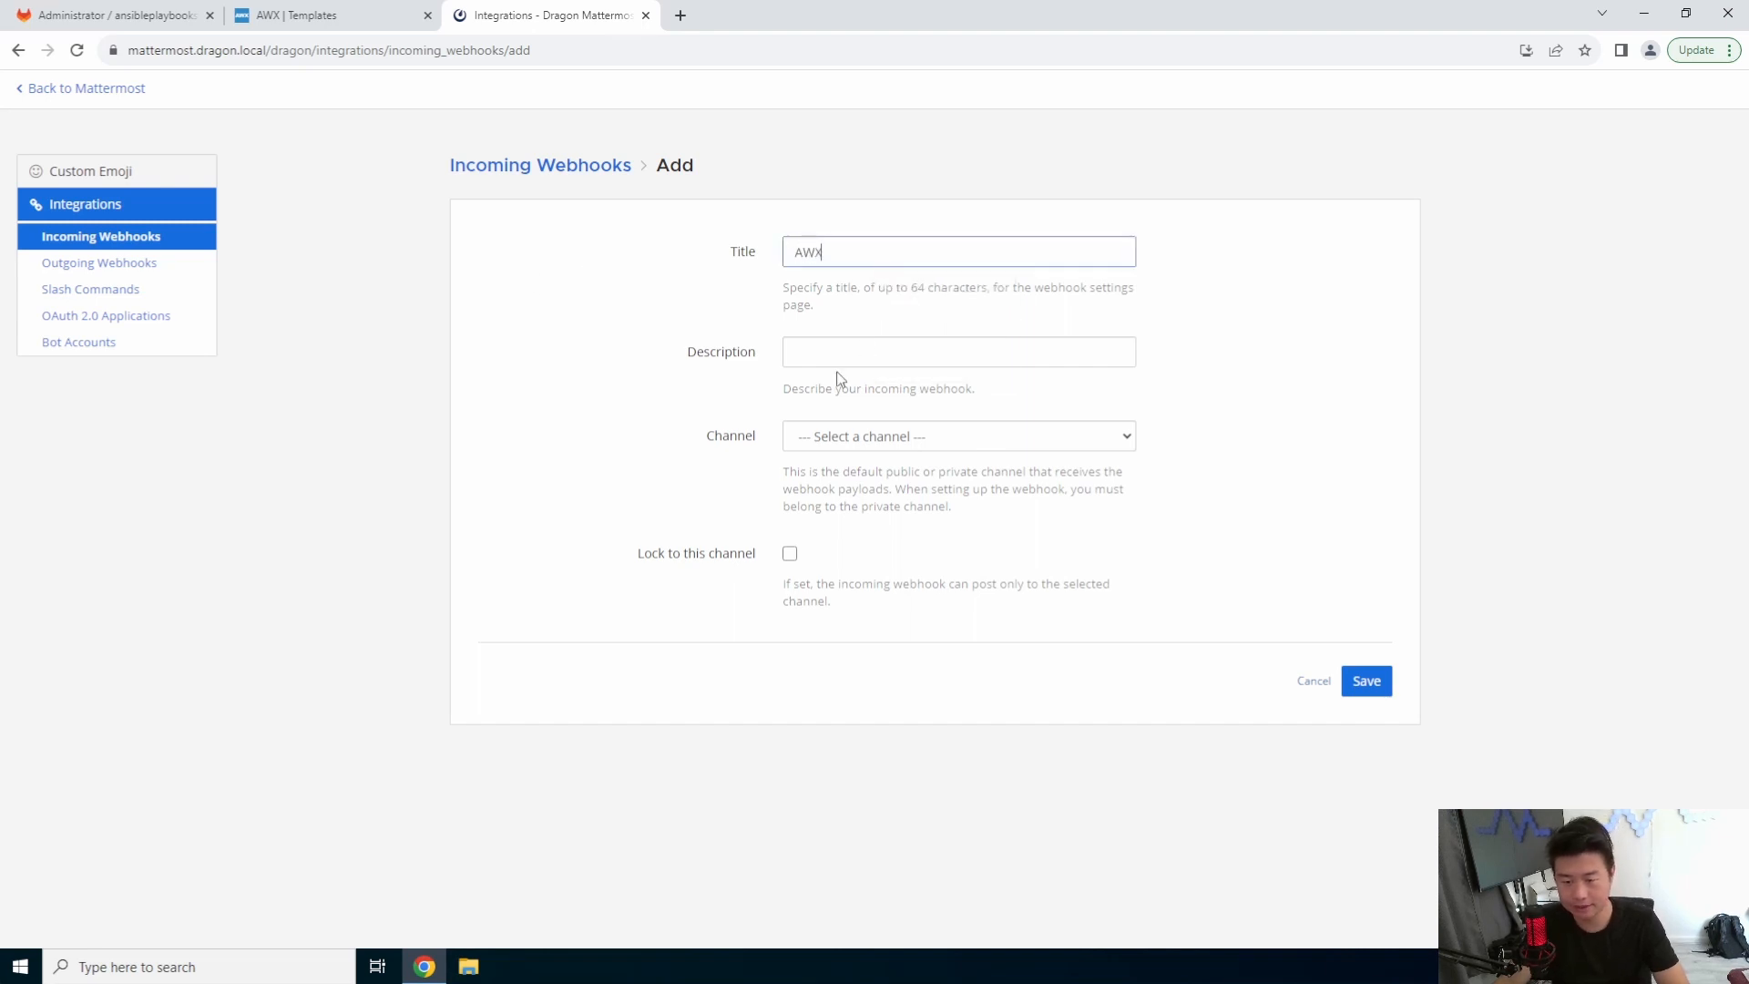
left_click(958, 435)
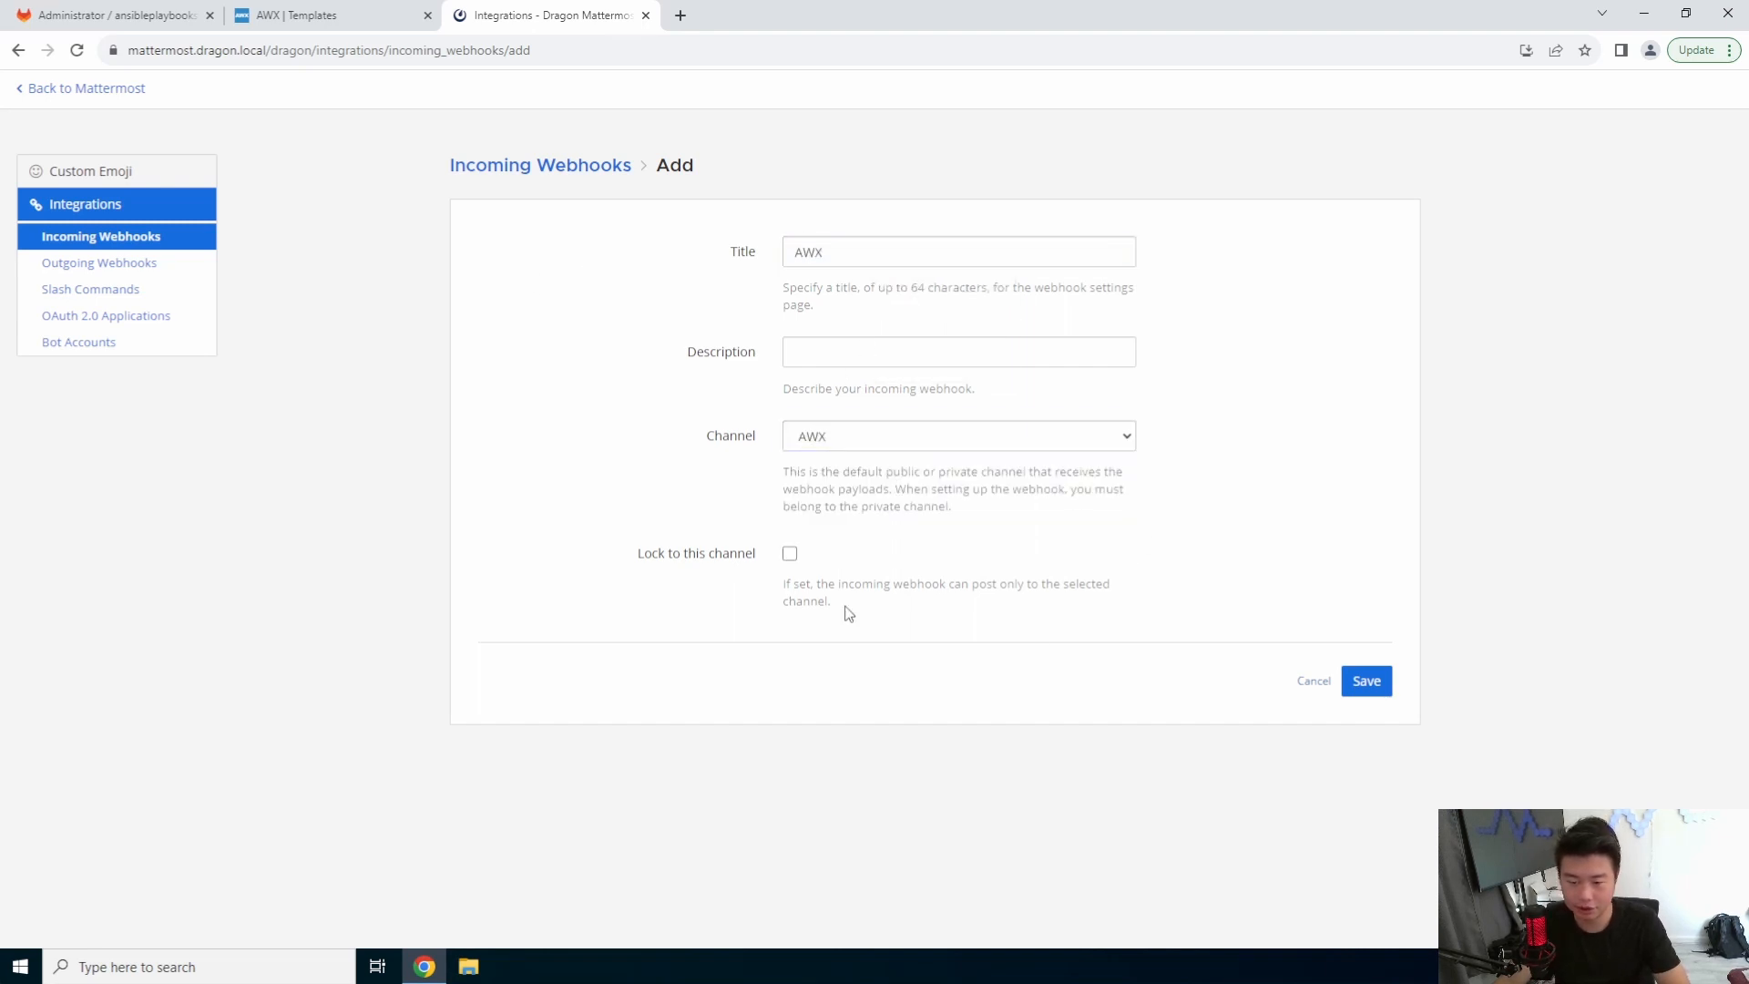
left_click(1365, 681)
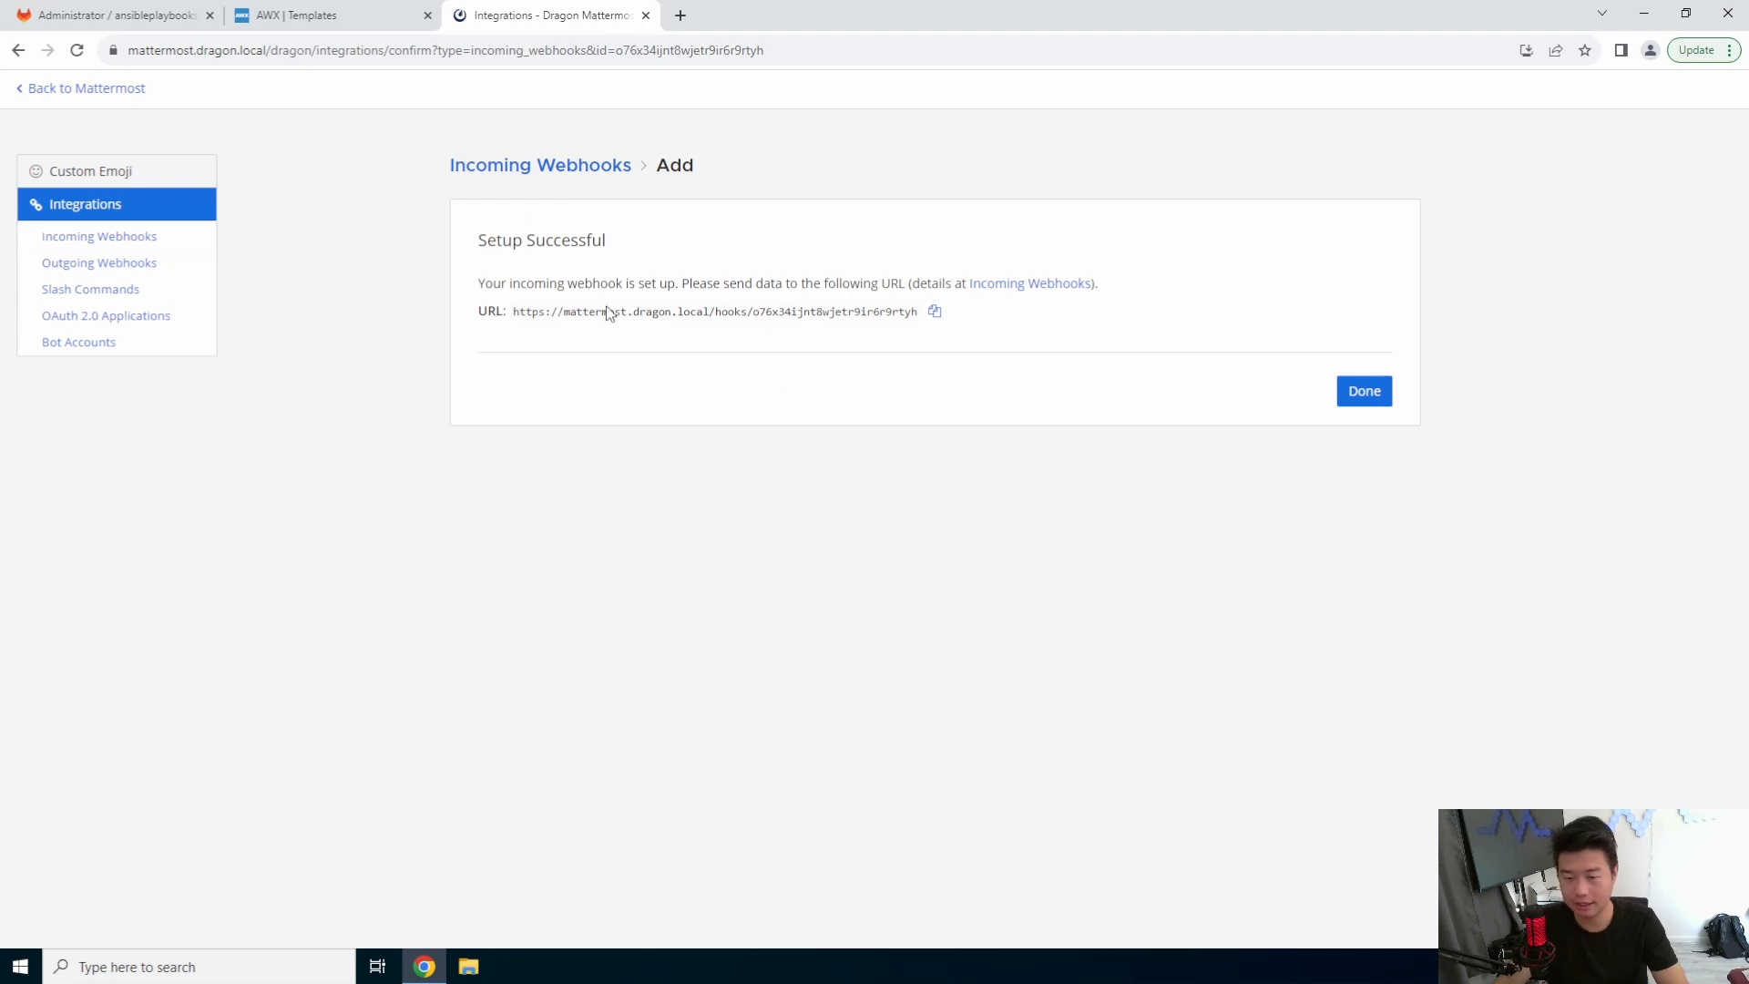
mouse_move(589, 271)
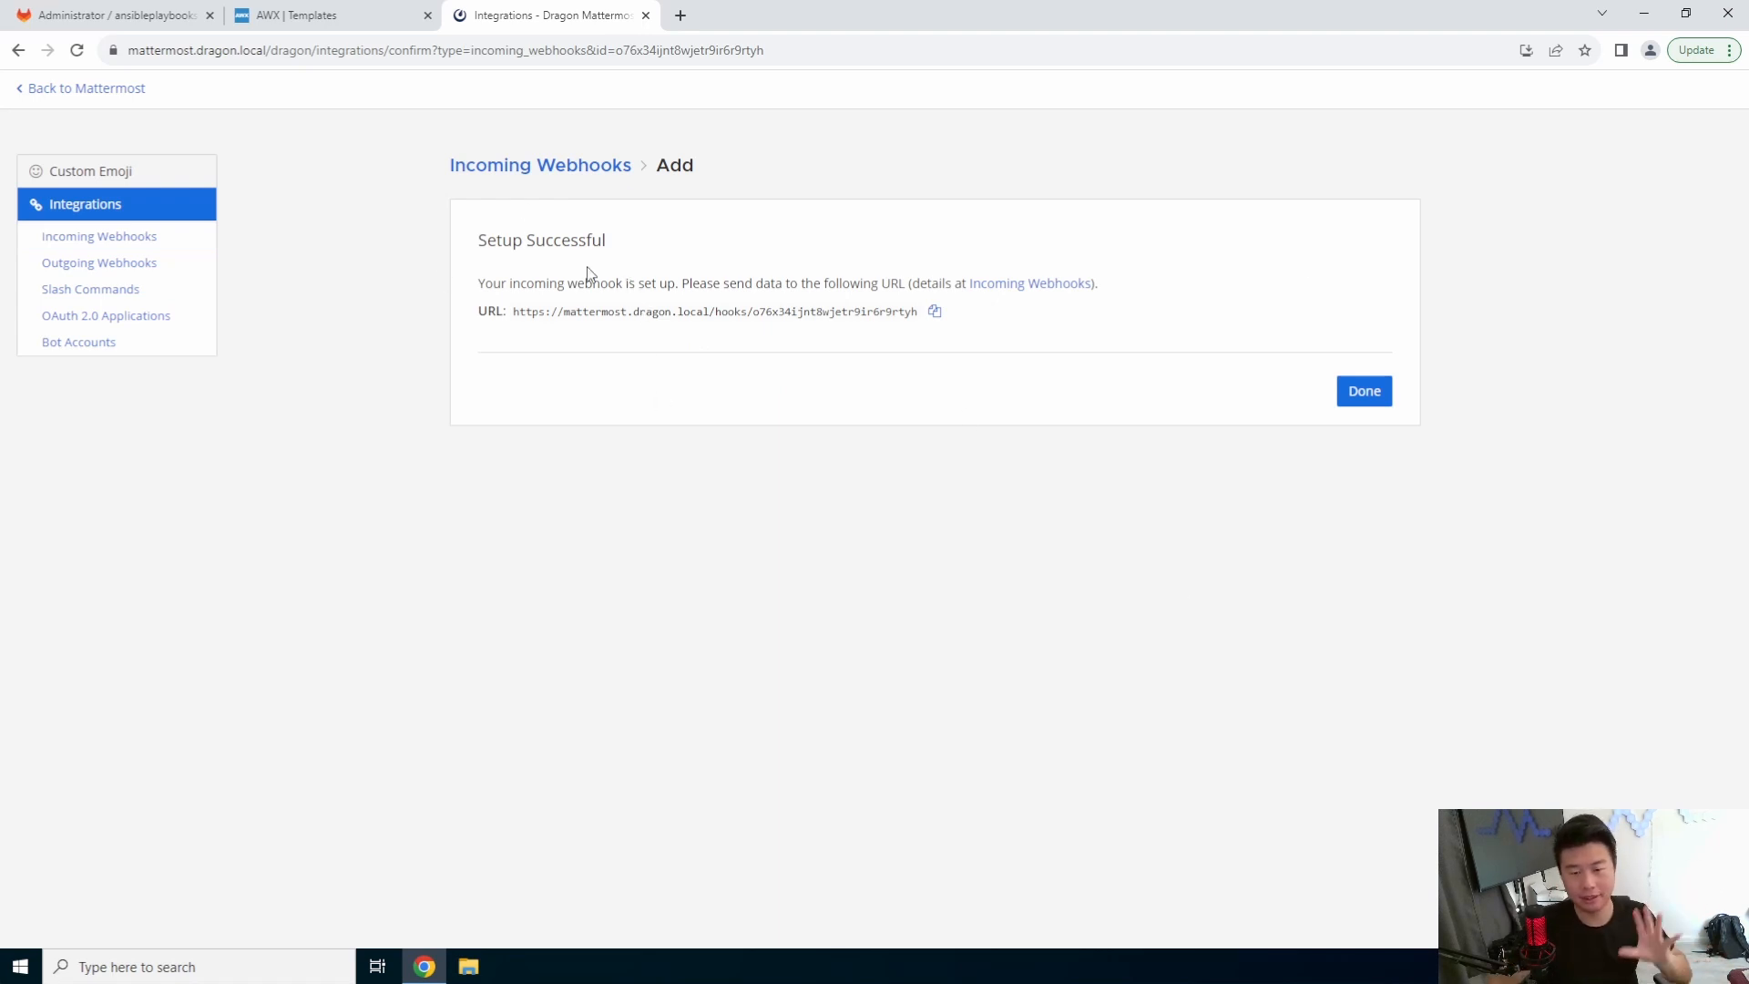
Step: In AWX Notifications, add a template named Mattermost and show the Type options
left_click(306, 15)
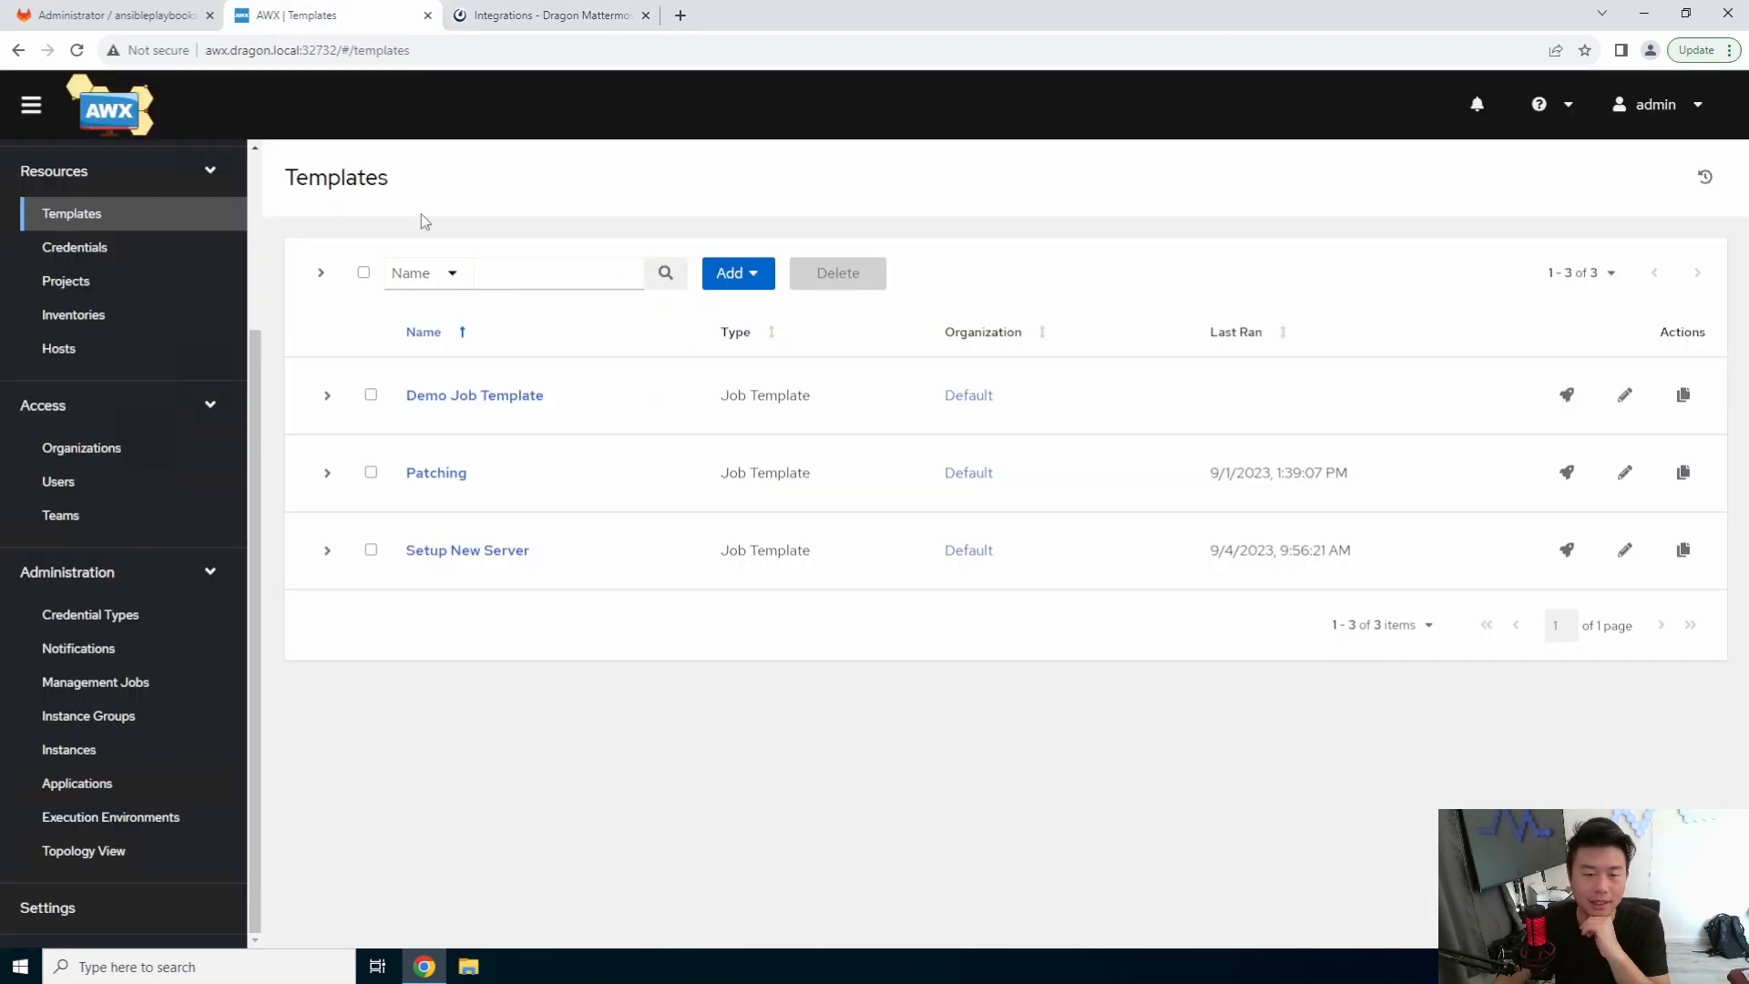
mouse_move(175, 597)
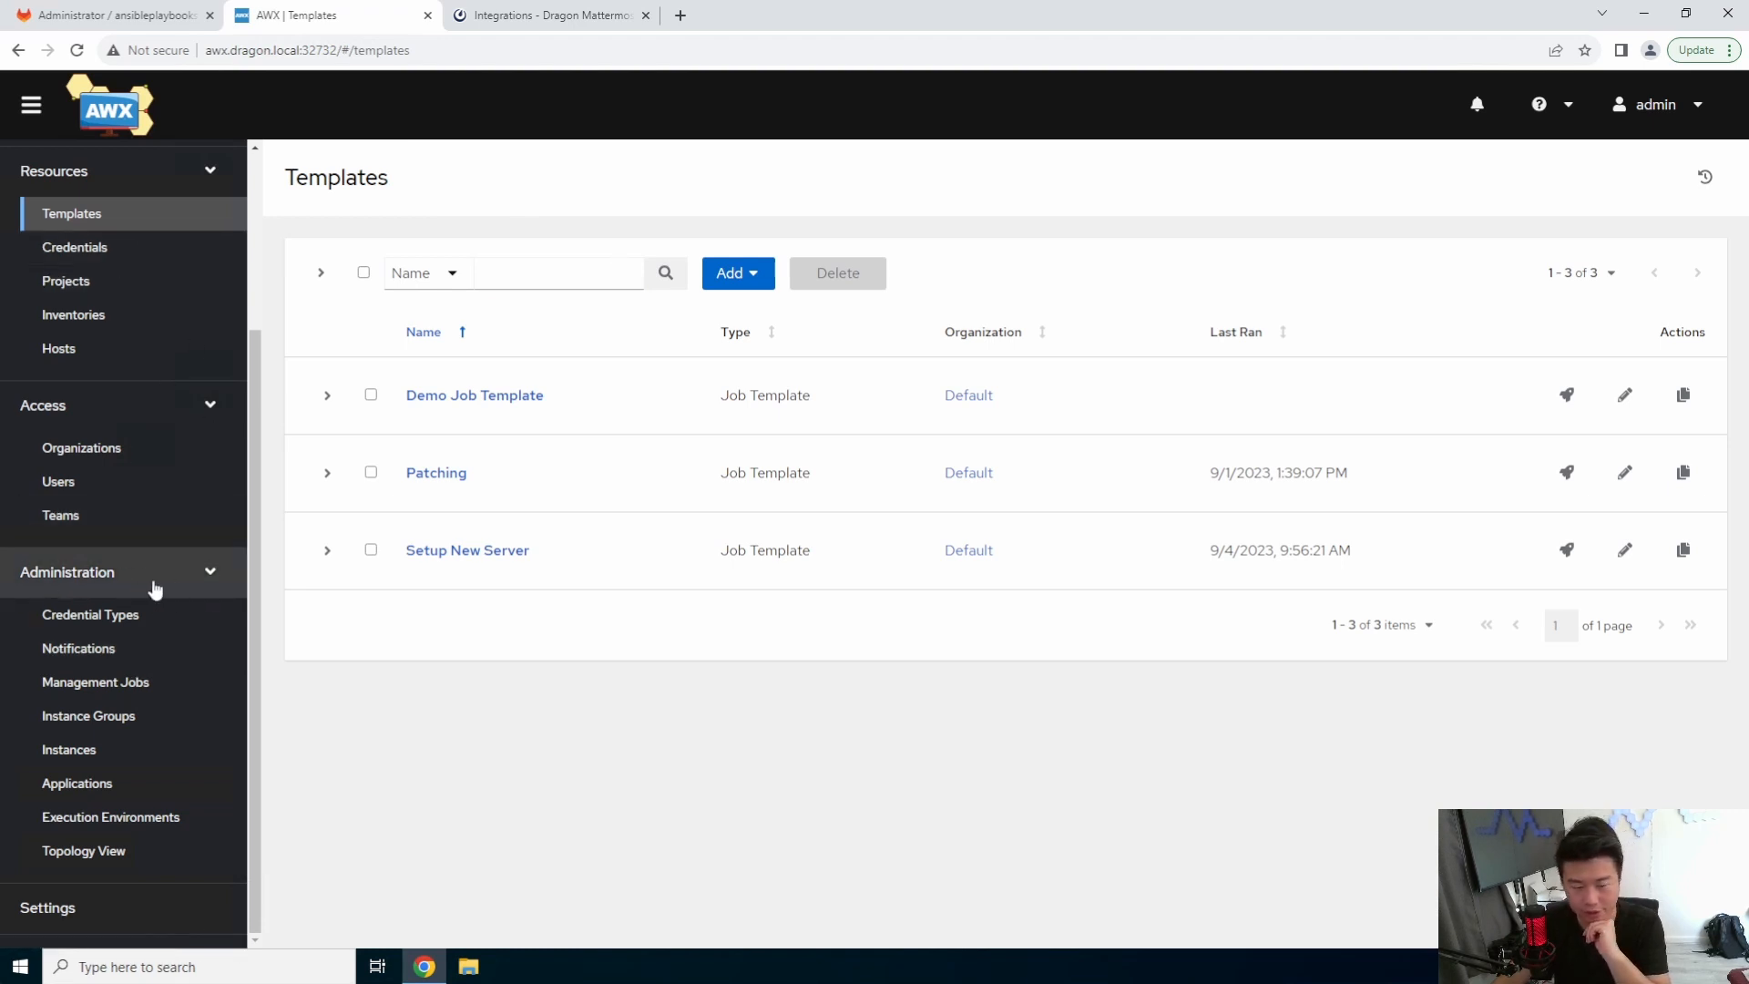
left_click(78, 649)
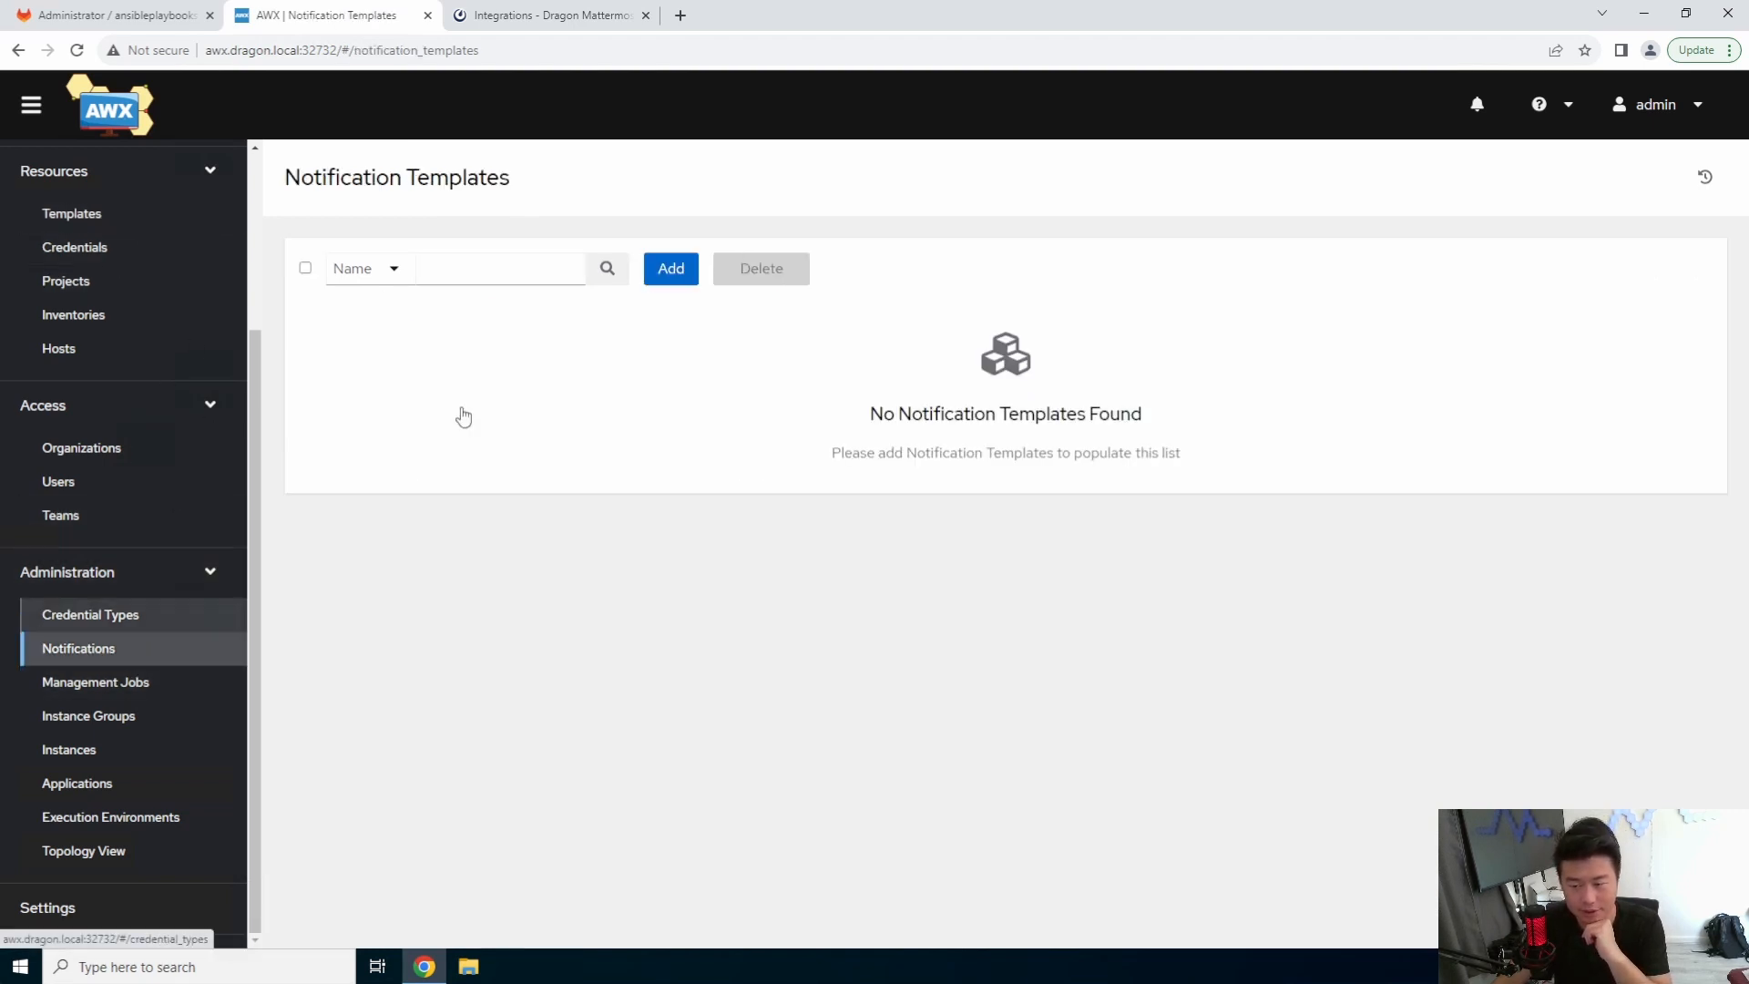
left_click(671, 268)
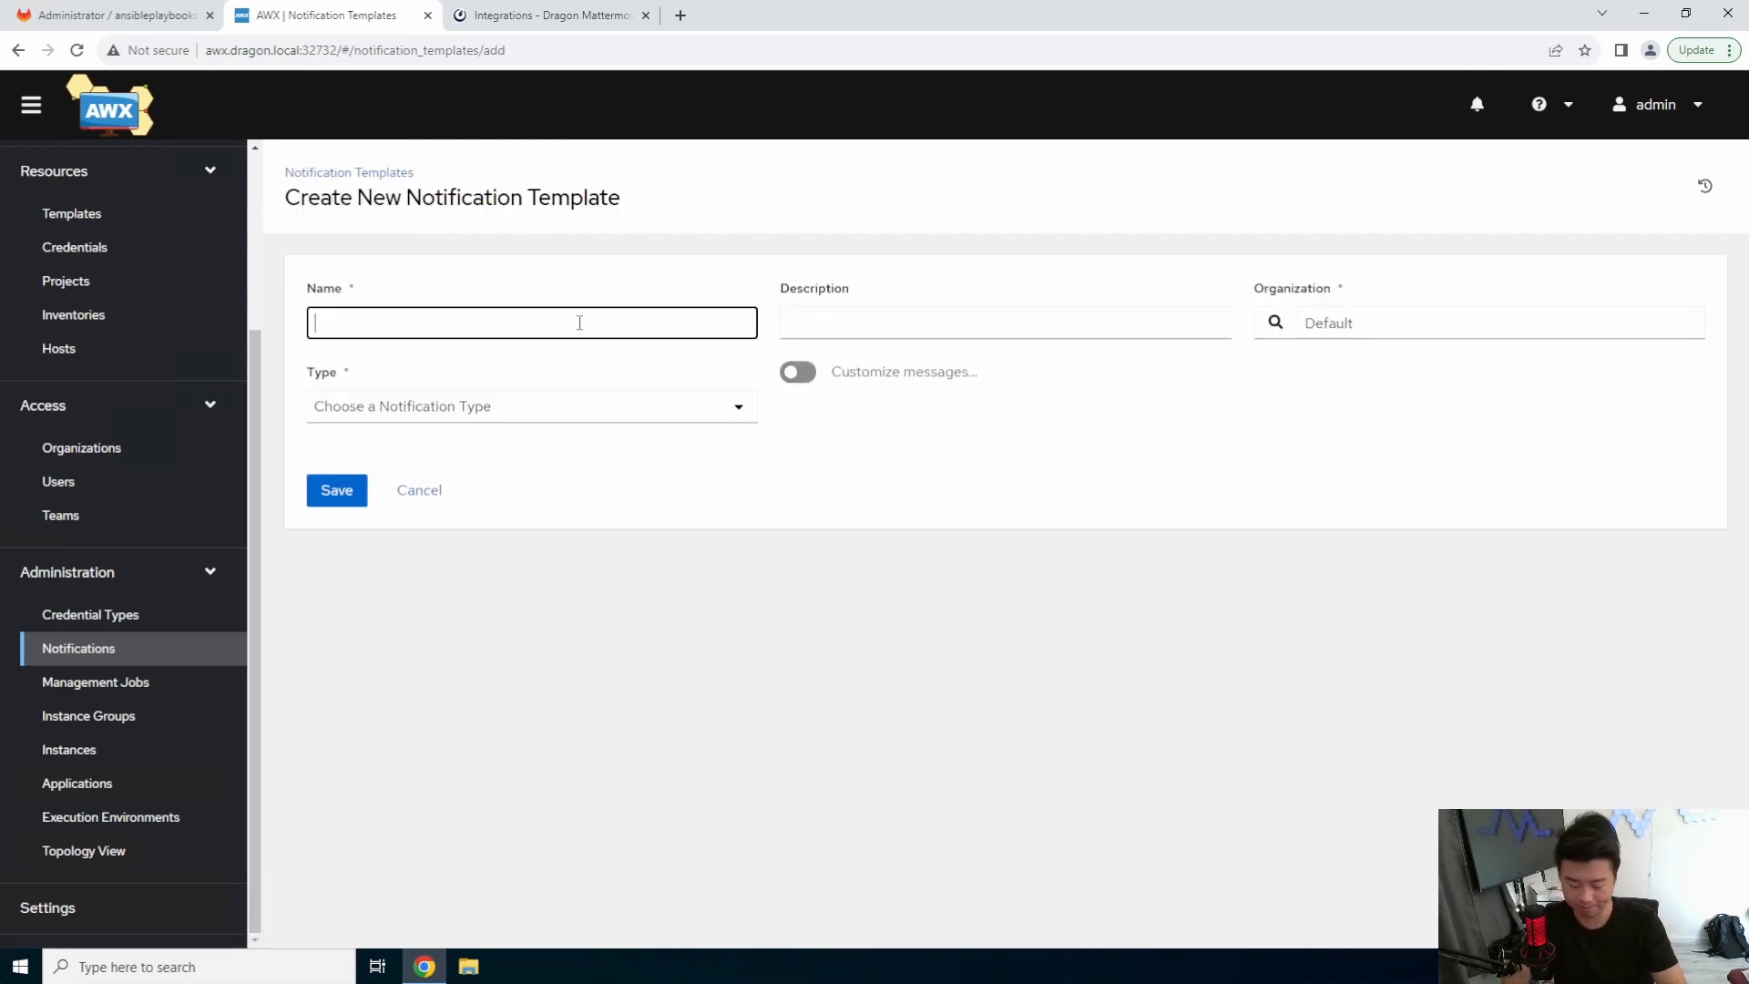
type("Matterm")
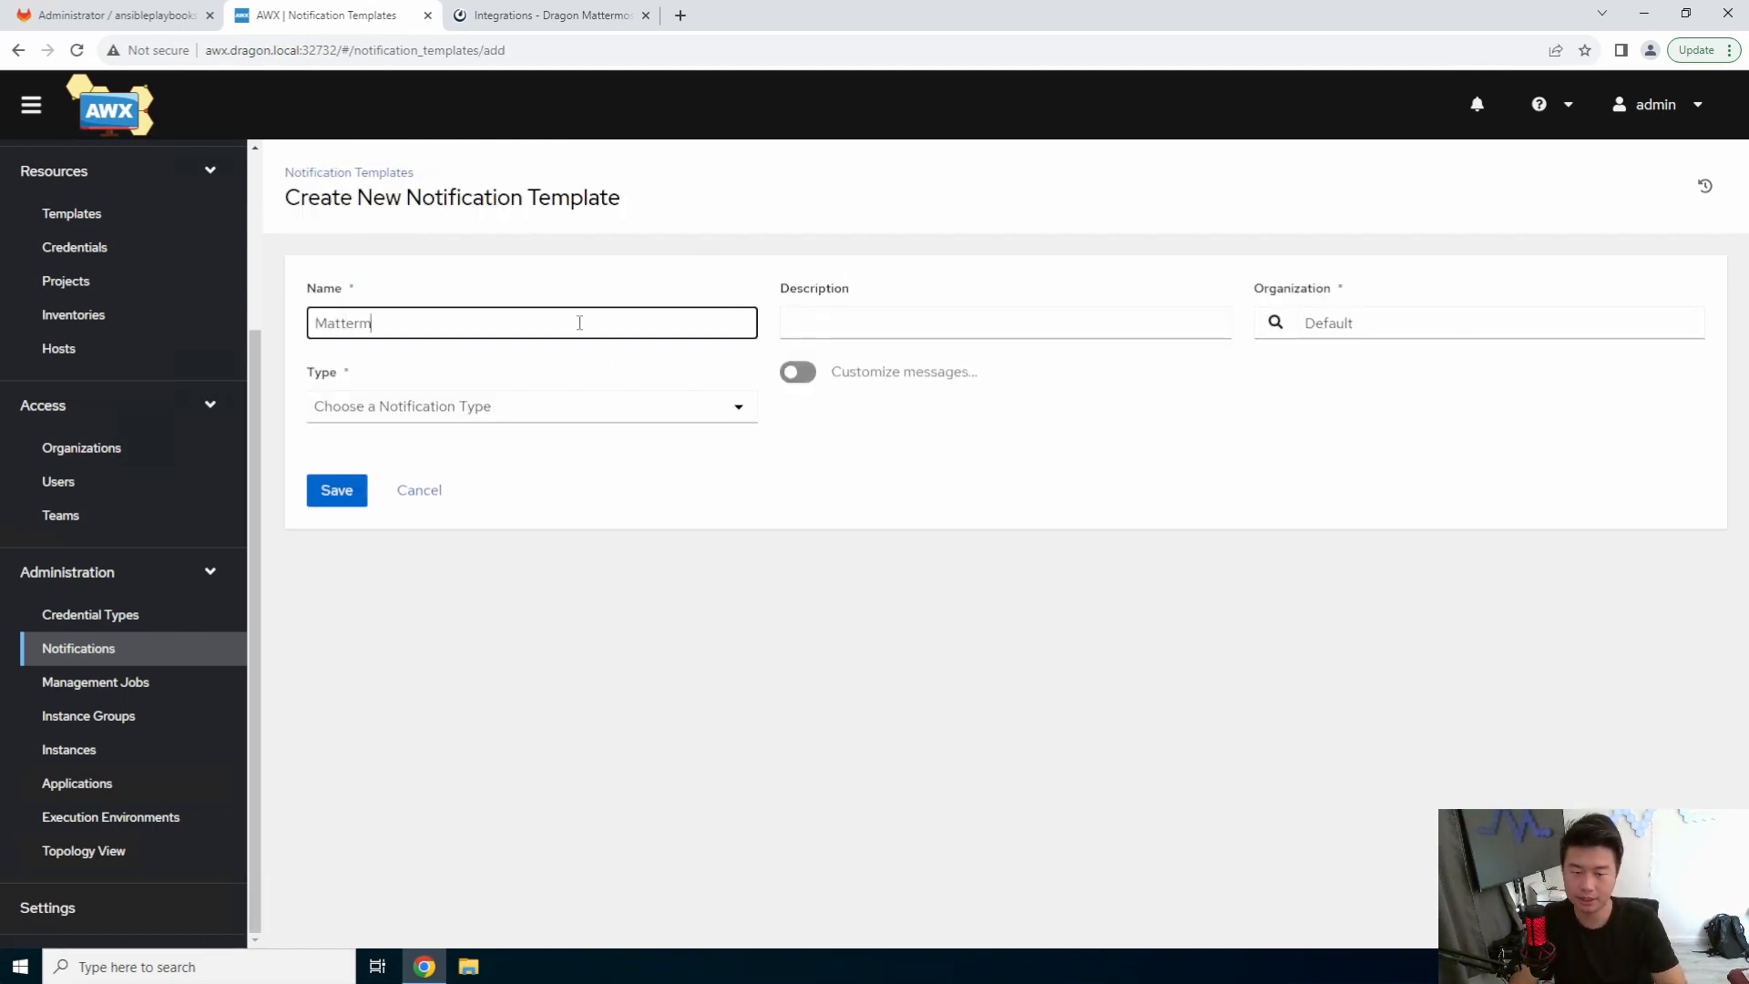
left_click(531, 406)
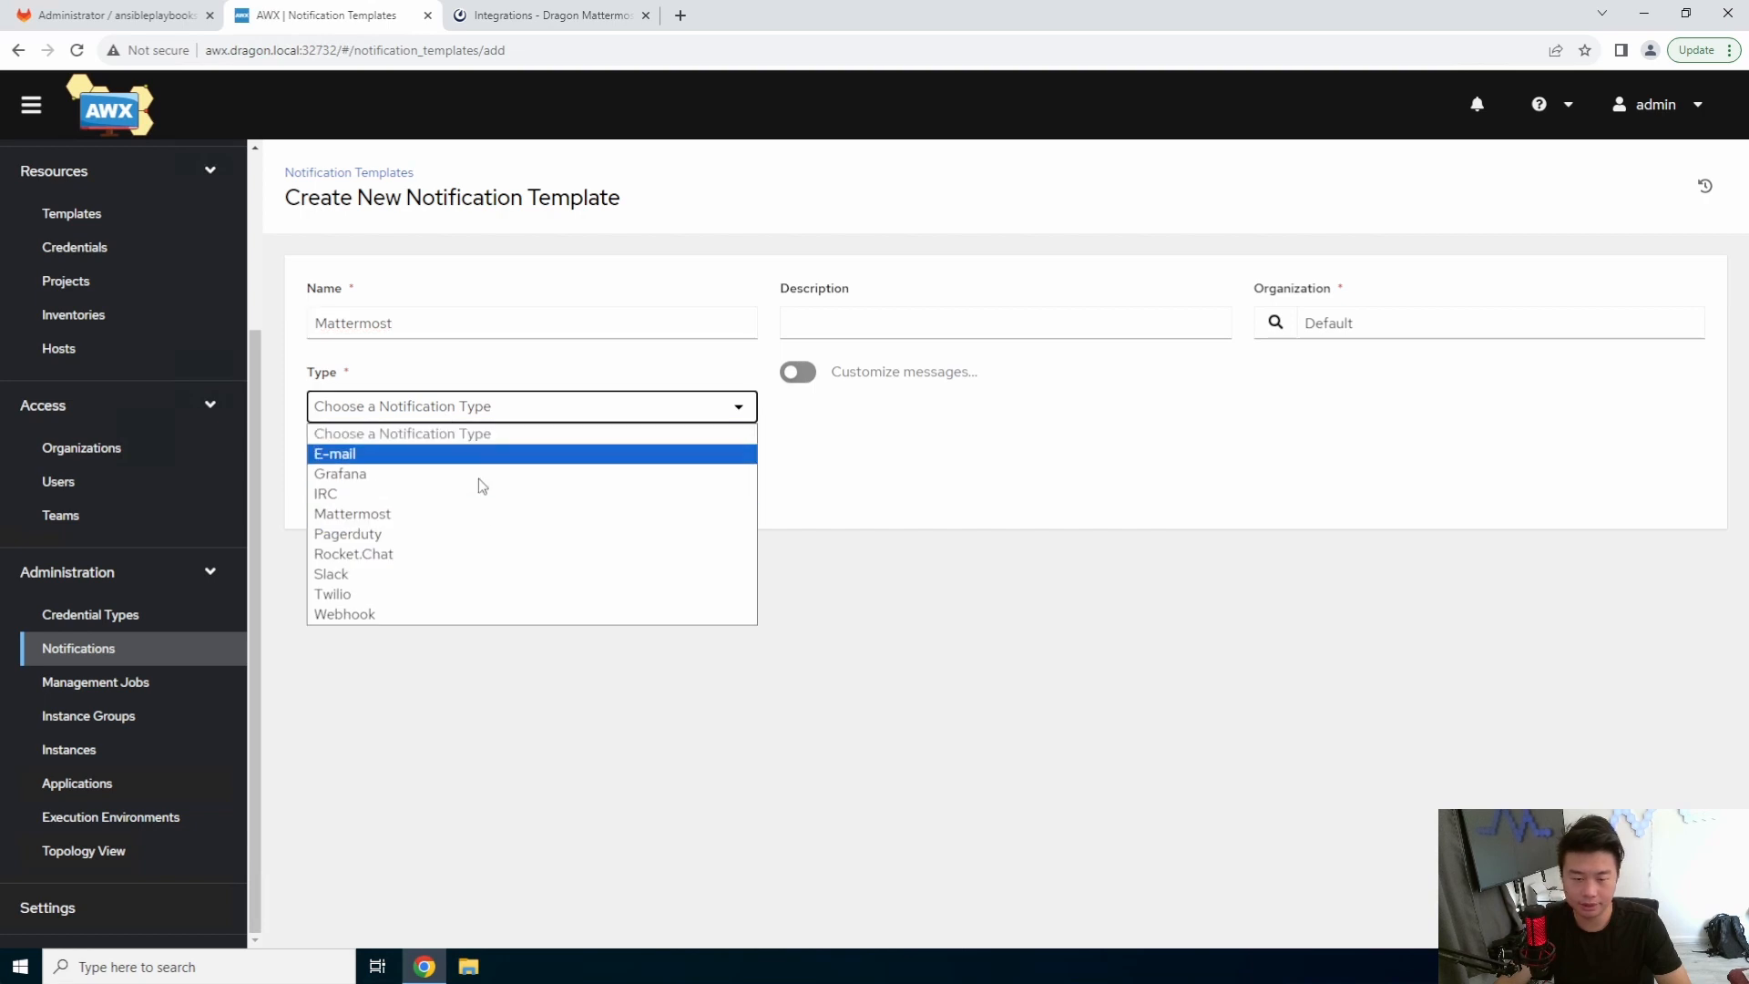
mouse_move(415, 536)
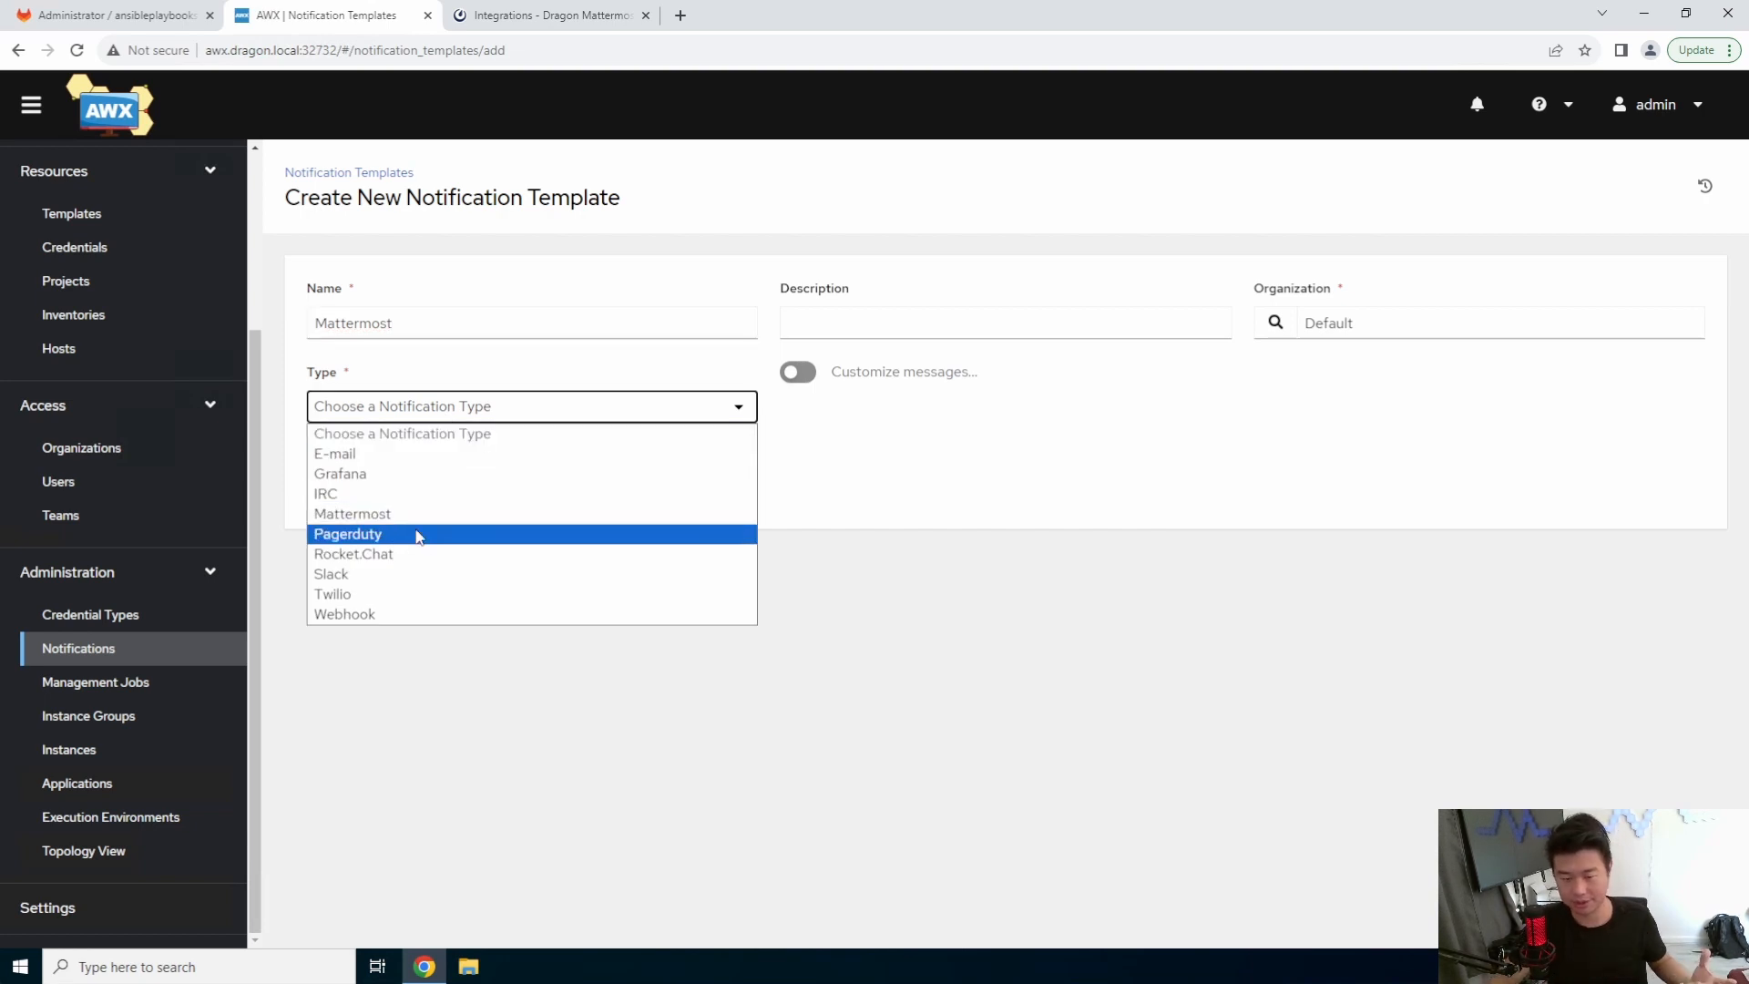
mouse_move(435, 614)
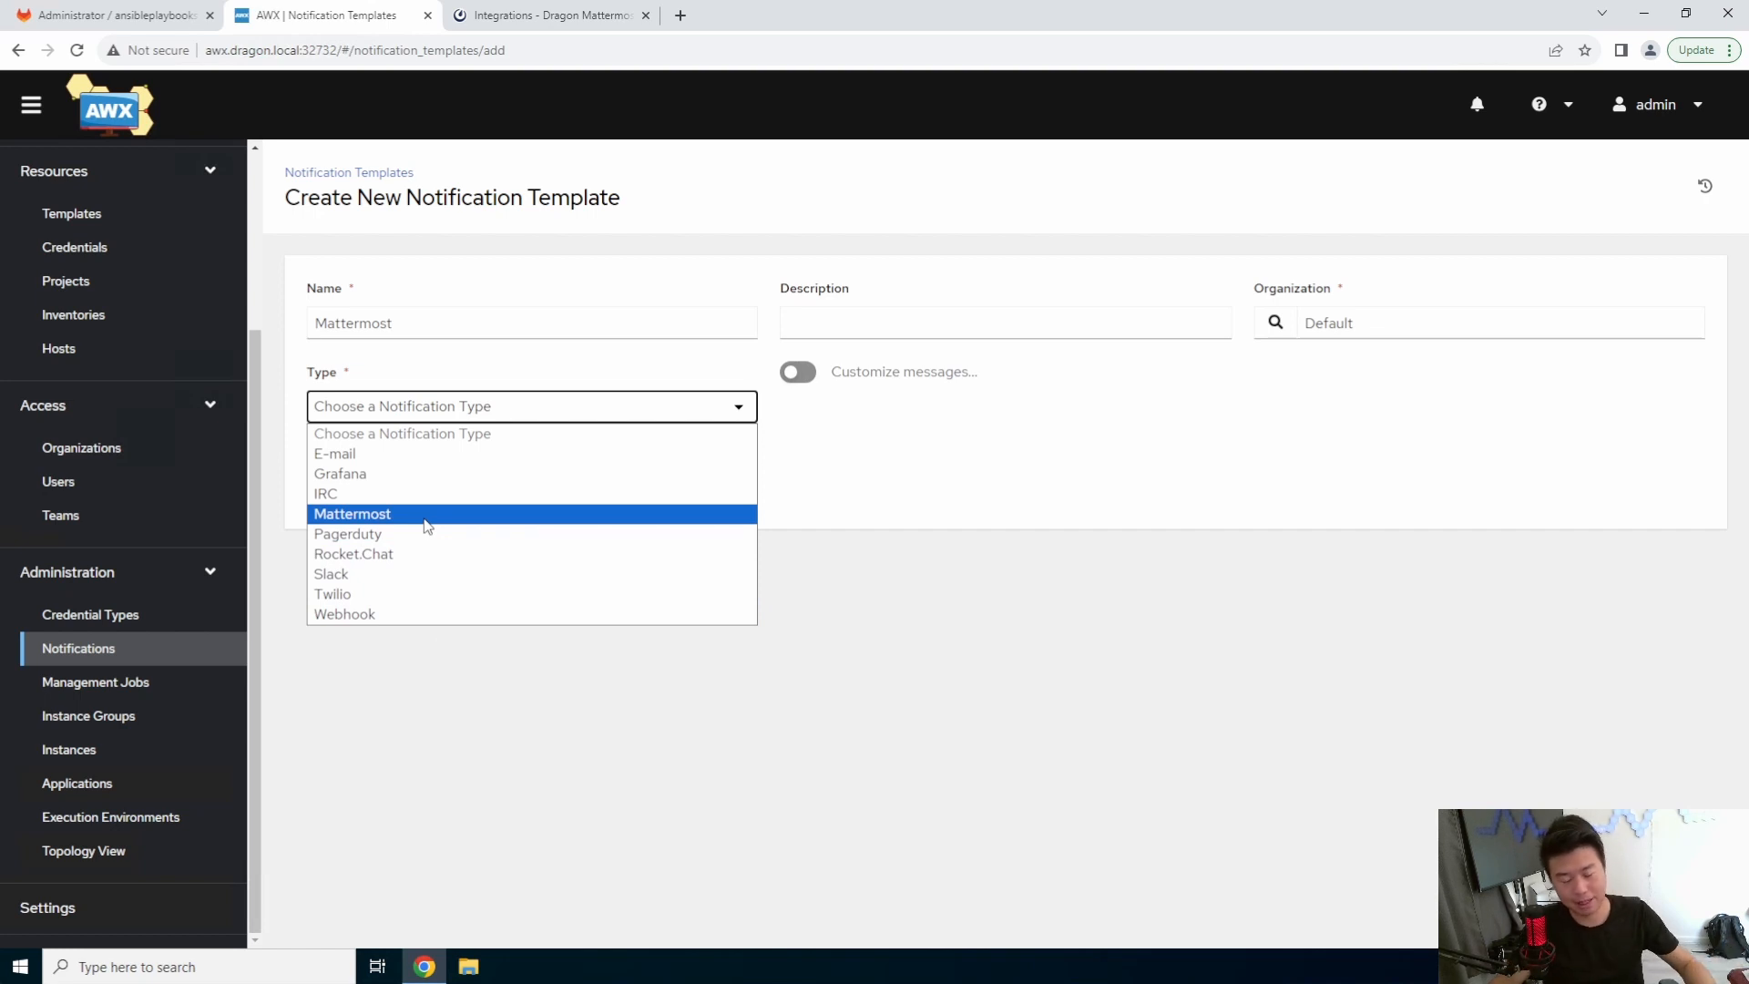
mouse_move(437, 518)
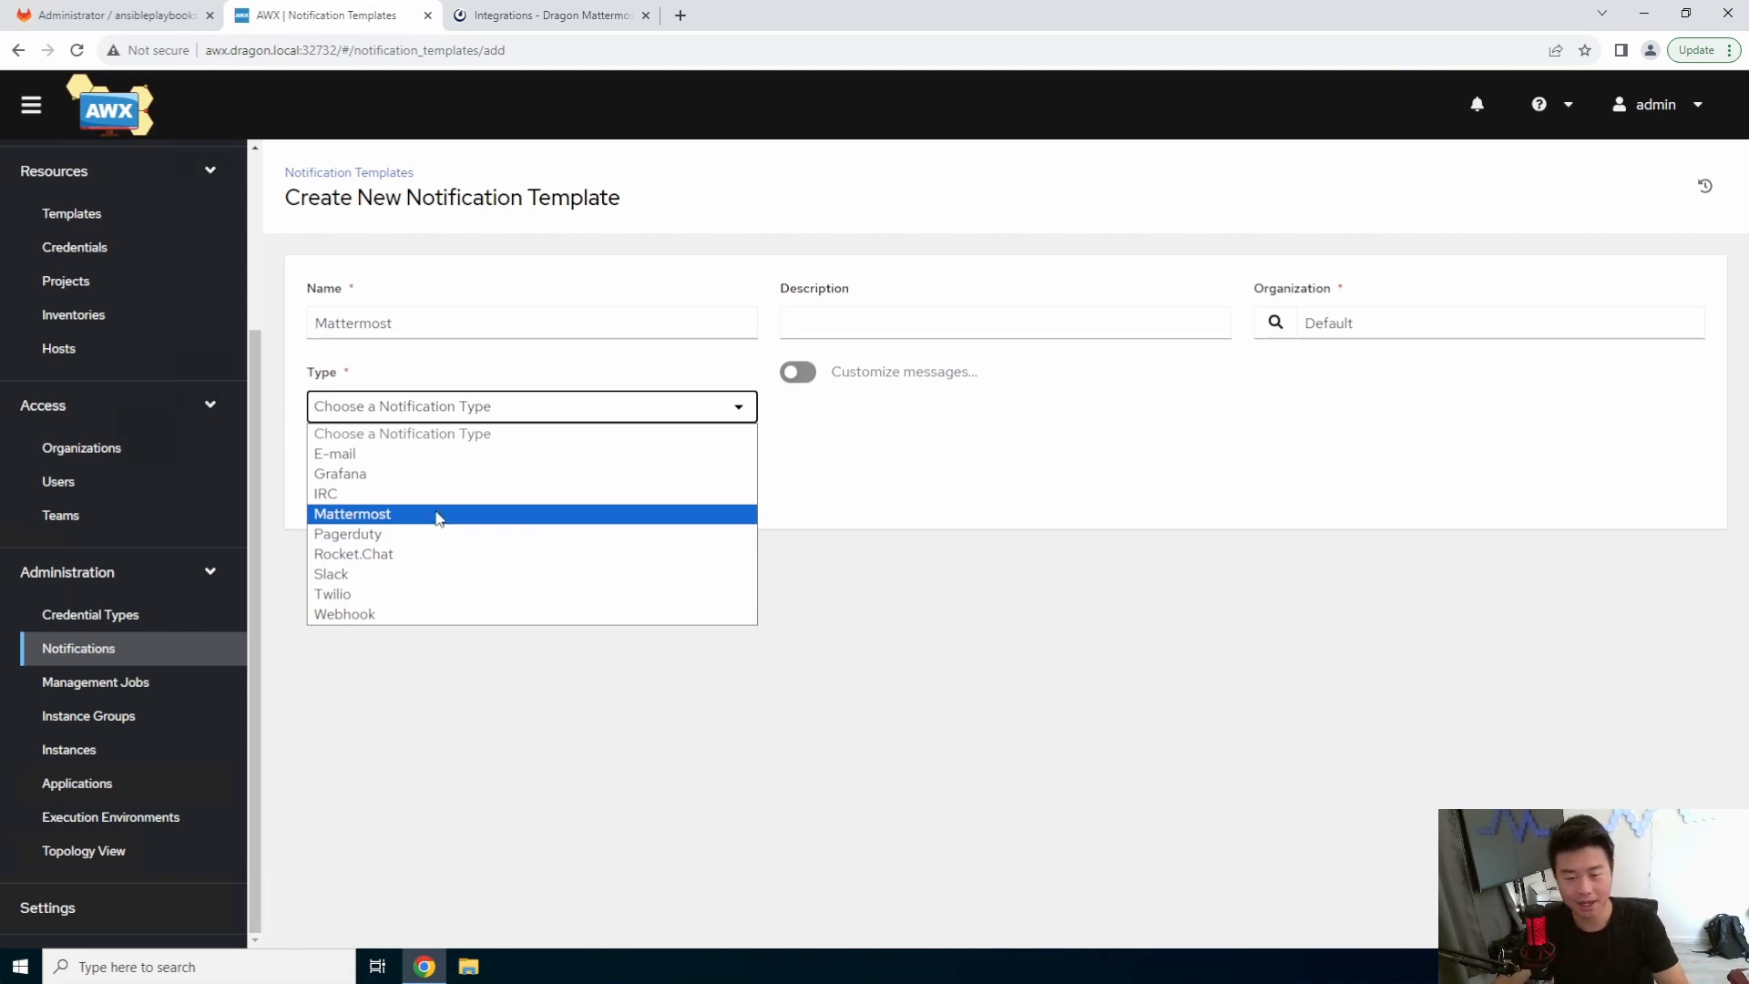
mouse_move(437, 478)
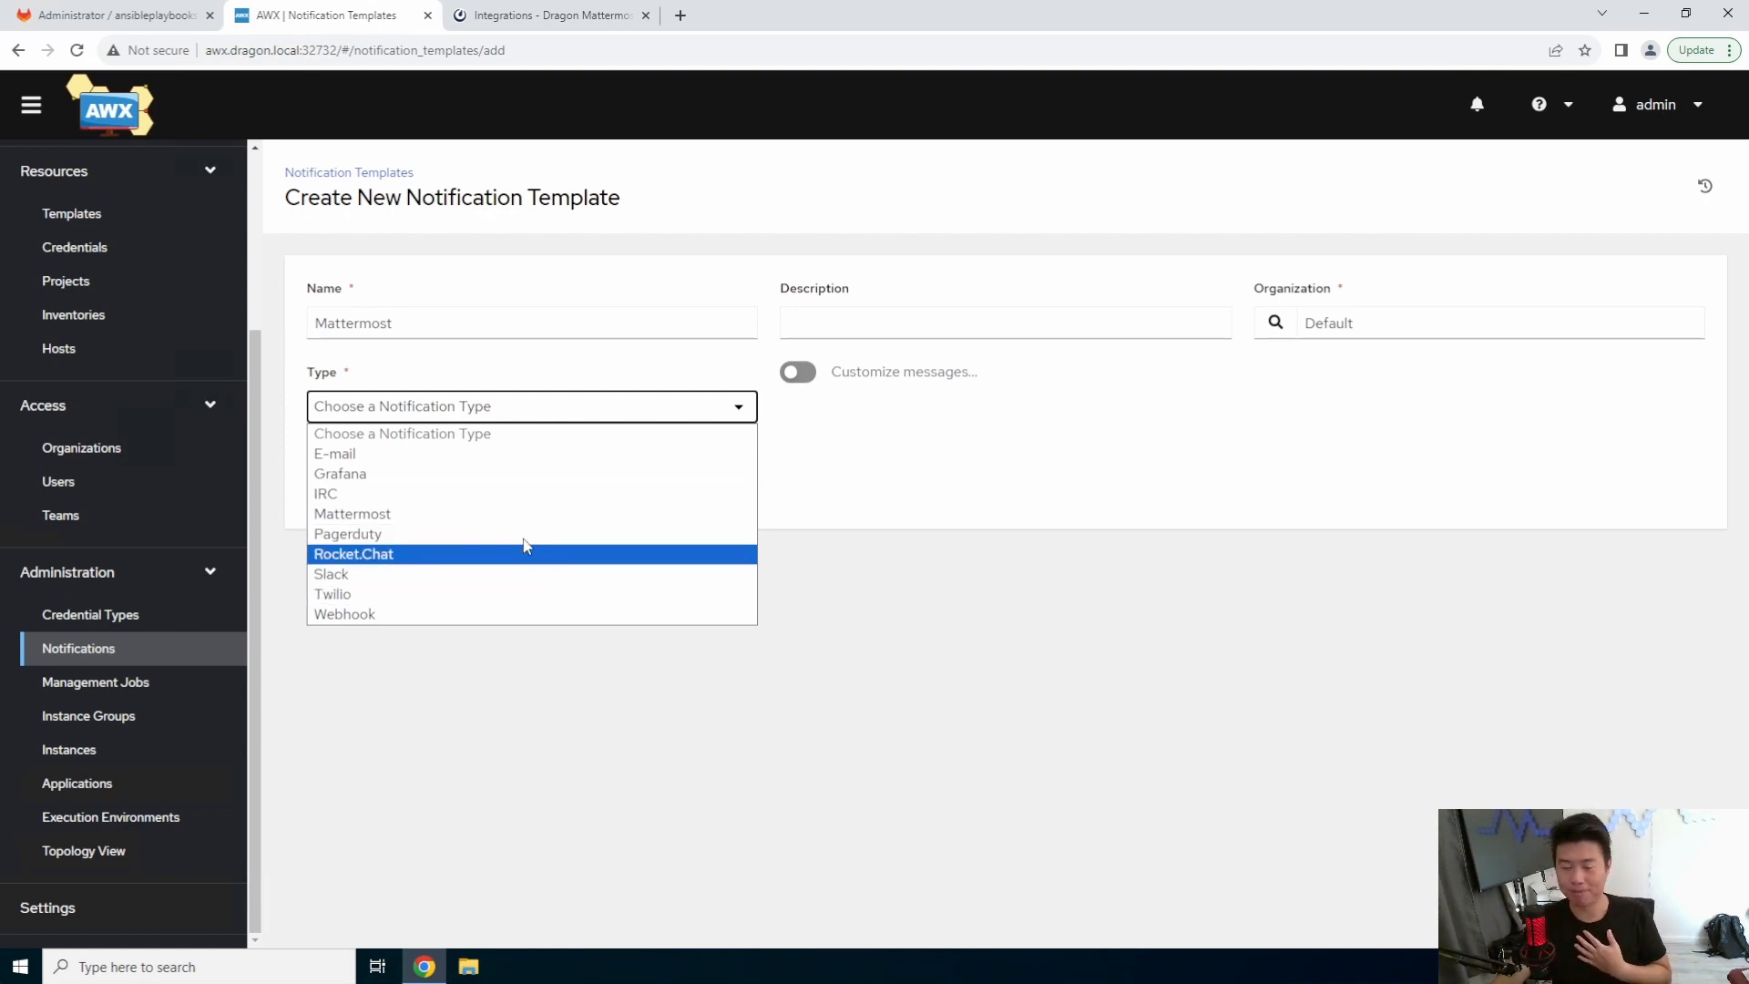
mouse_move(520, 526)
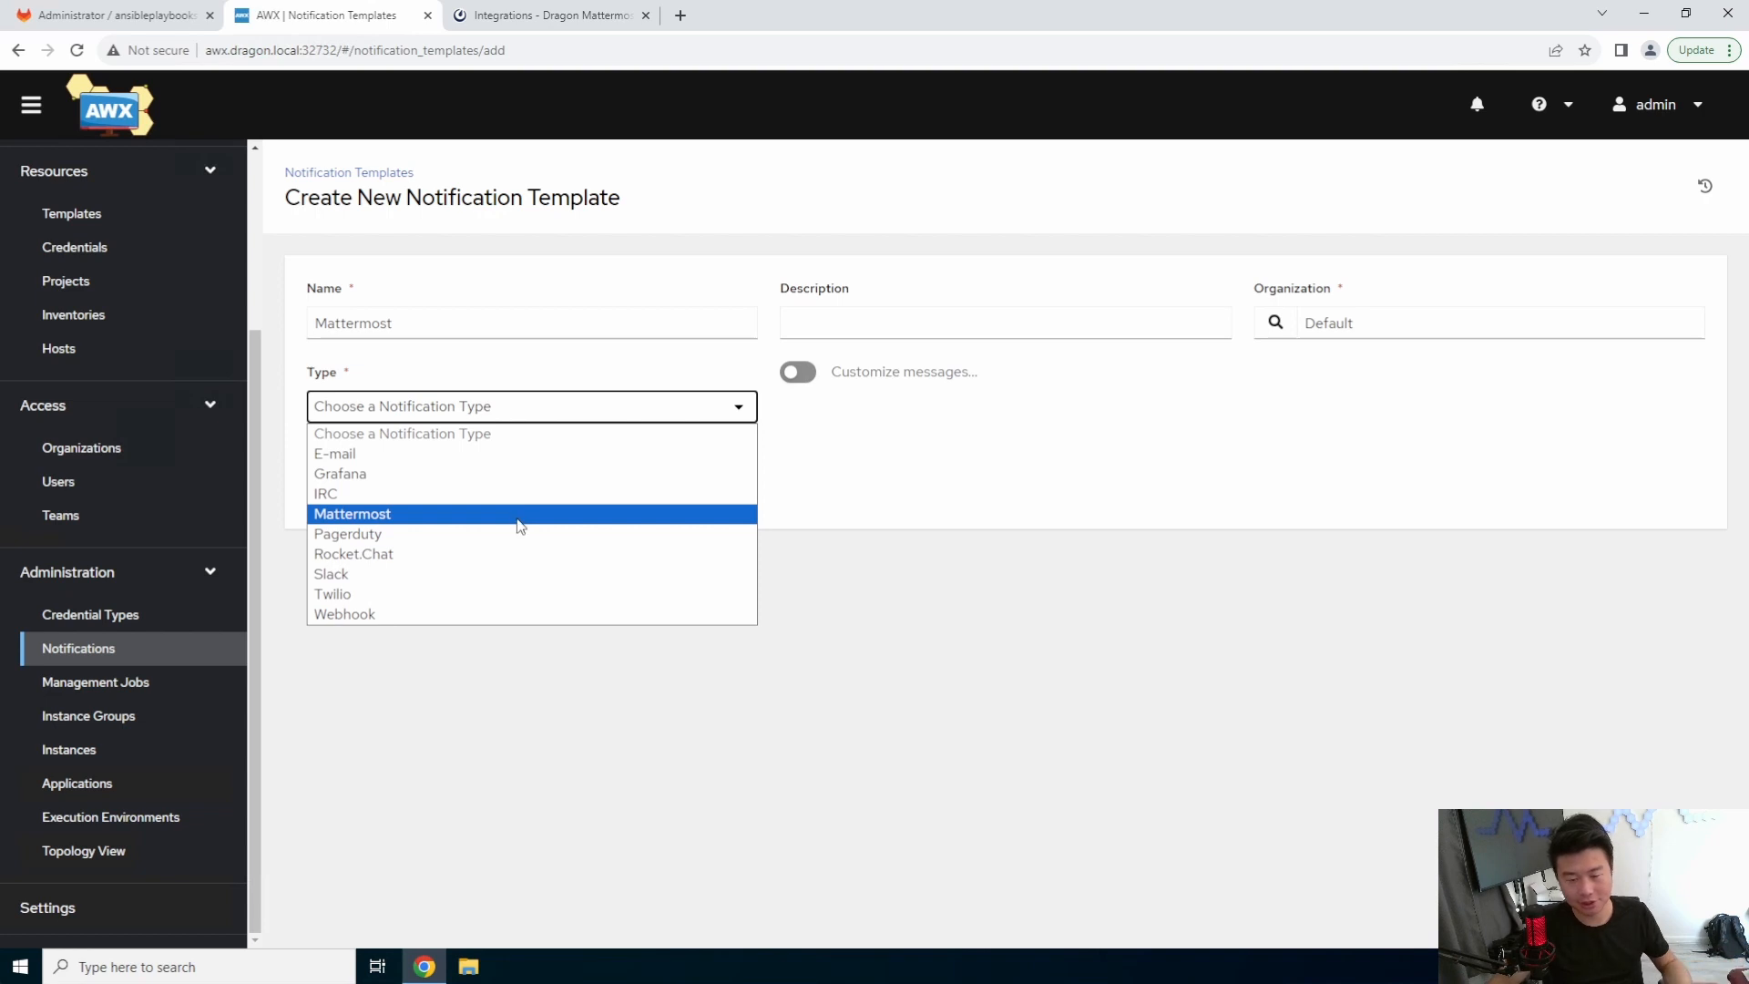
Step: Save the template as Mattermost type with the copied webhook URL as target
left_click(351, 514)
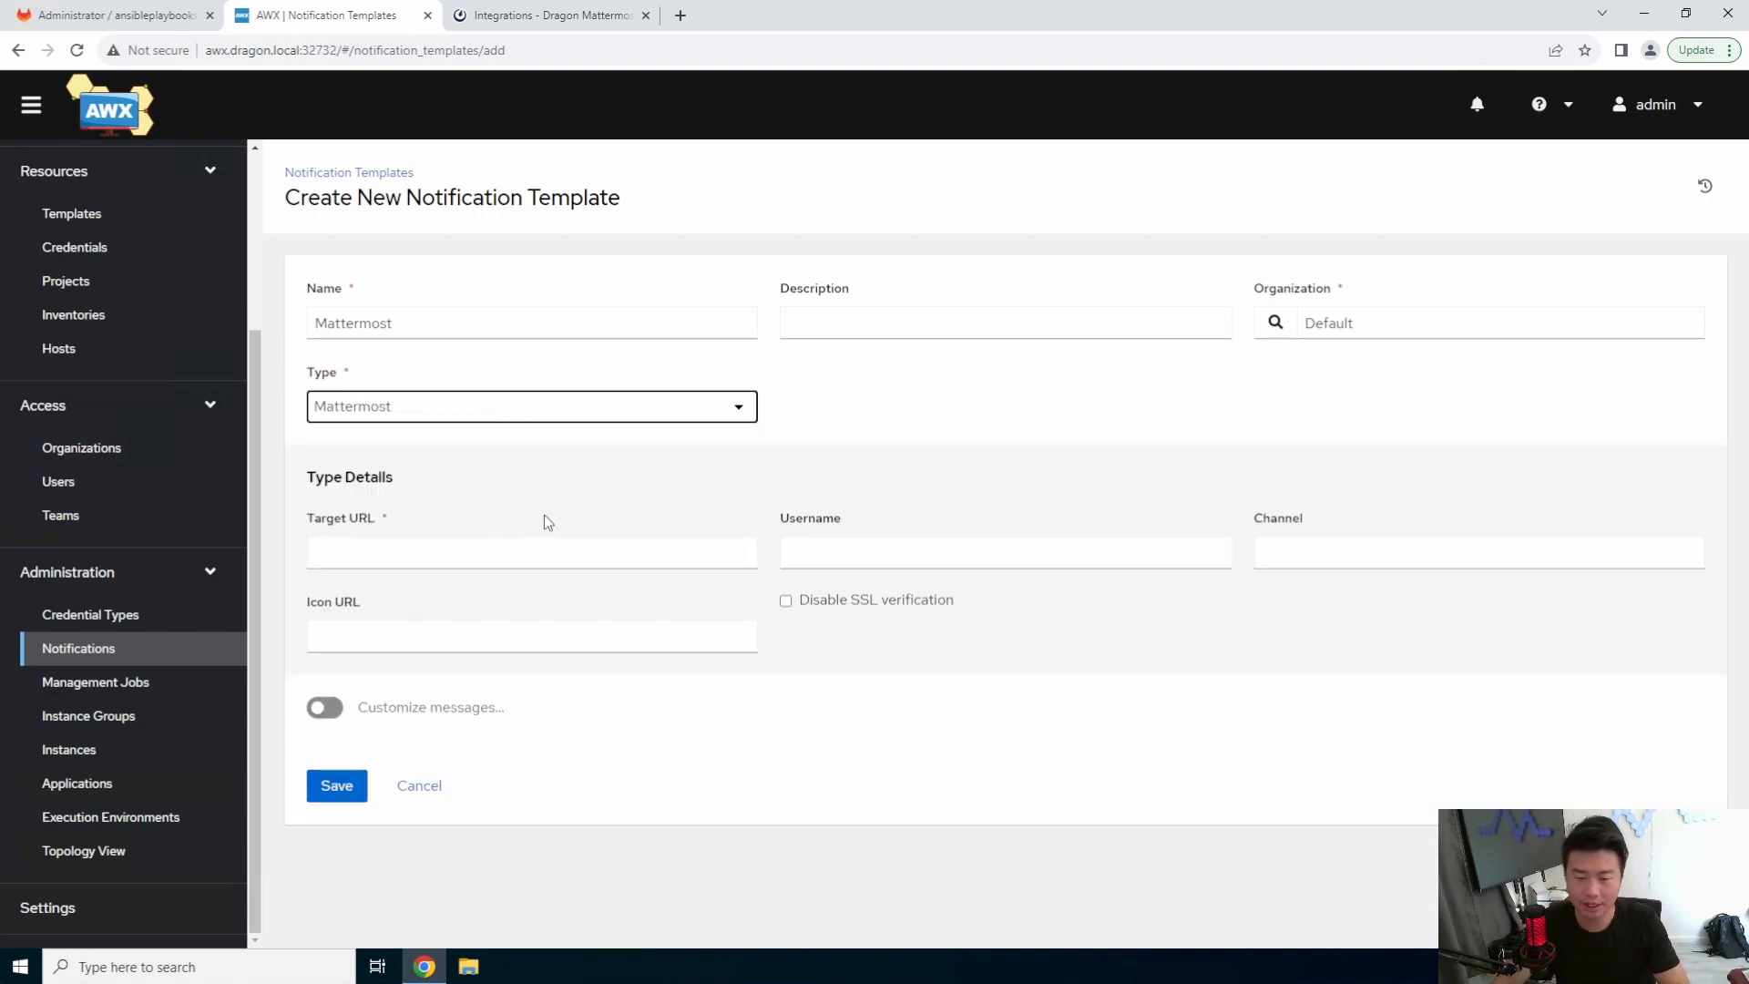
left_click(565, 15)
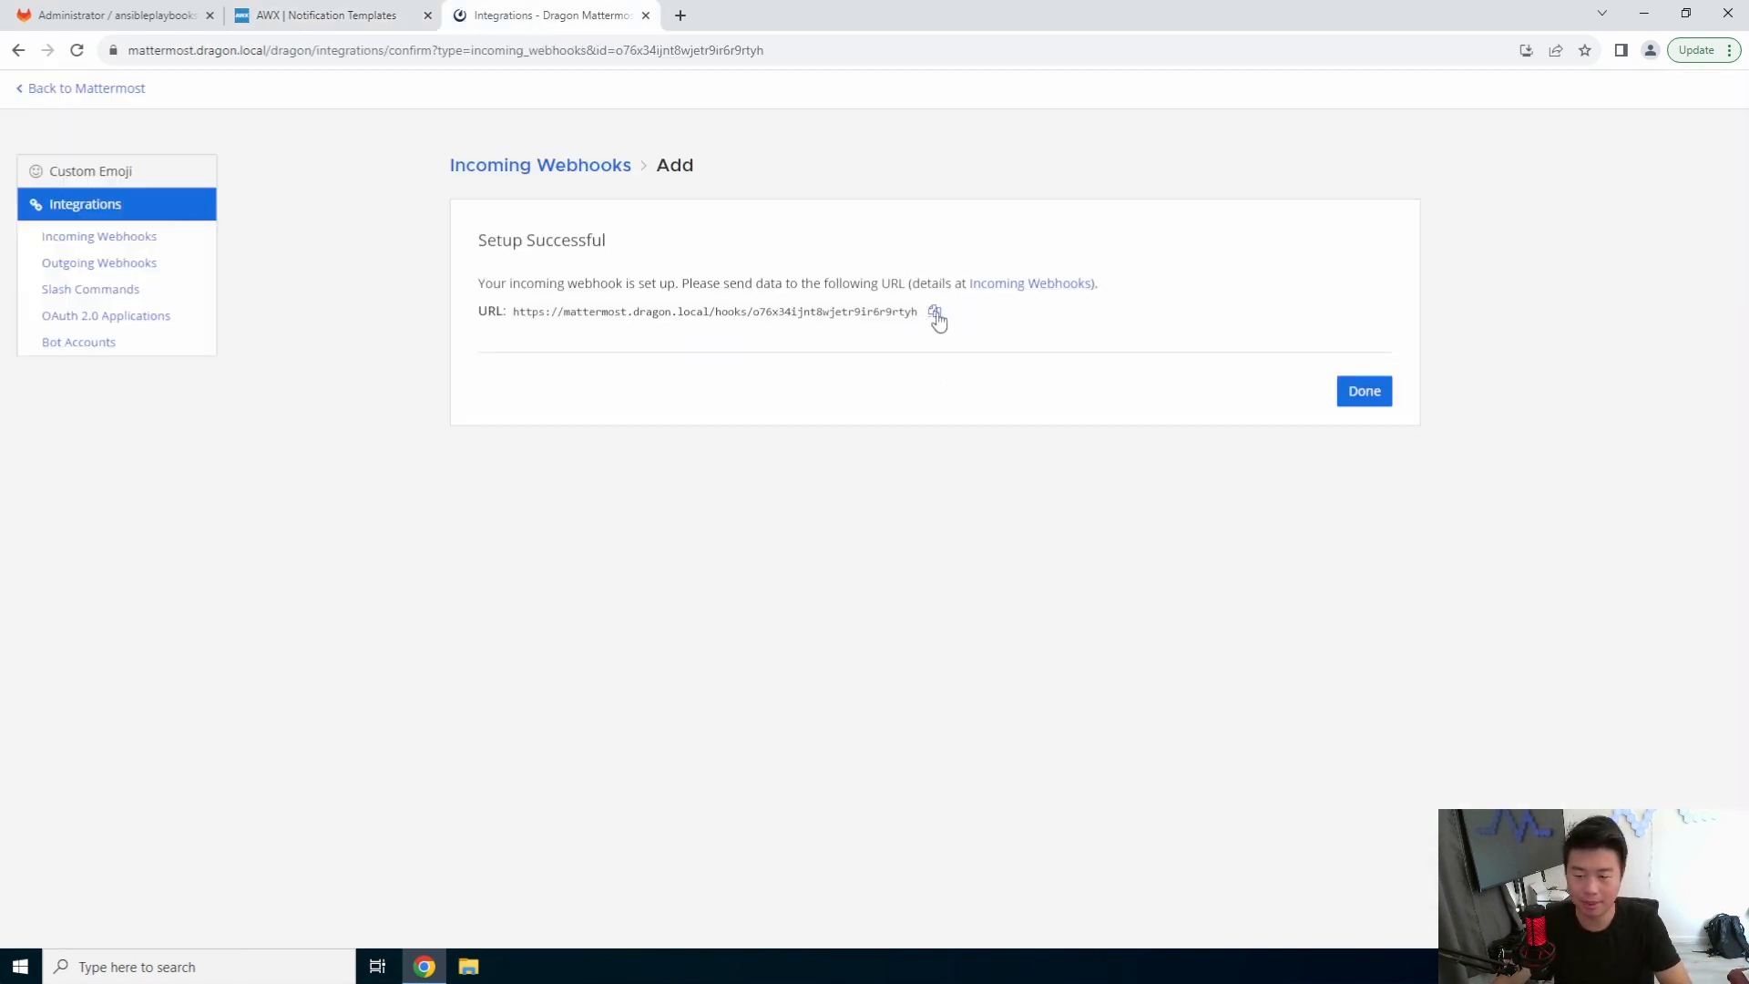
left_click(329, 15)
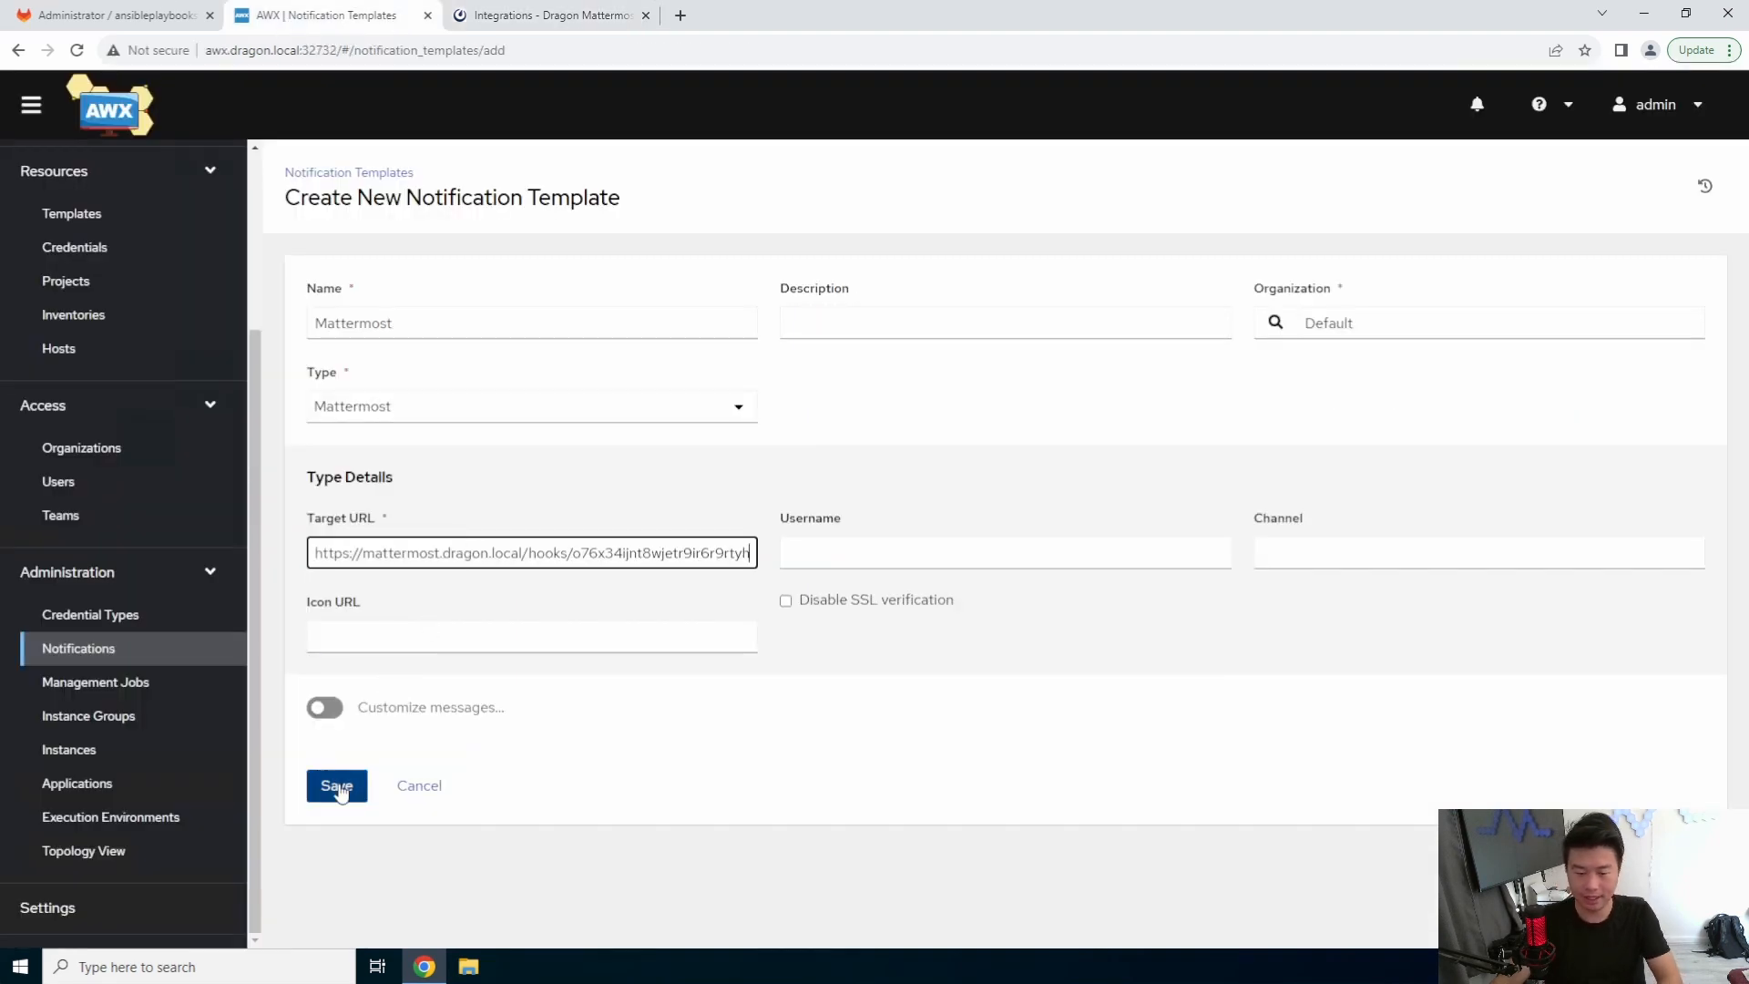
left_click(337, 785)
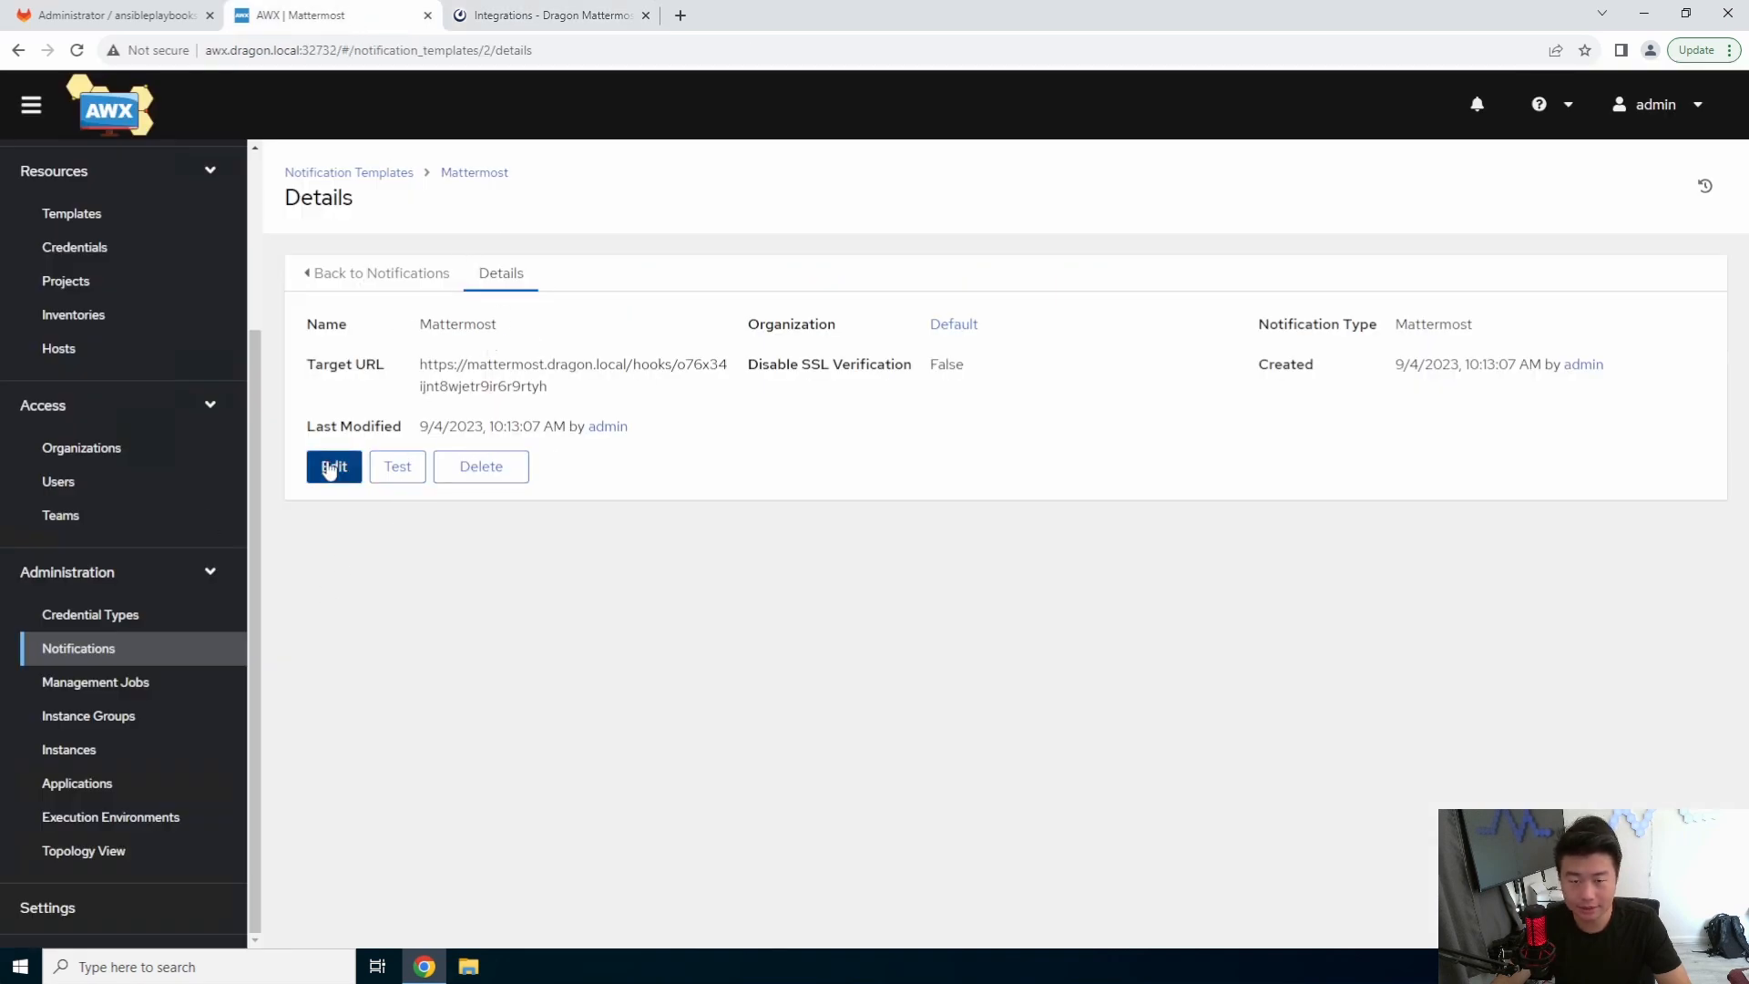
Step: Edit the Mattermost notification to disable SSL verification and save it
left_click(333, 466)
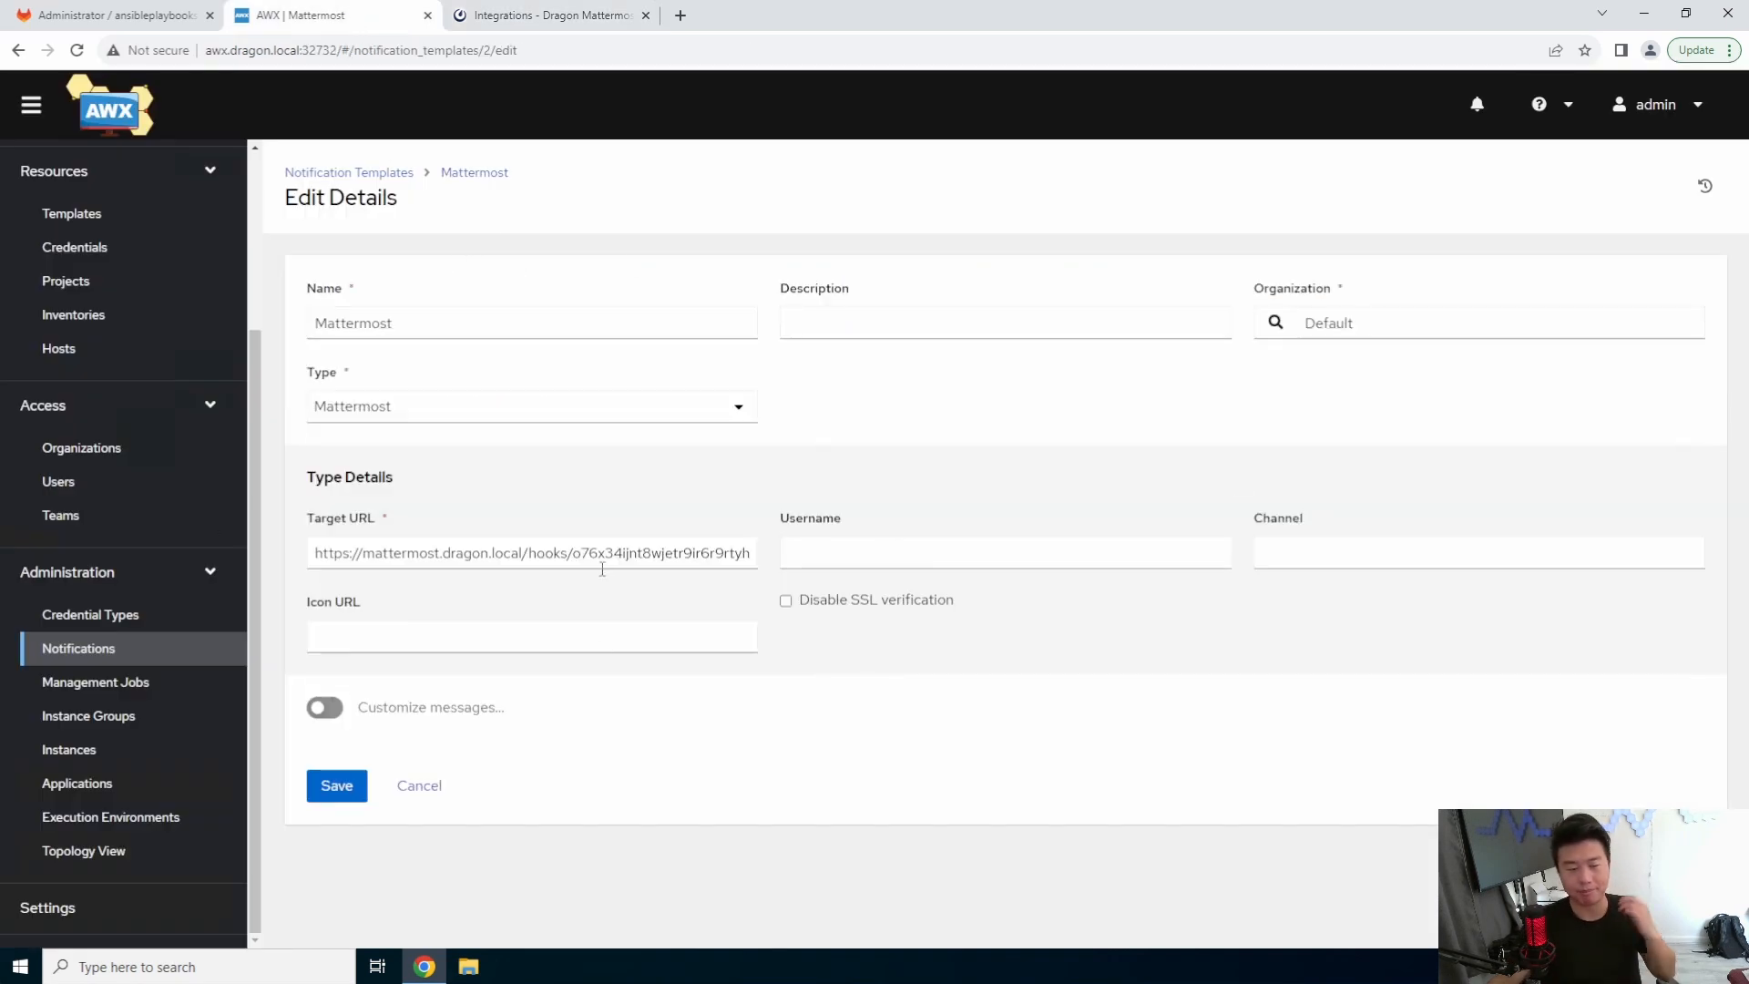
mouse_move(615, 540)
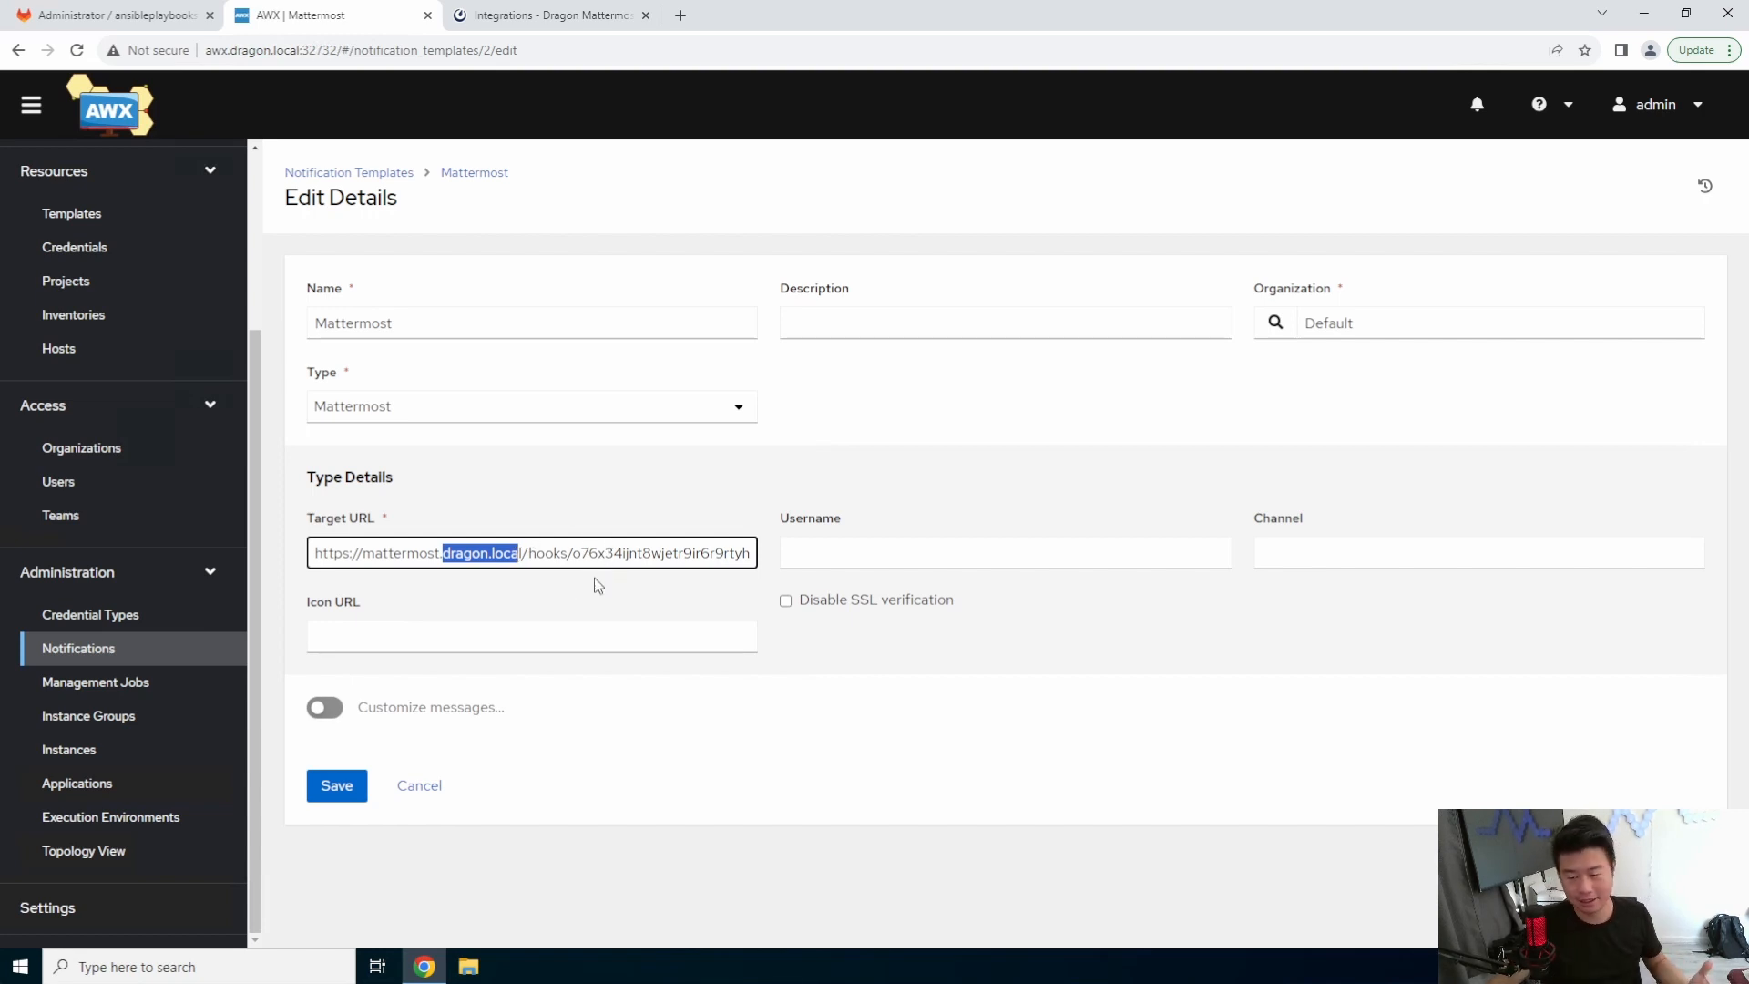
mouse_move(604, 579)
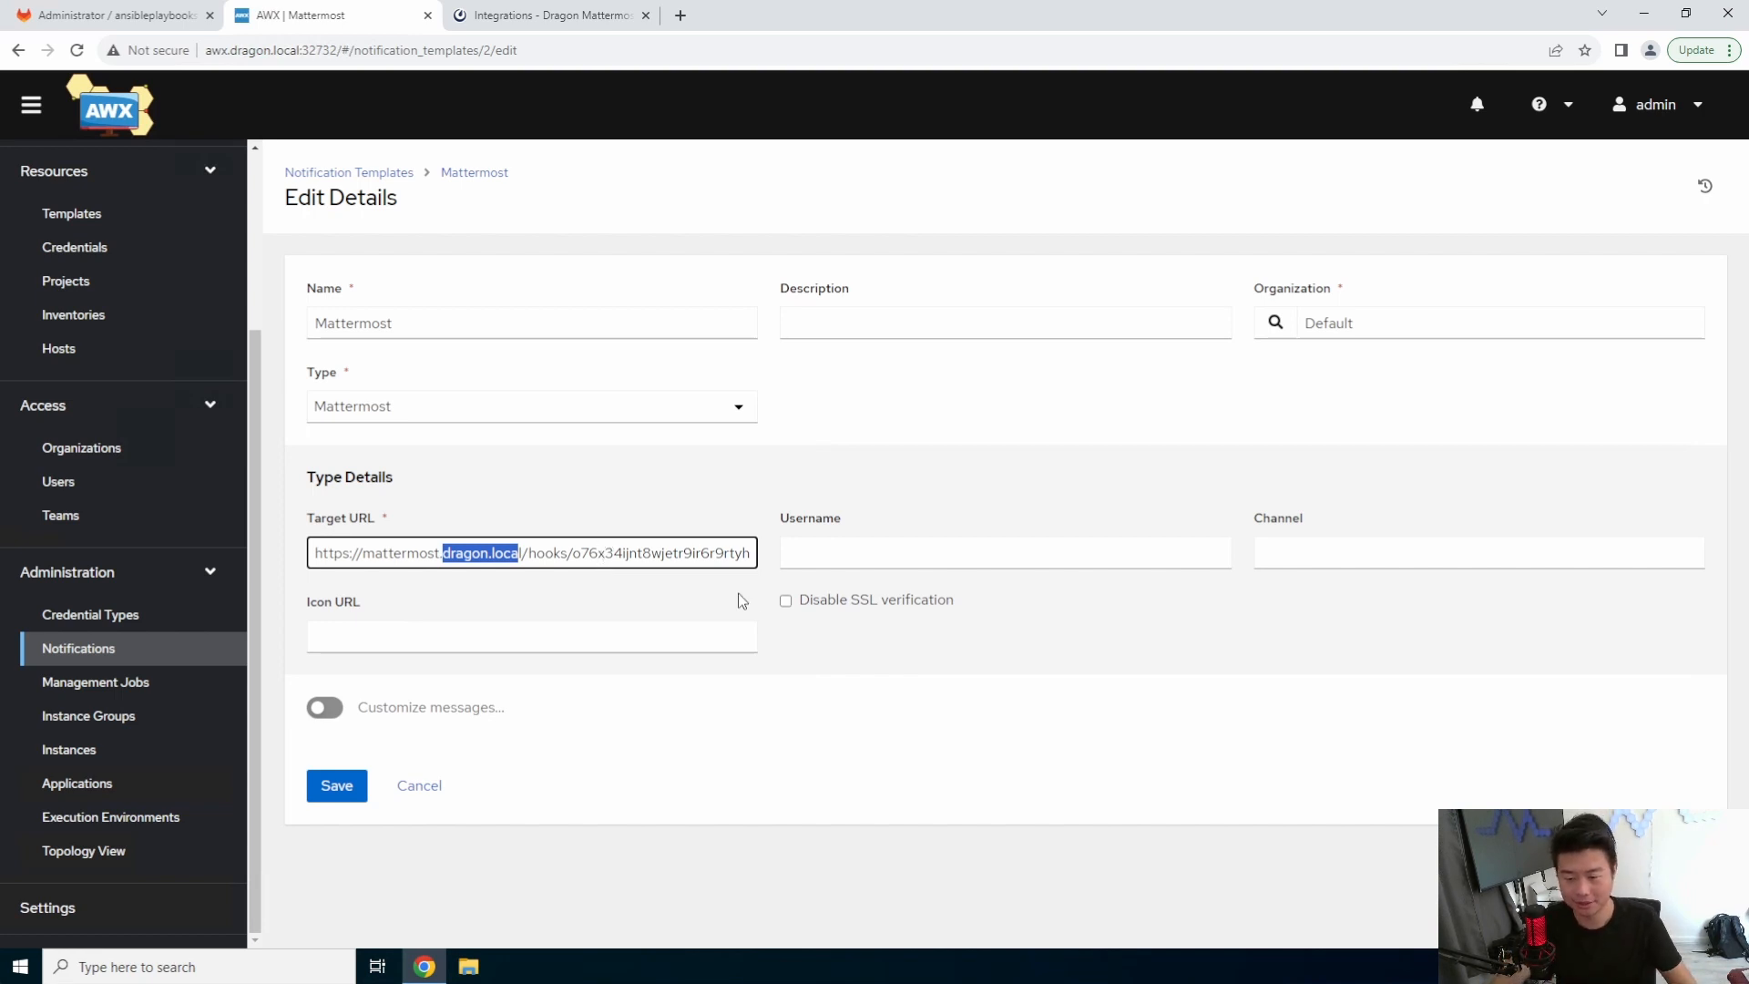
left_click(786, 600)
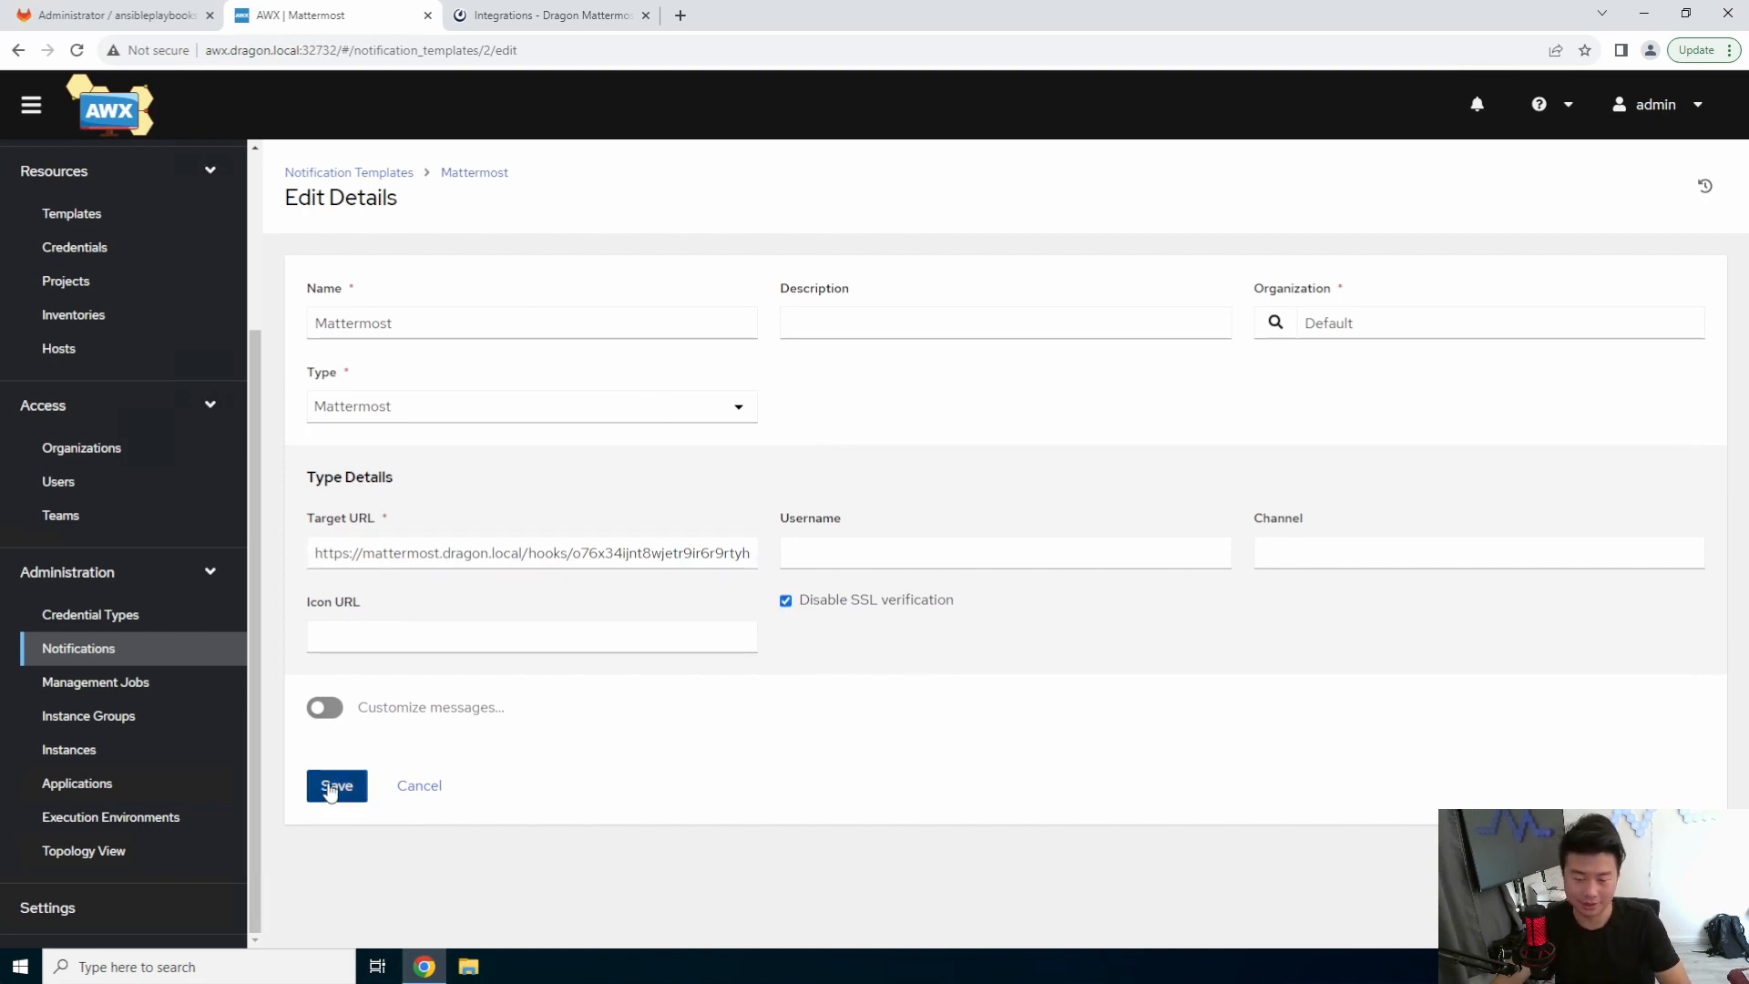
left_click(336, 785)
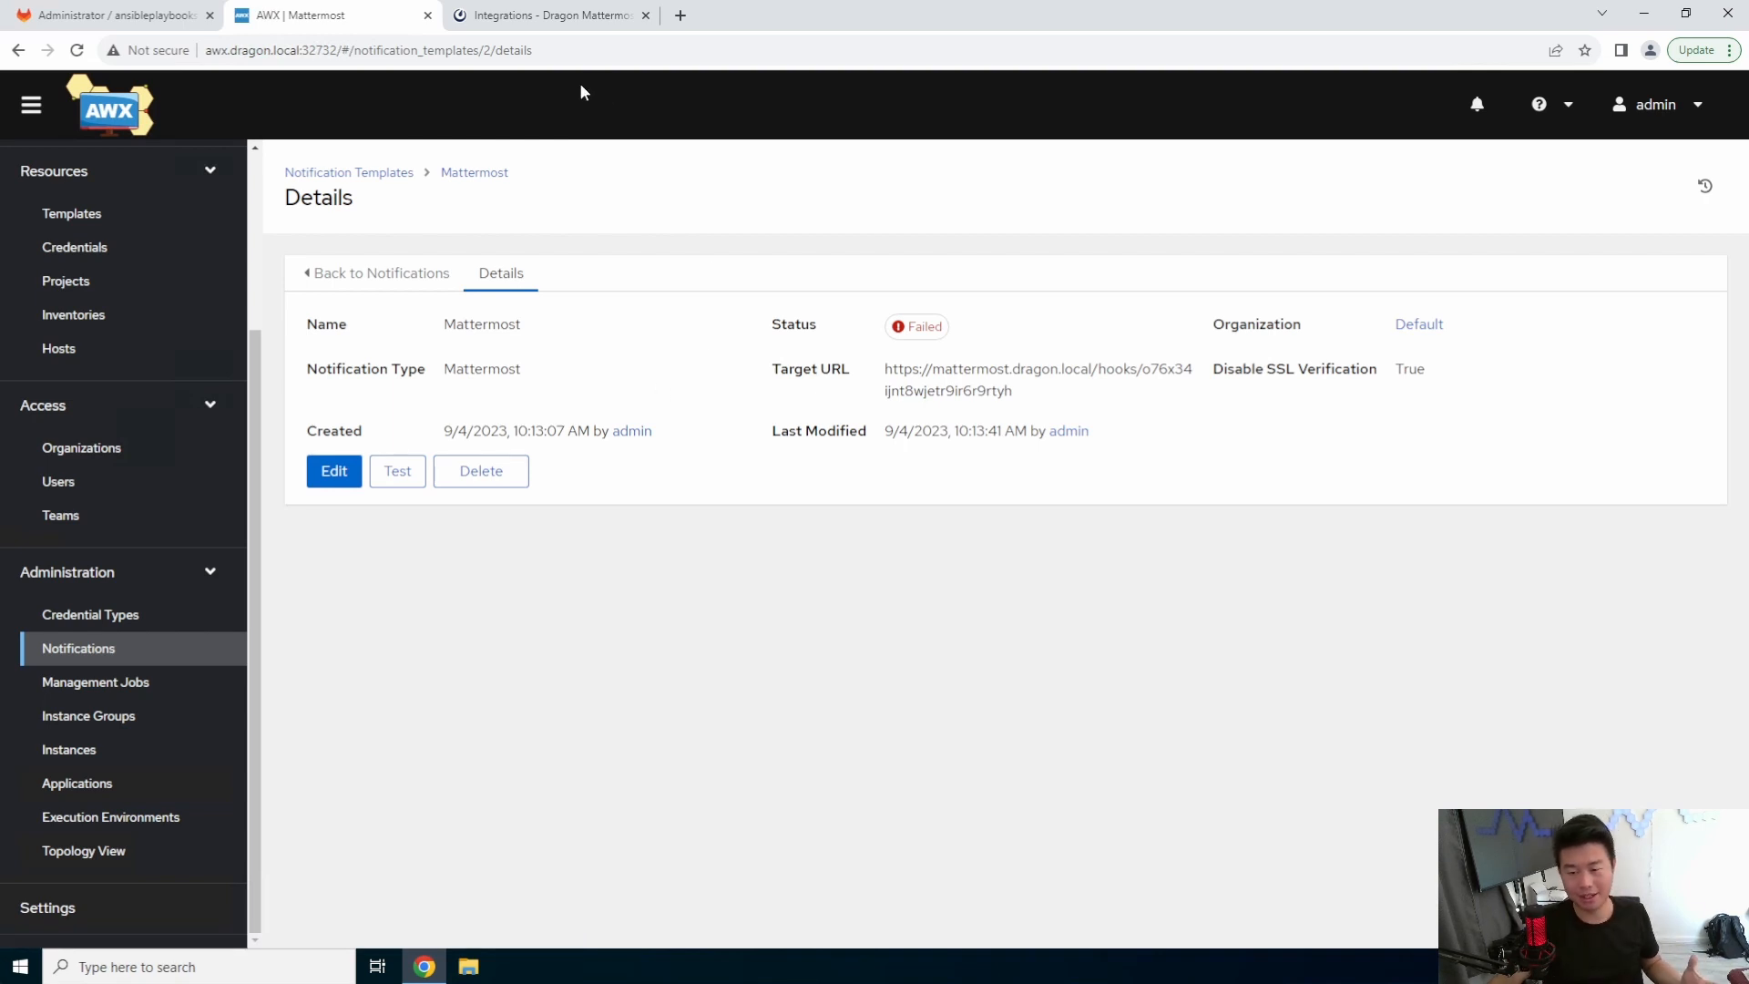
mouse_move(578, 157)
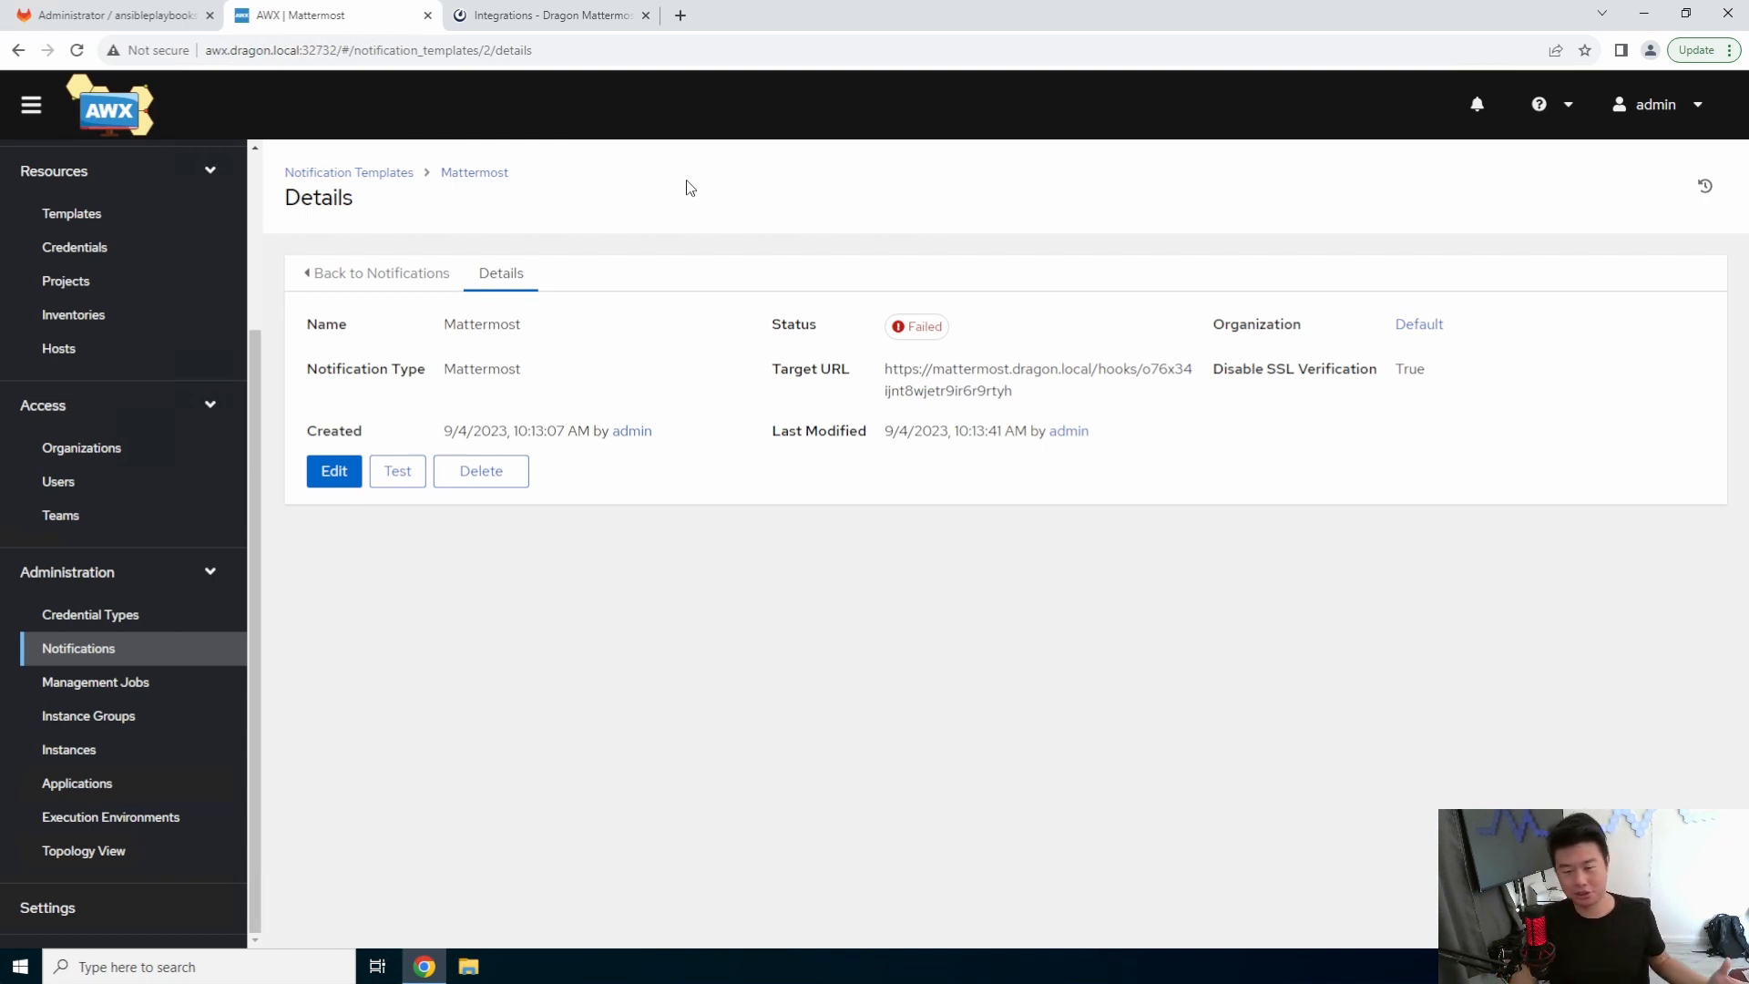
mouse_move(683, 220)
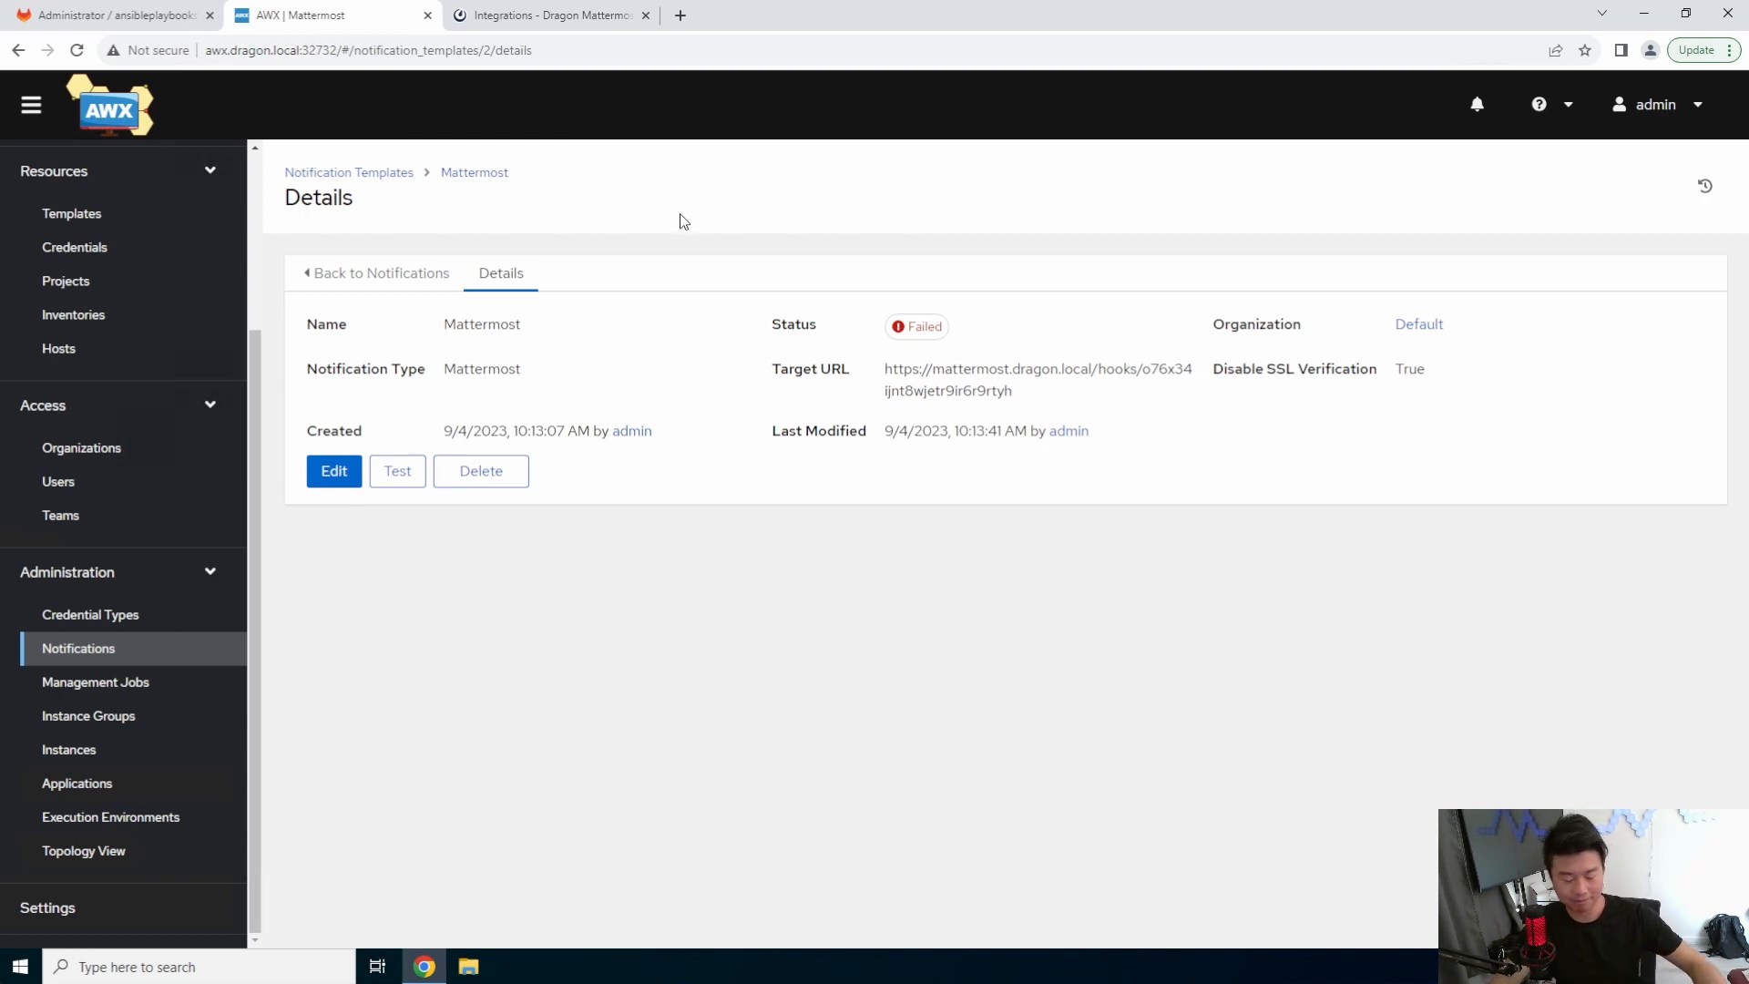
mouse_move(803, 321)
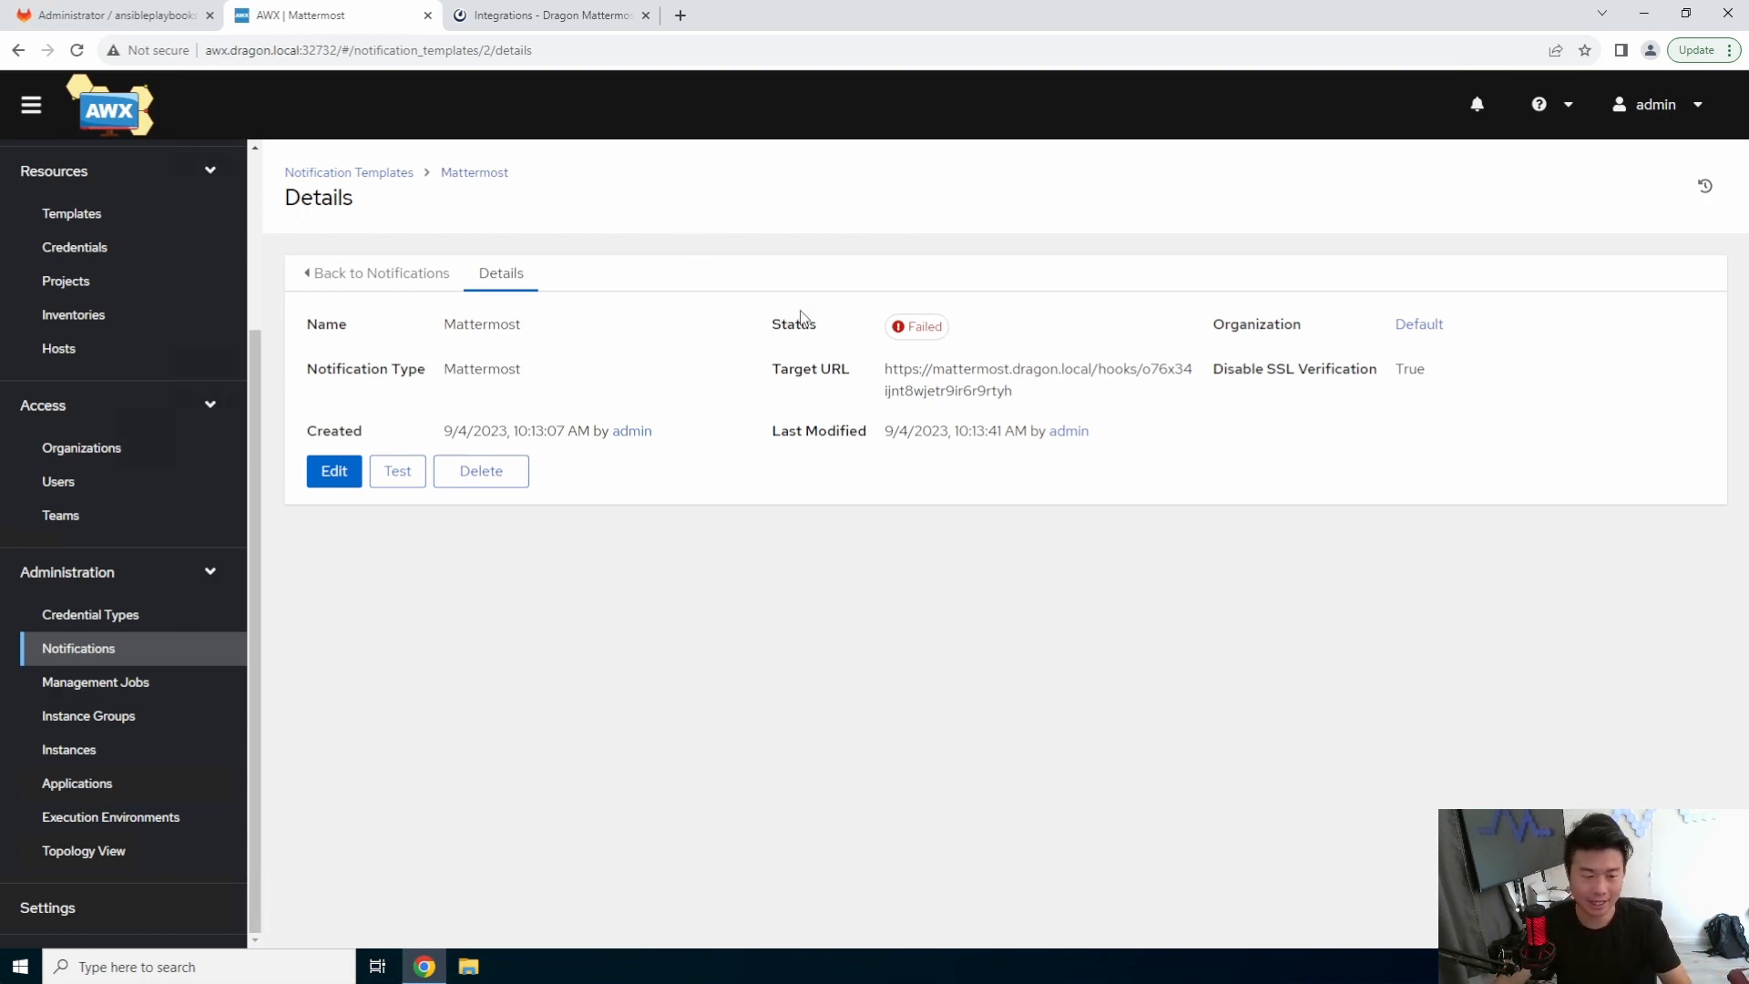
mouse_move(723, 349)
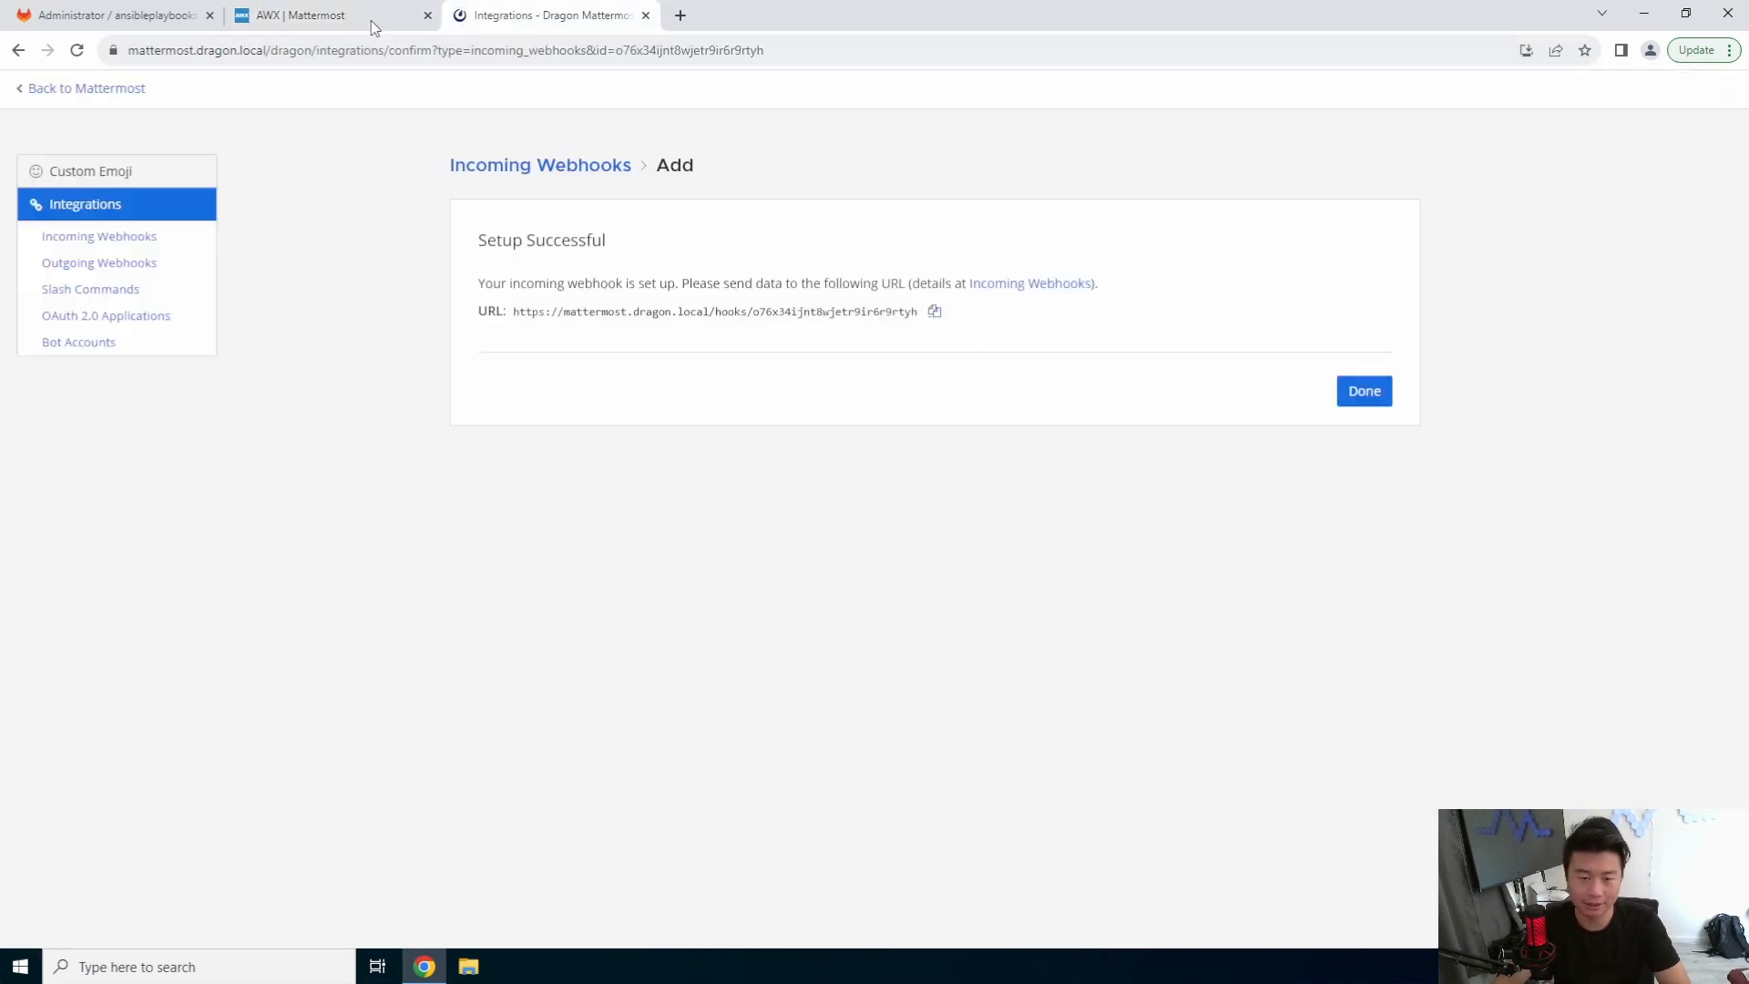
Step: Return to Mattermost channels and view the 'Notification Test 2' post in AWX
left_click(1364, 391)
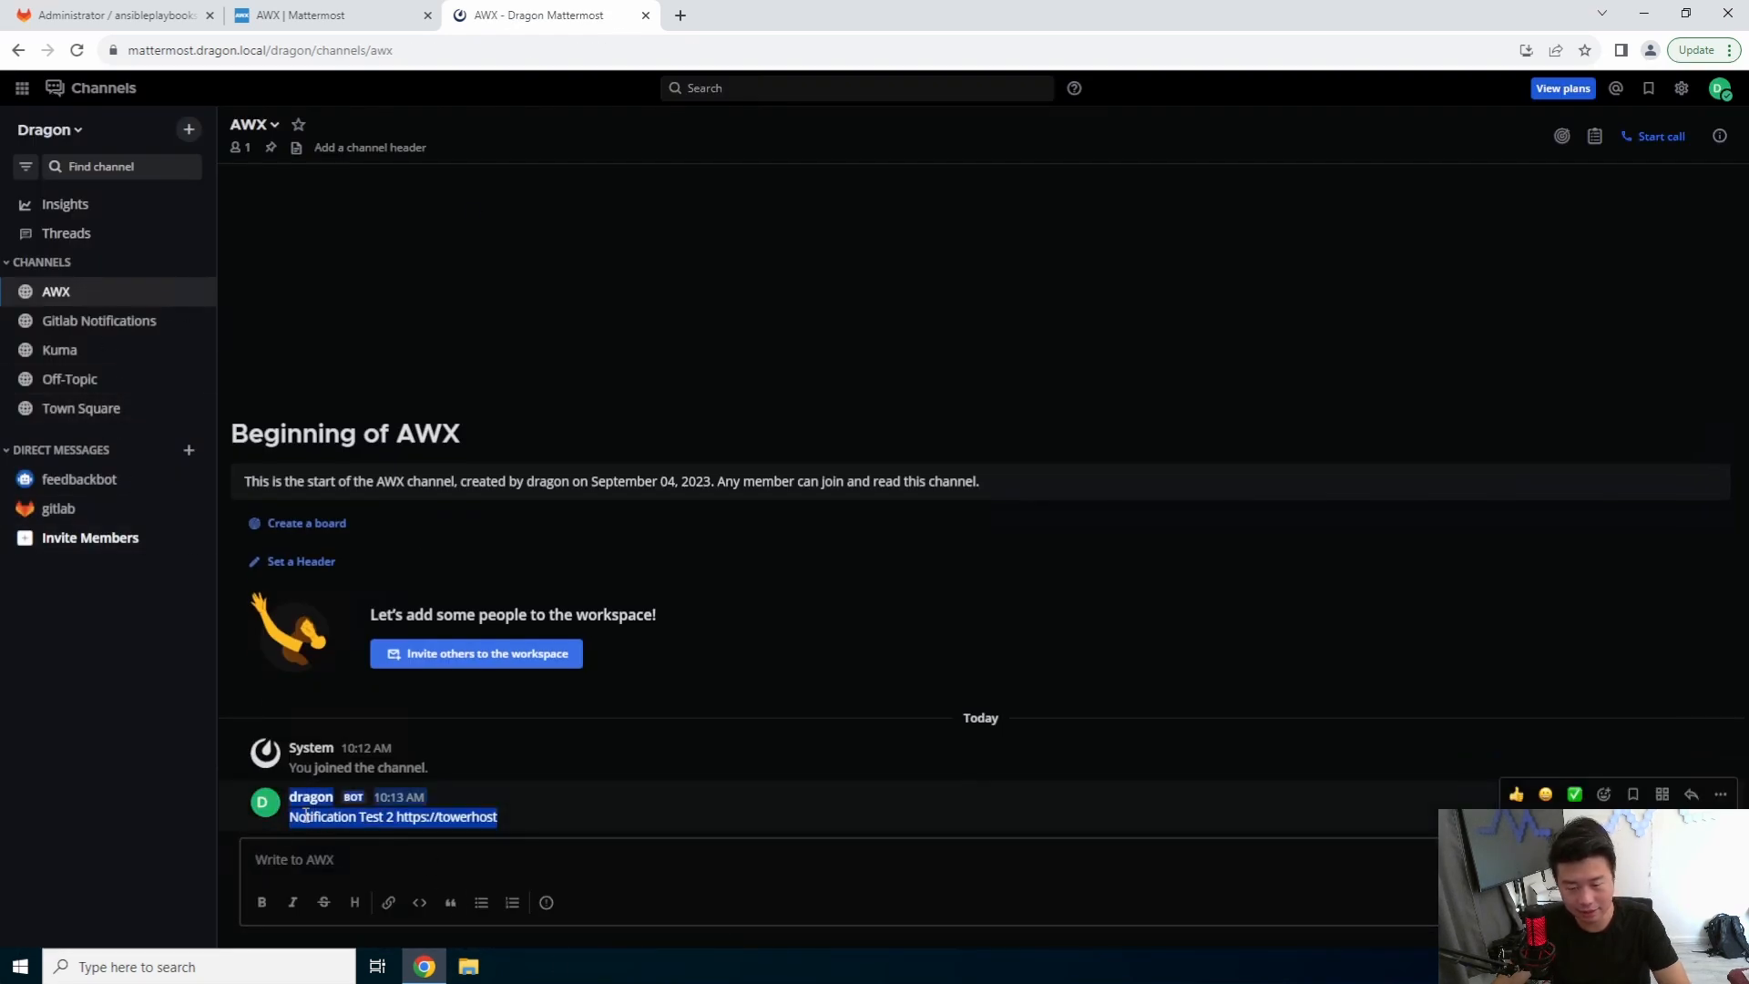
left_click(607, 817)
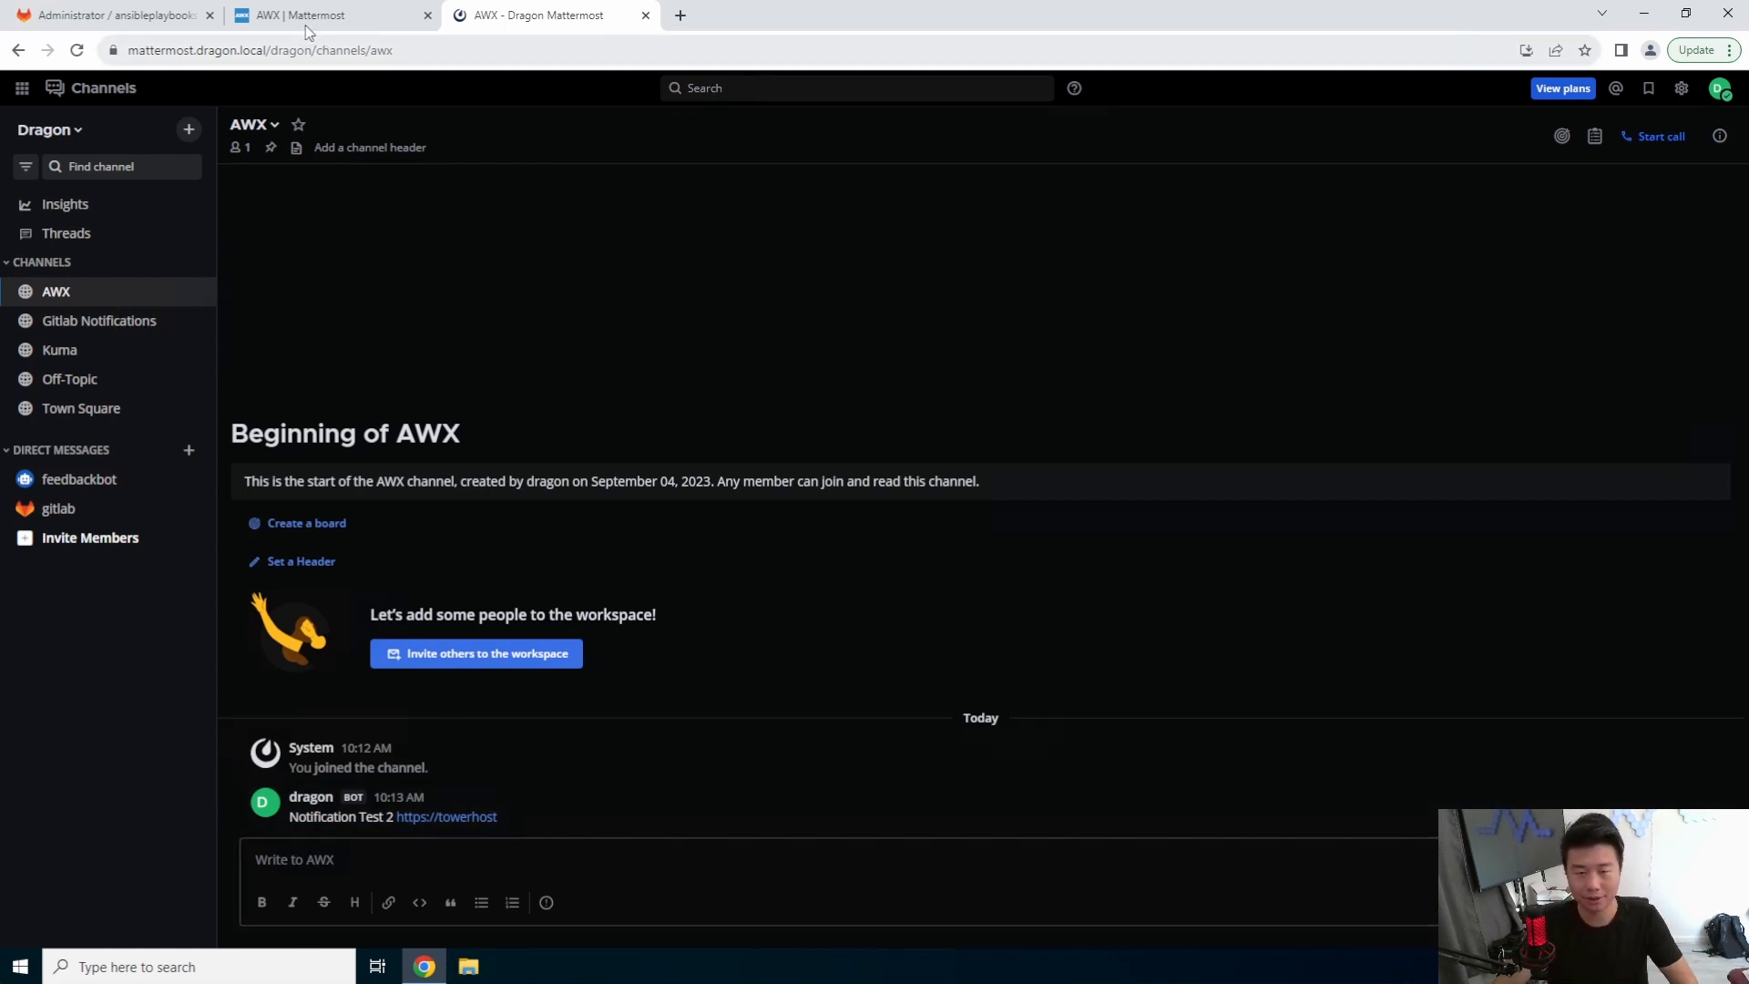
Step: Back in AWX, check the notification details and open the Templates list
left_click(328, 14)
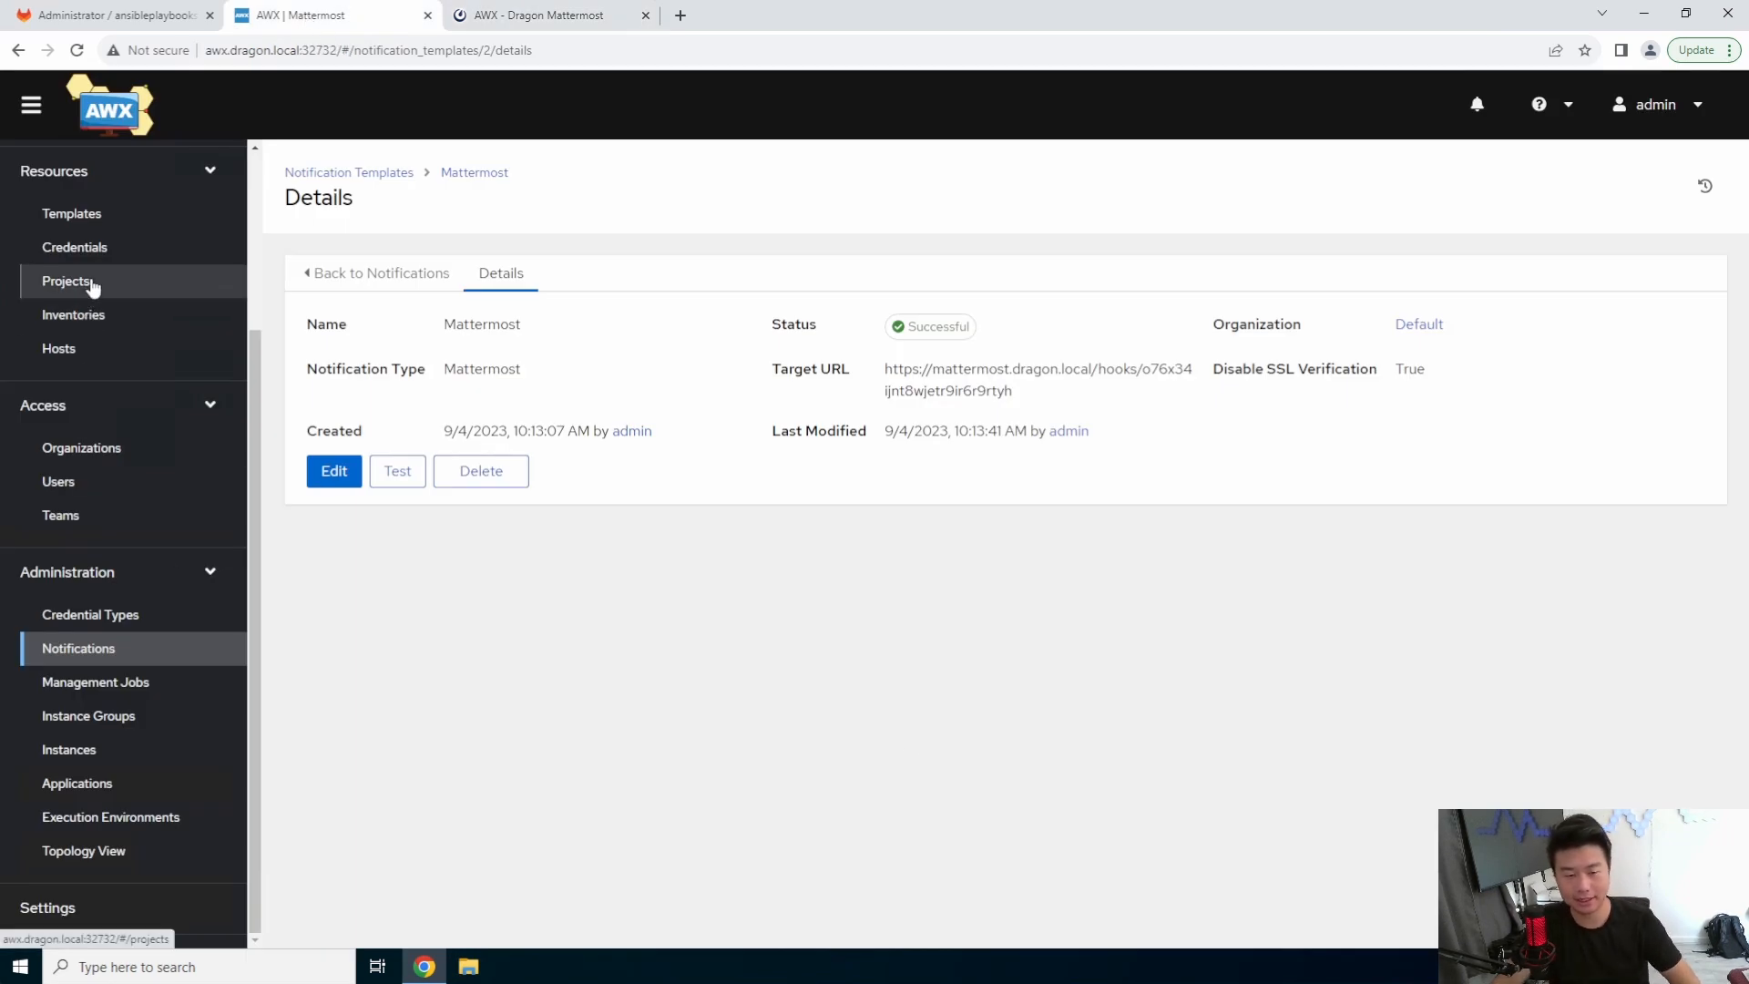
left_click(71, 213)
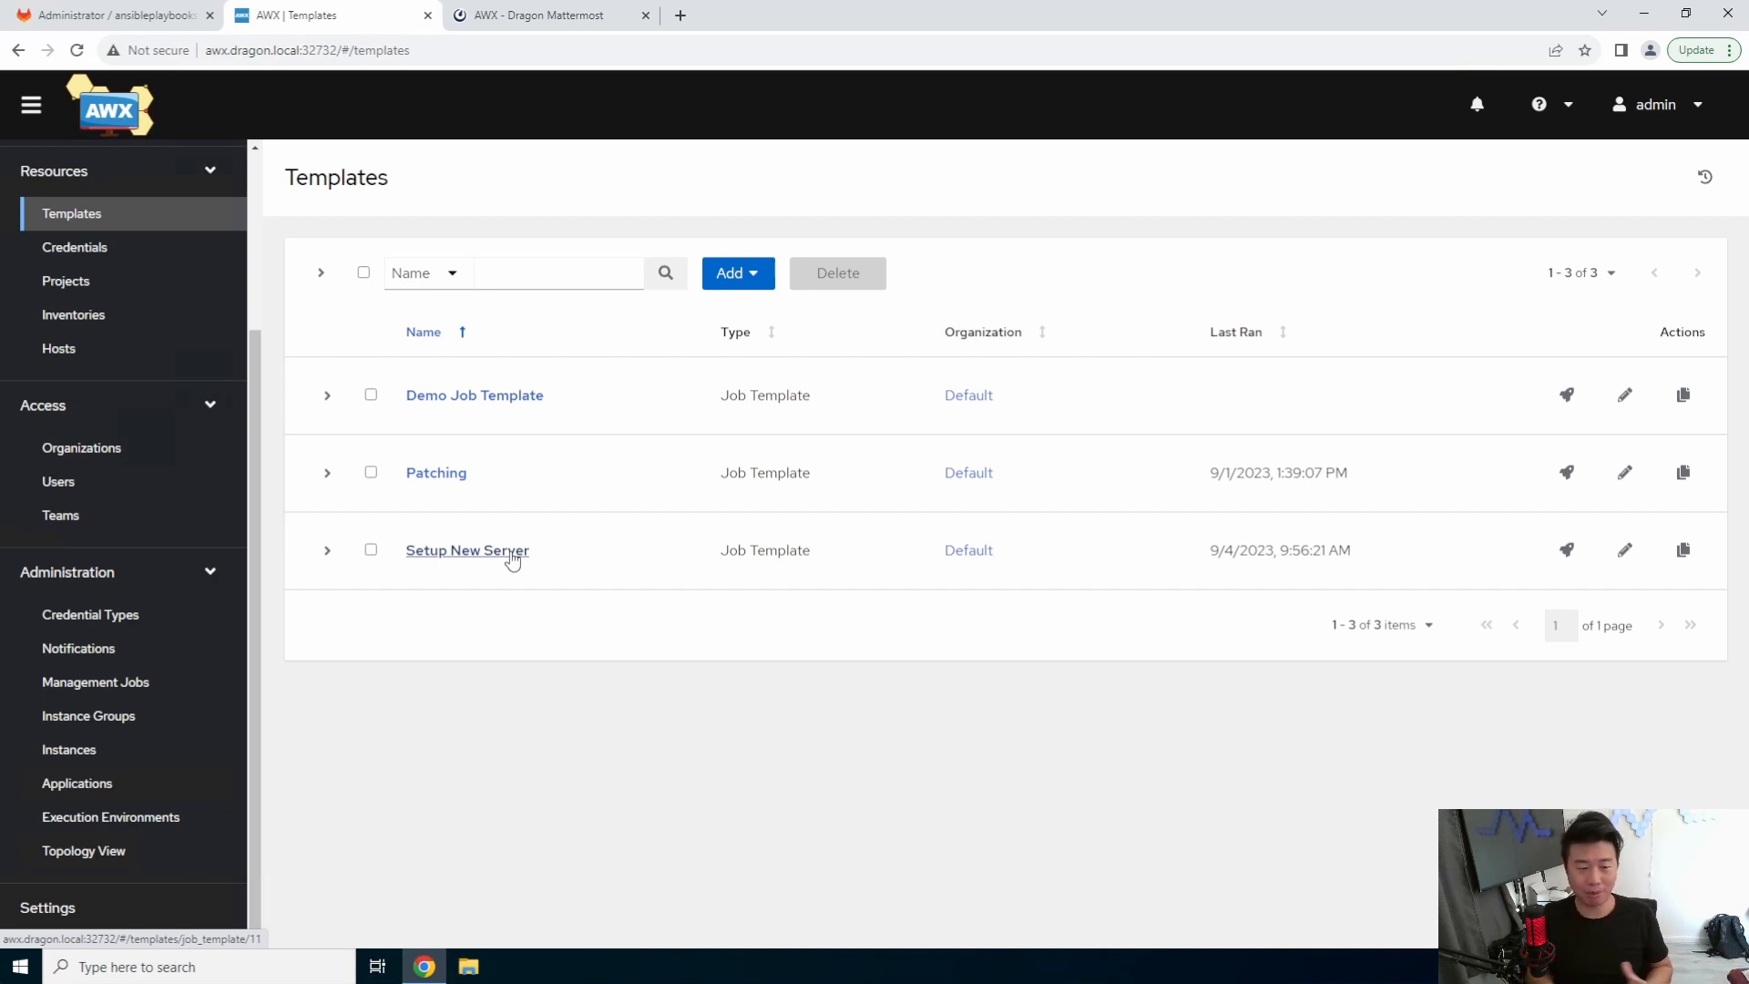
mouse_move(620, 597)
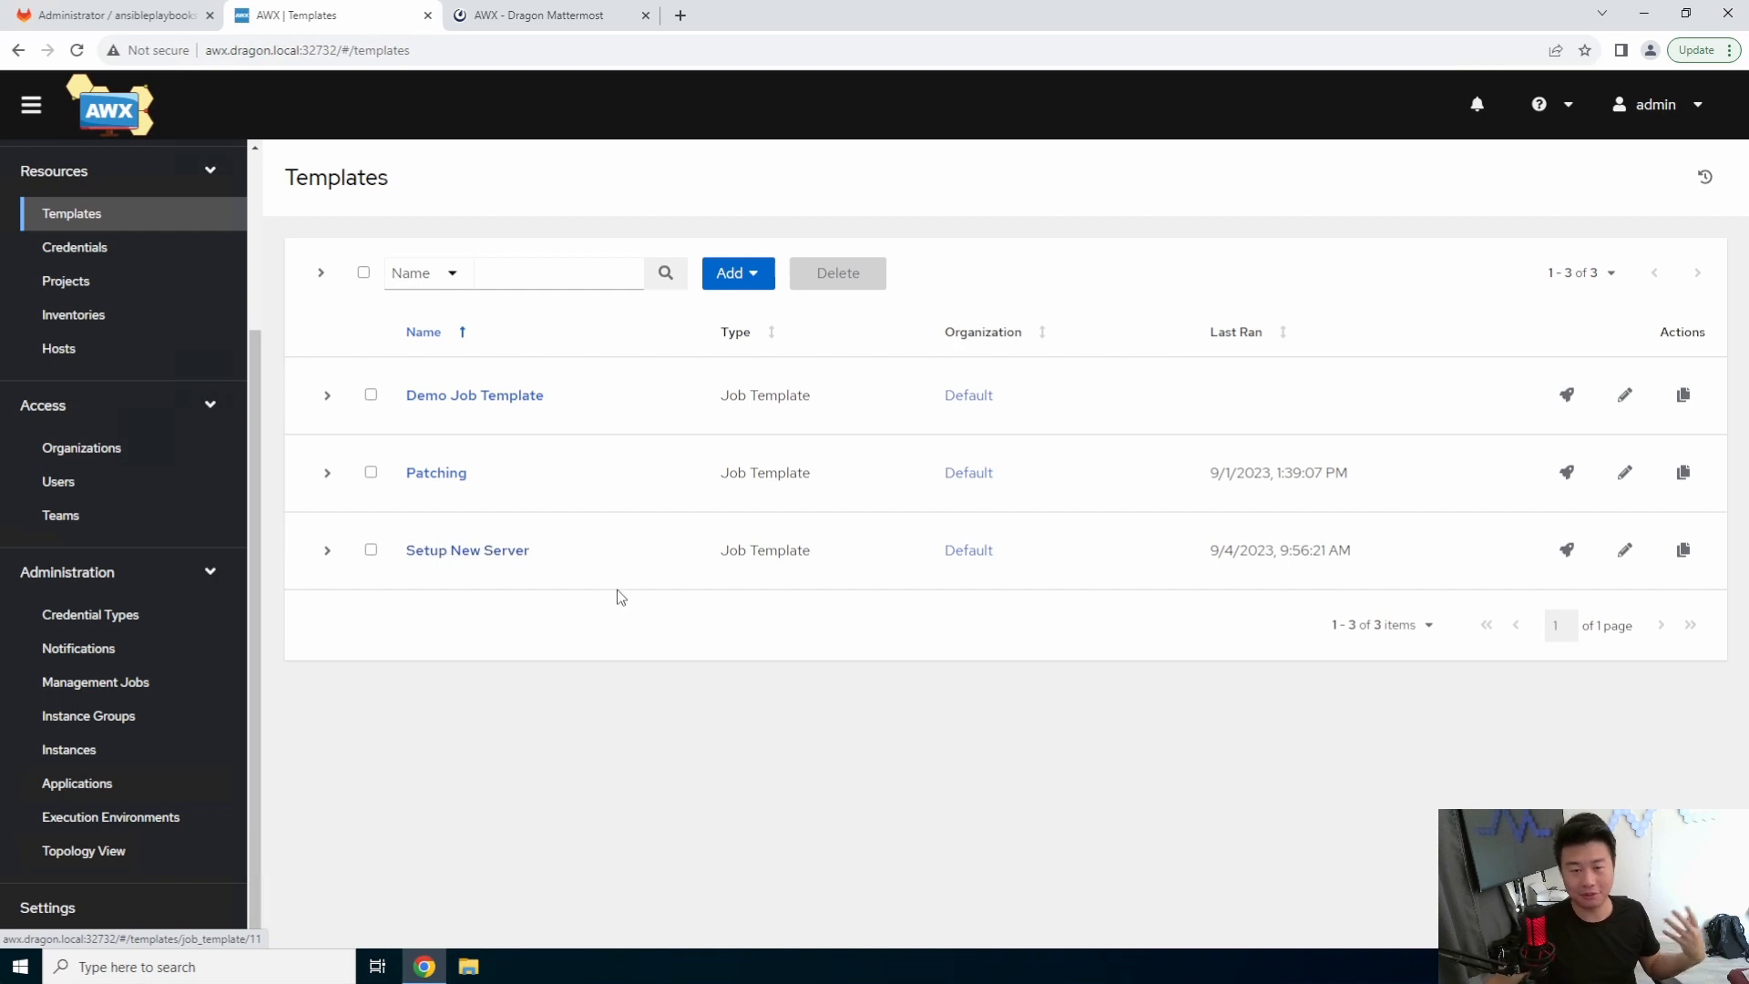
mouse_move(561, 639)
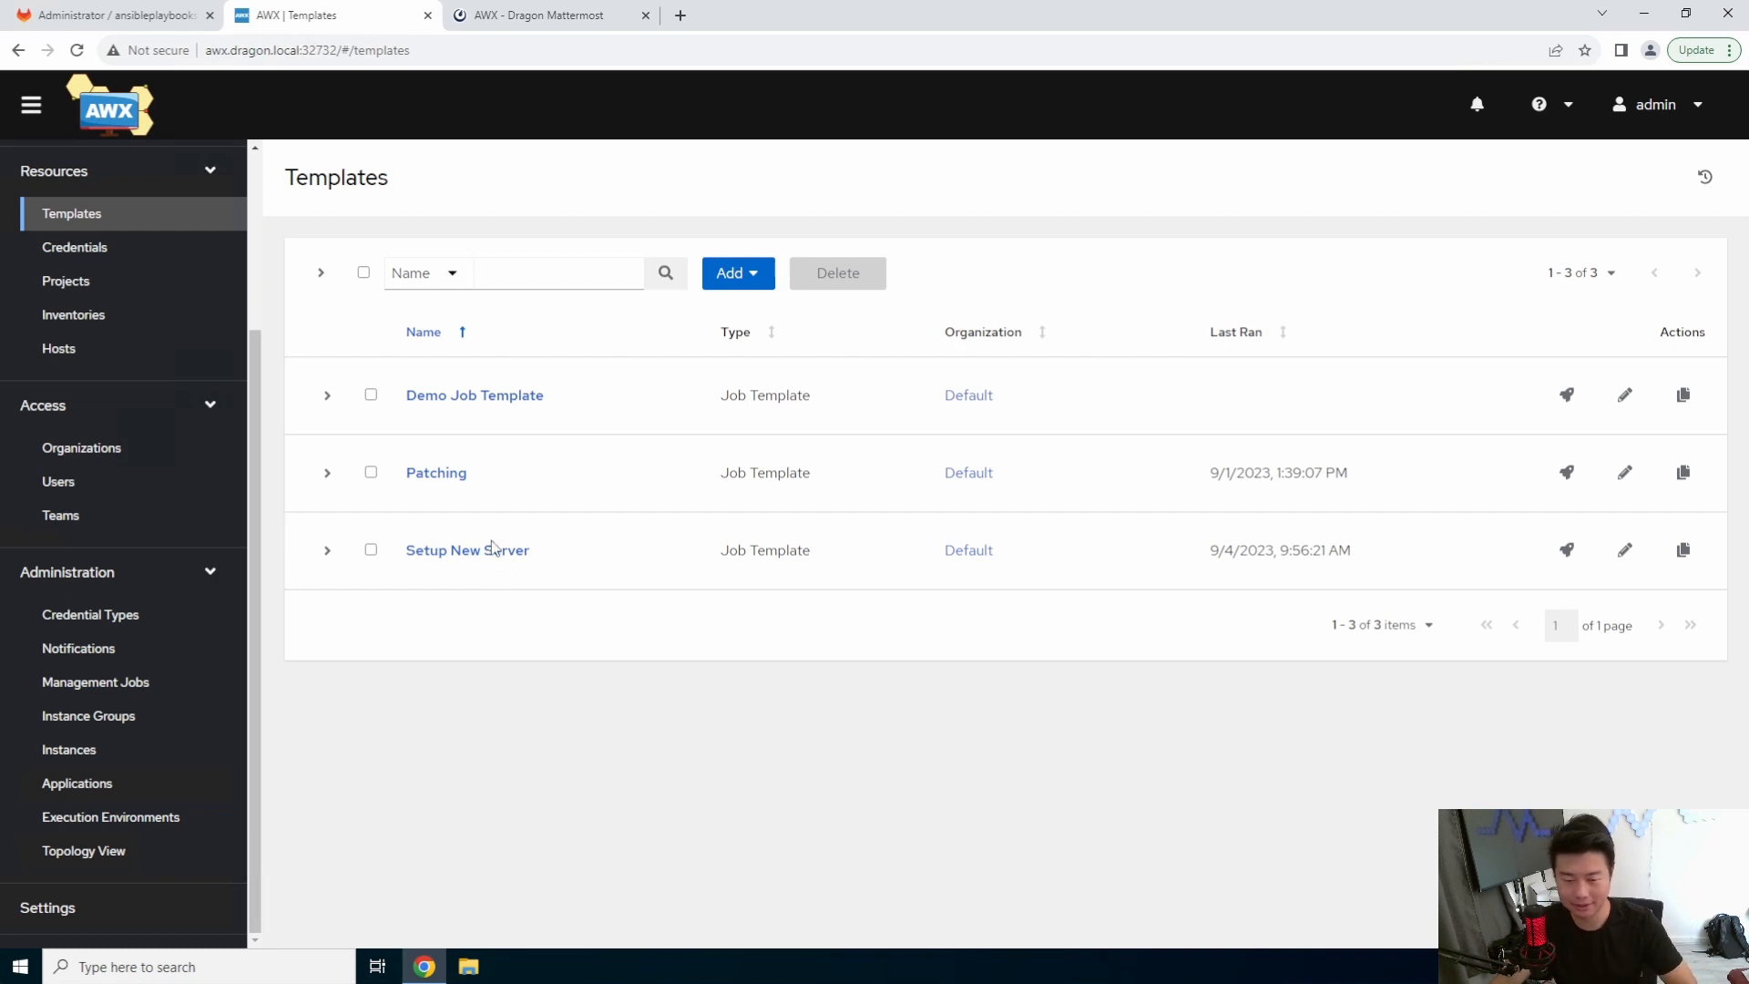
Step: Open Setup New Server's notifications and turn on Mattermost start, success and failure alerts
left_click(467, 550)
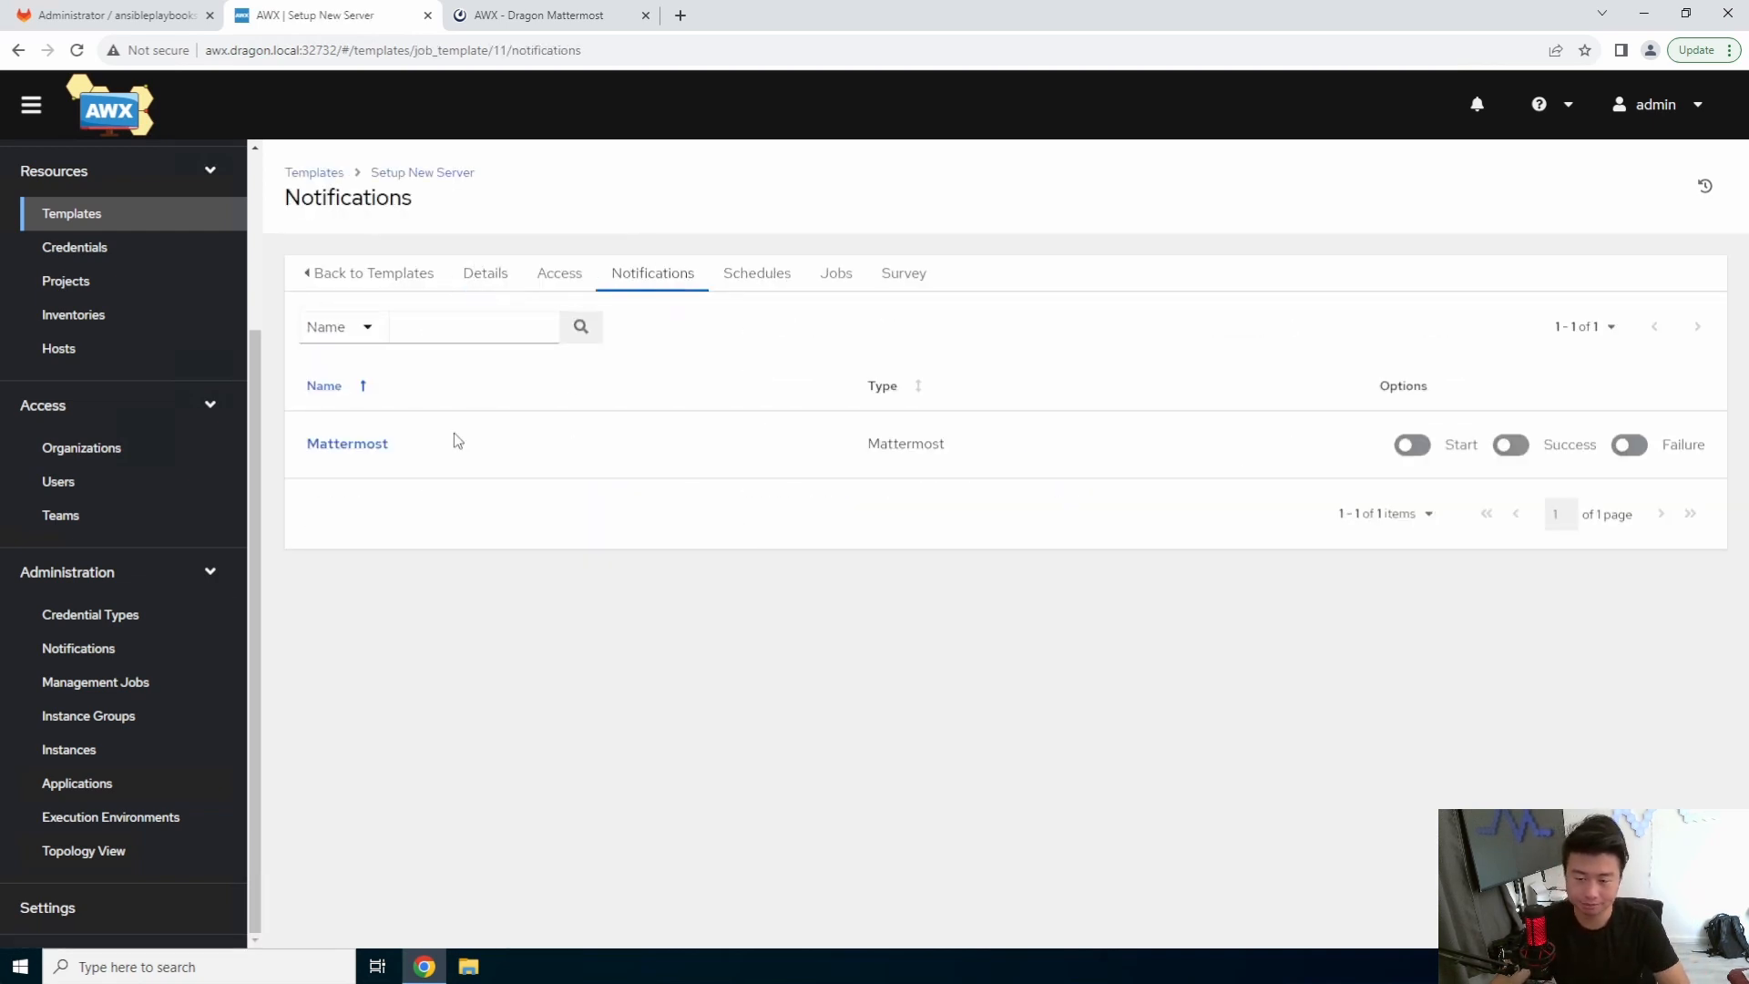
mouse_move(558, 461)
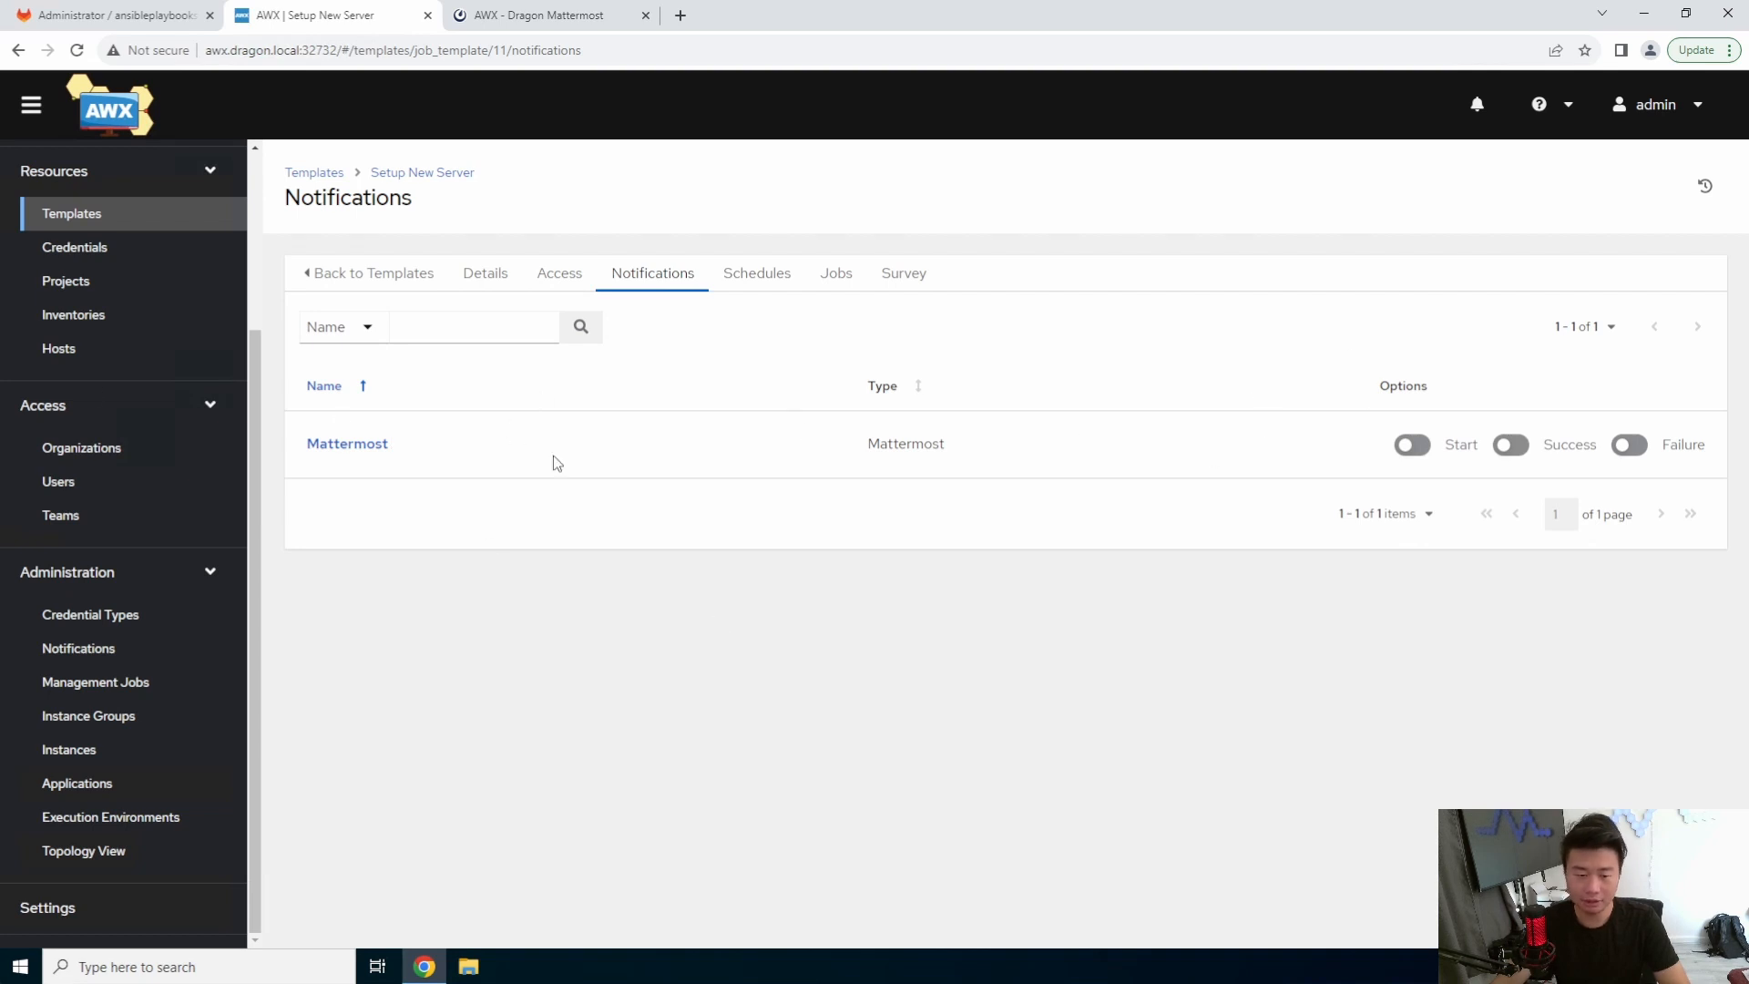
mouse_move(626, 464)
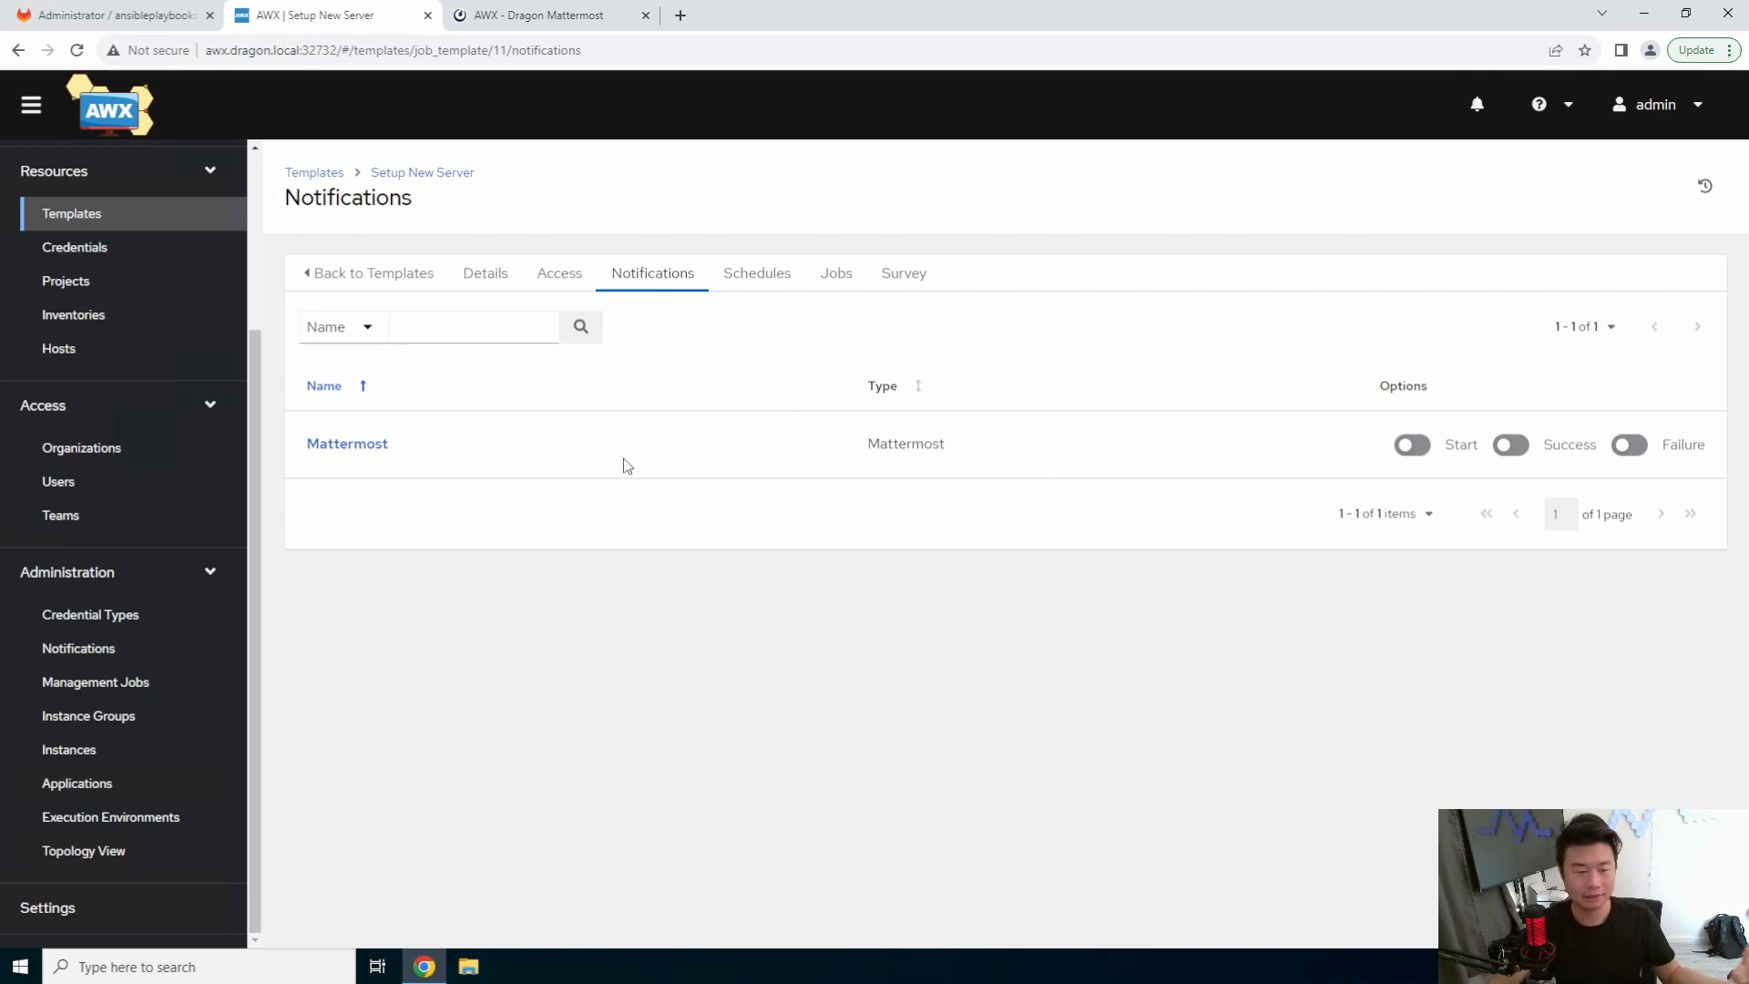
mouse_move(1363, 425)
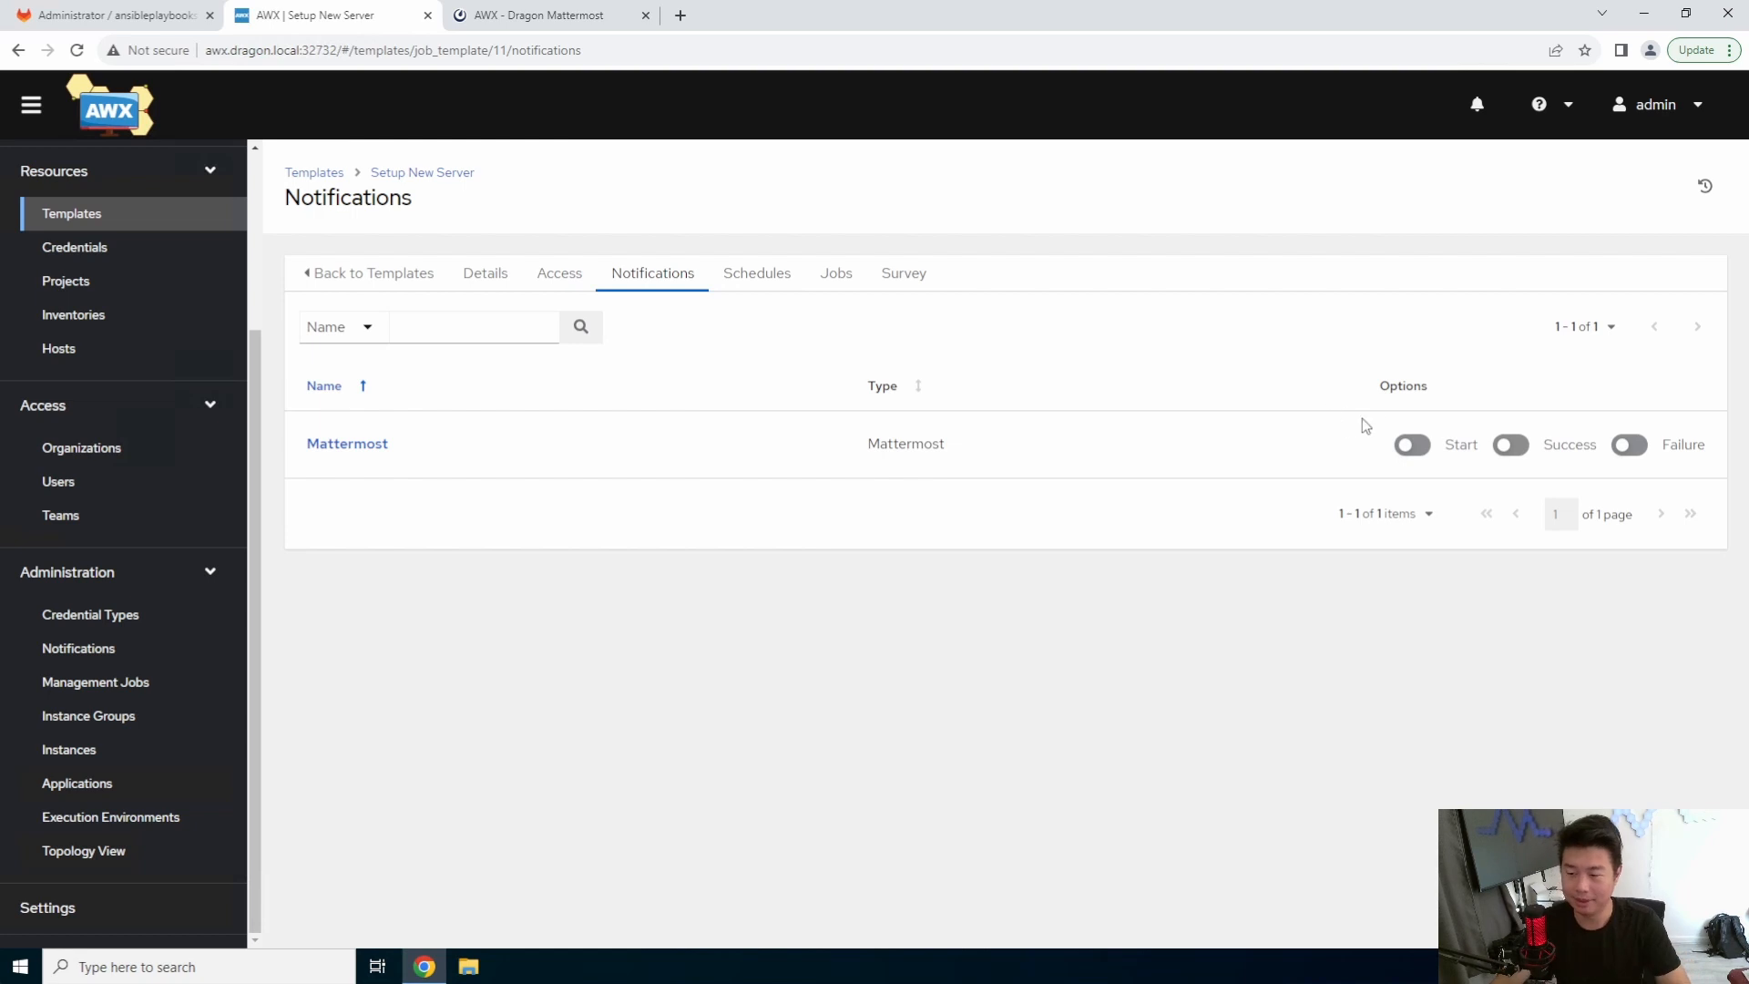
mouse_move(1415, 470)
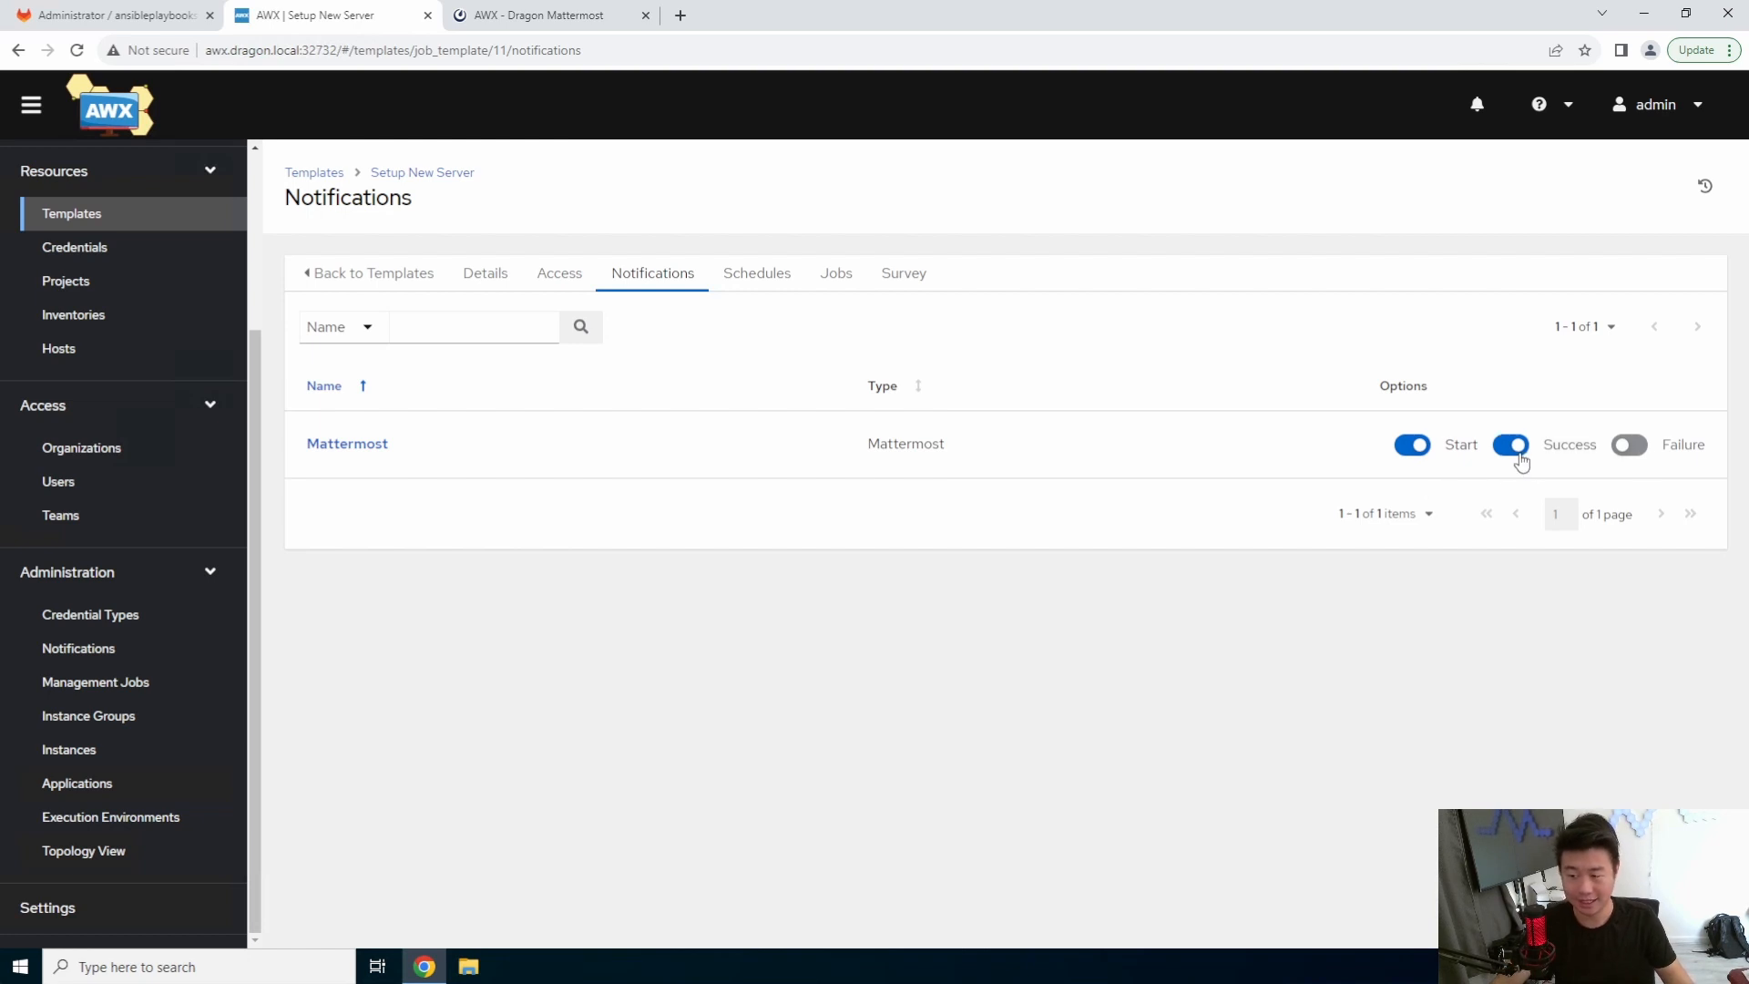
left_click(1629, 444)
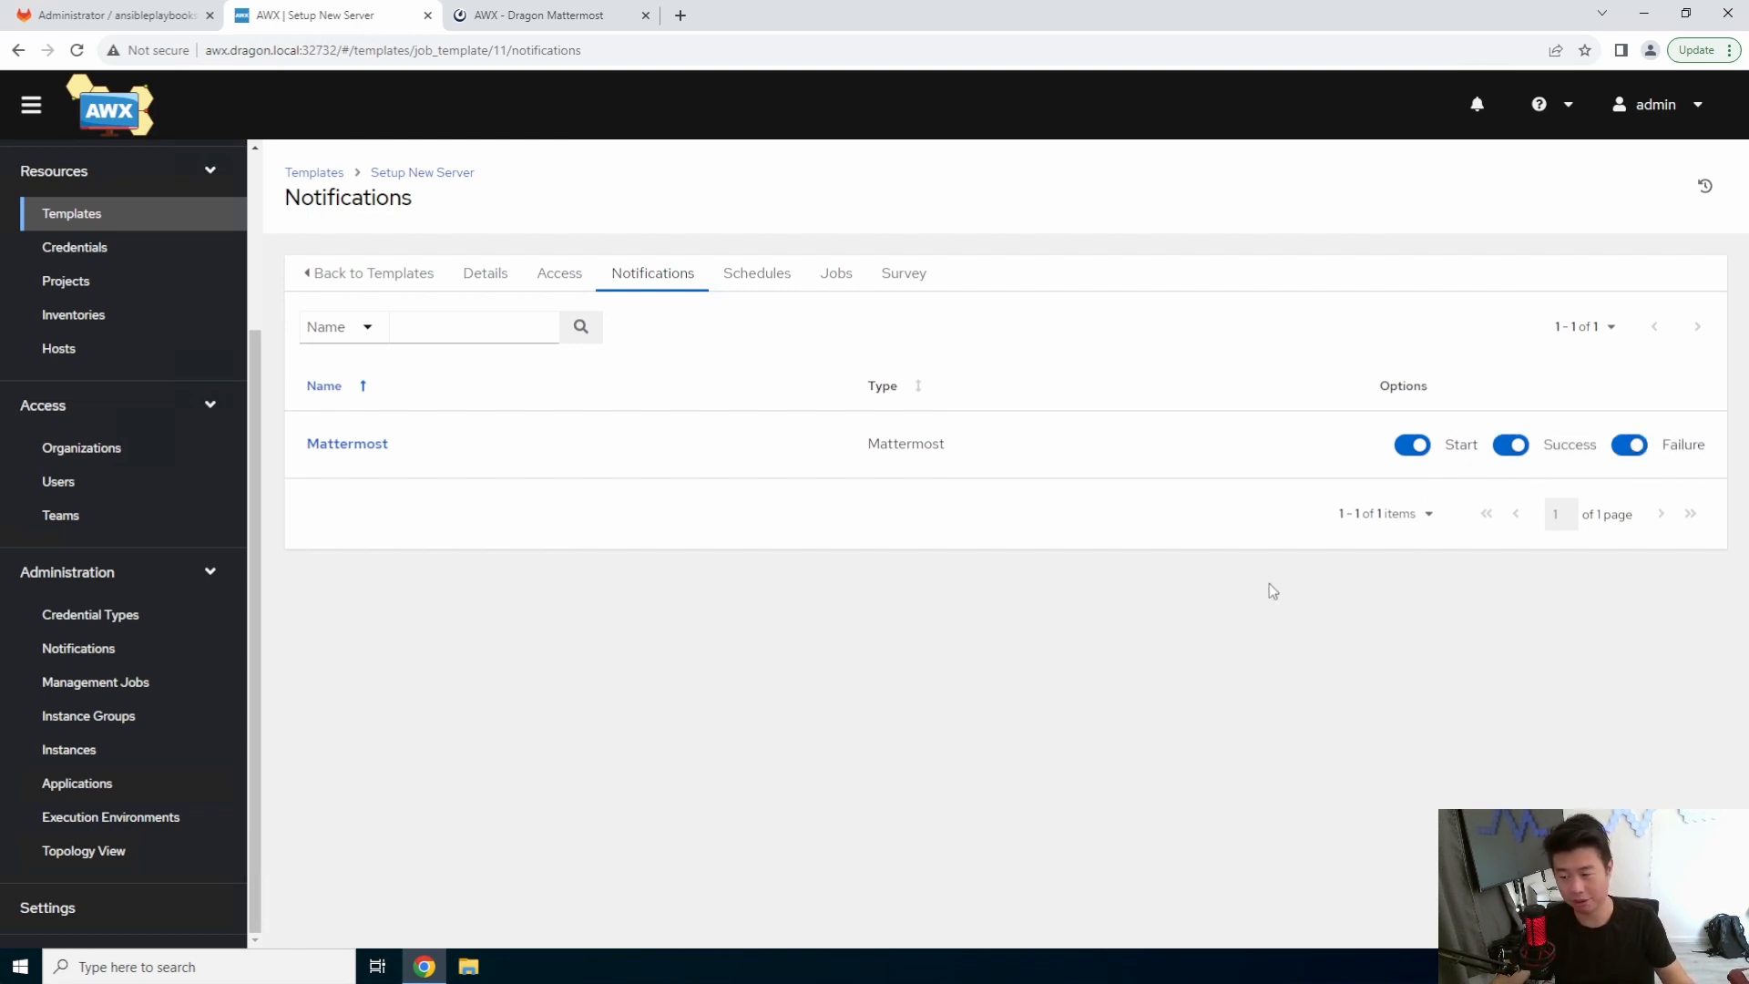
mouse_move(1262, 571)
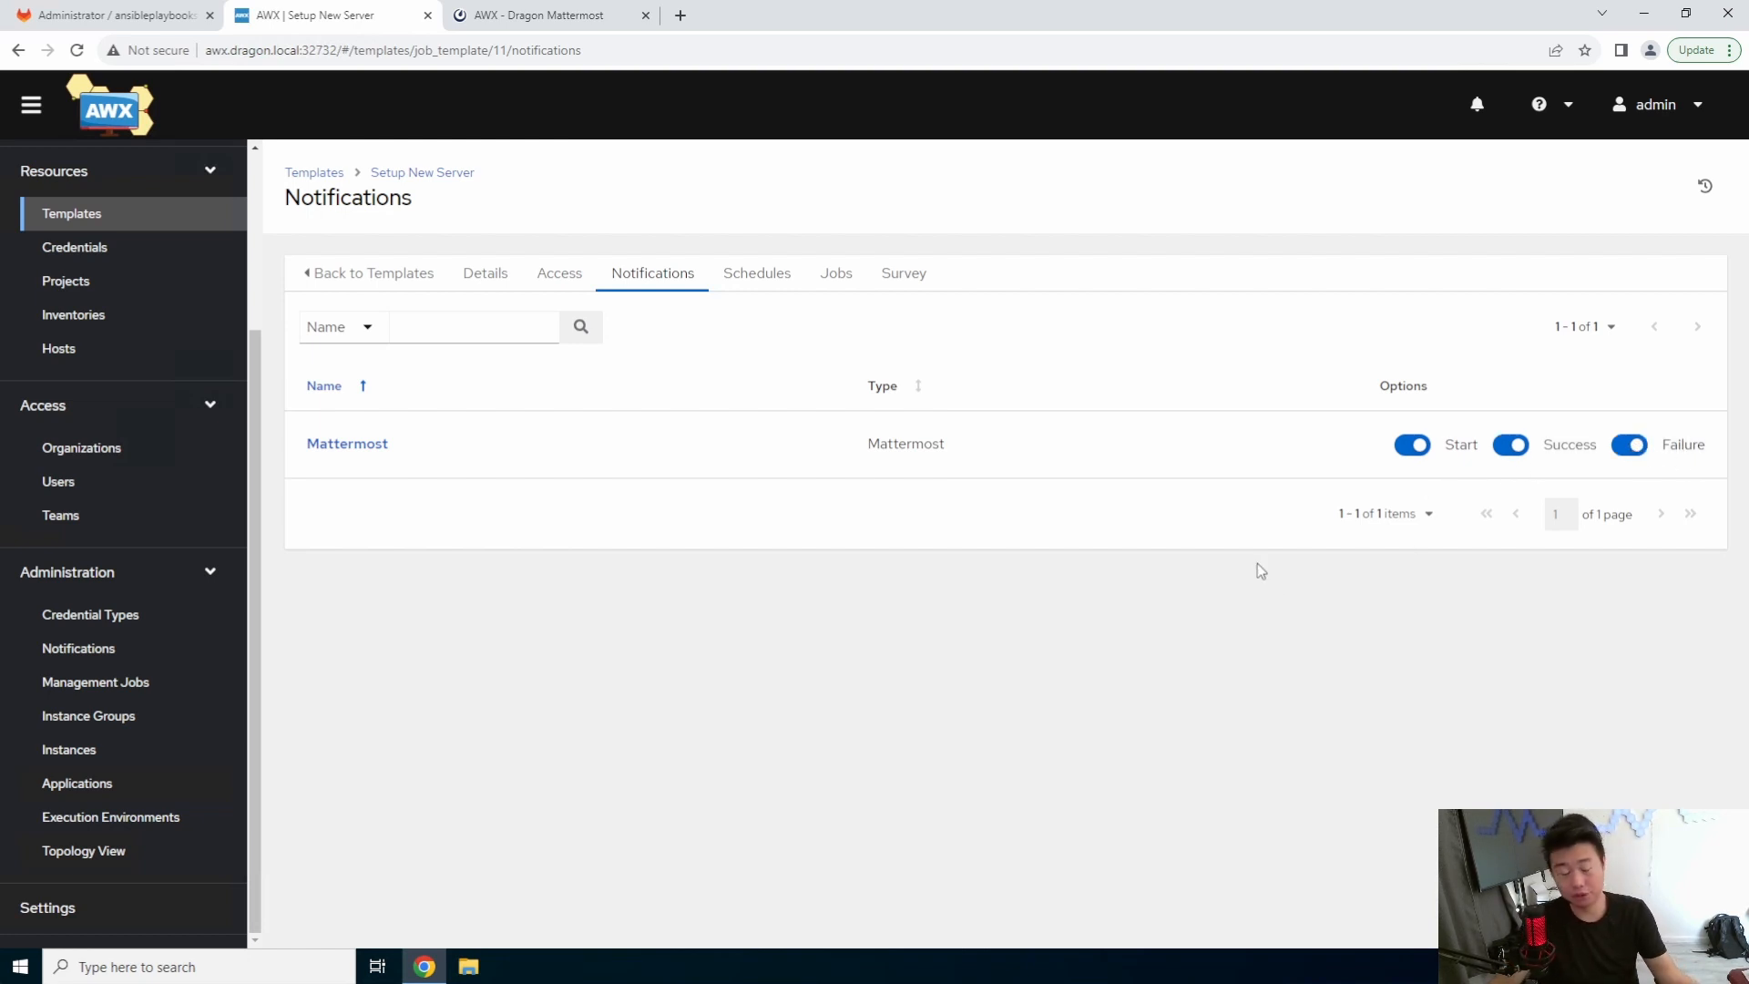
mouse_move(1069, 504)
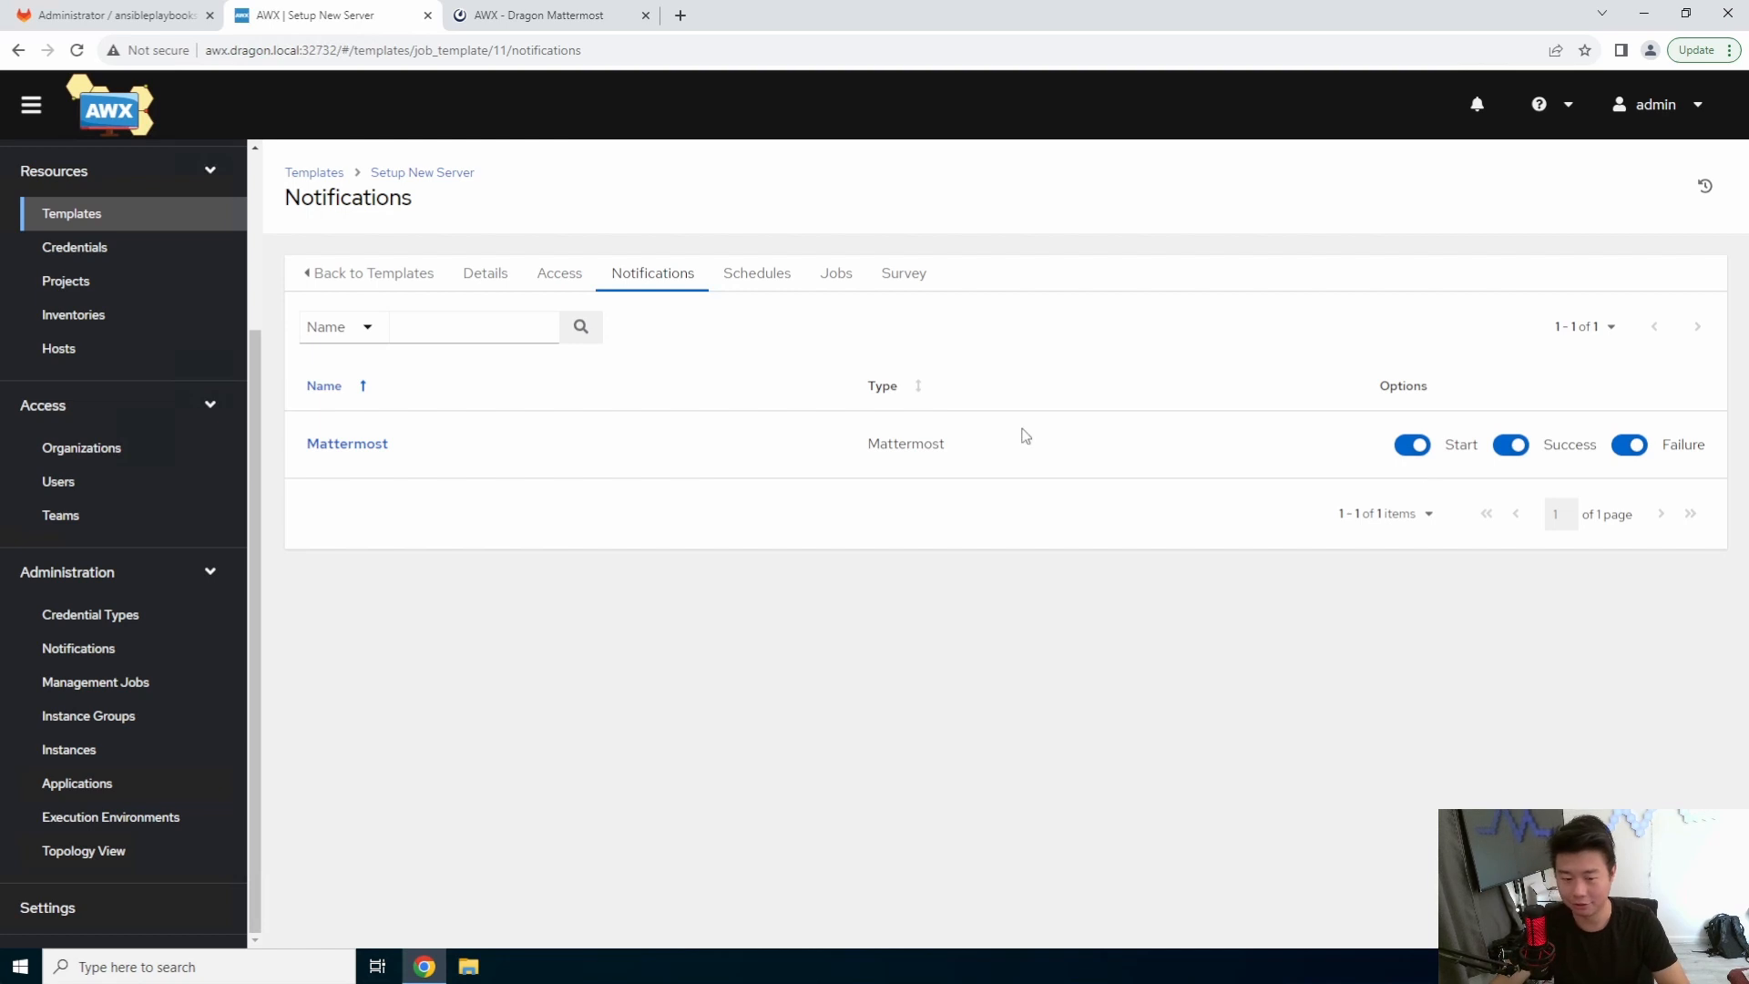
mouse_move(1271, 306)
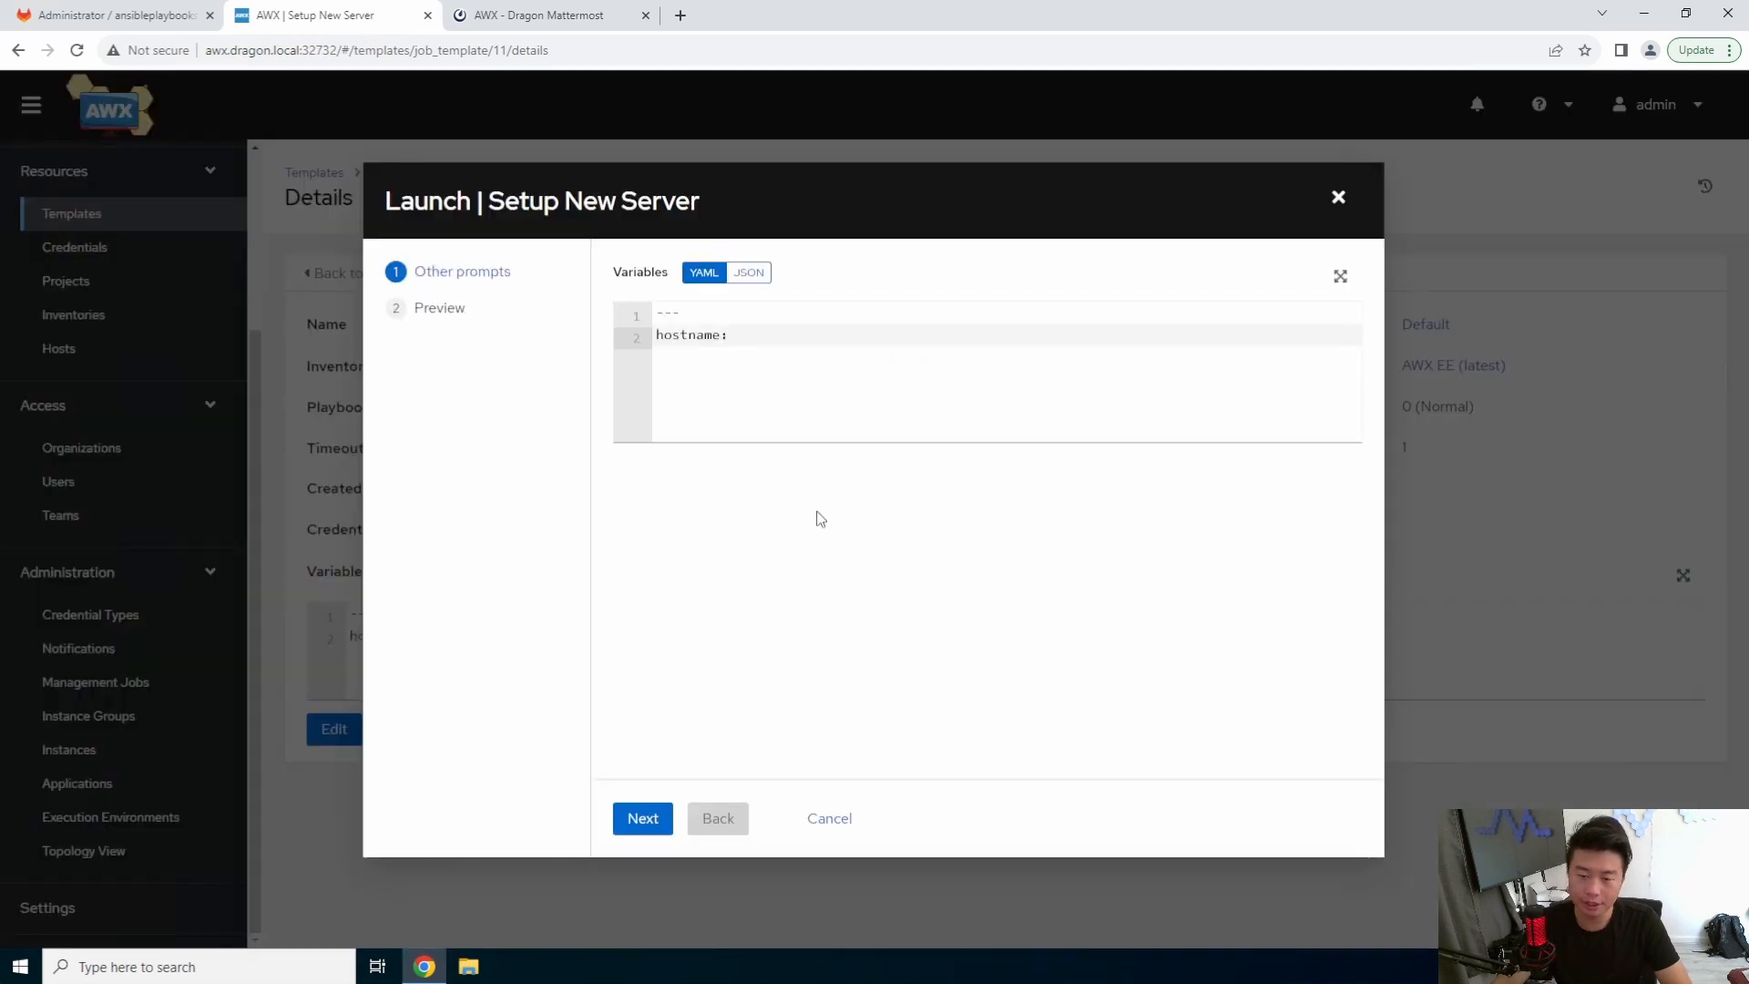
Step: Launch Setup New Server with hostname nextcloud, follow the output, then check Mattermost
type("nextc")
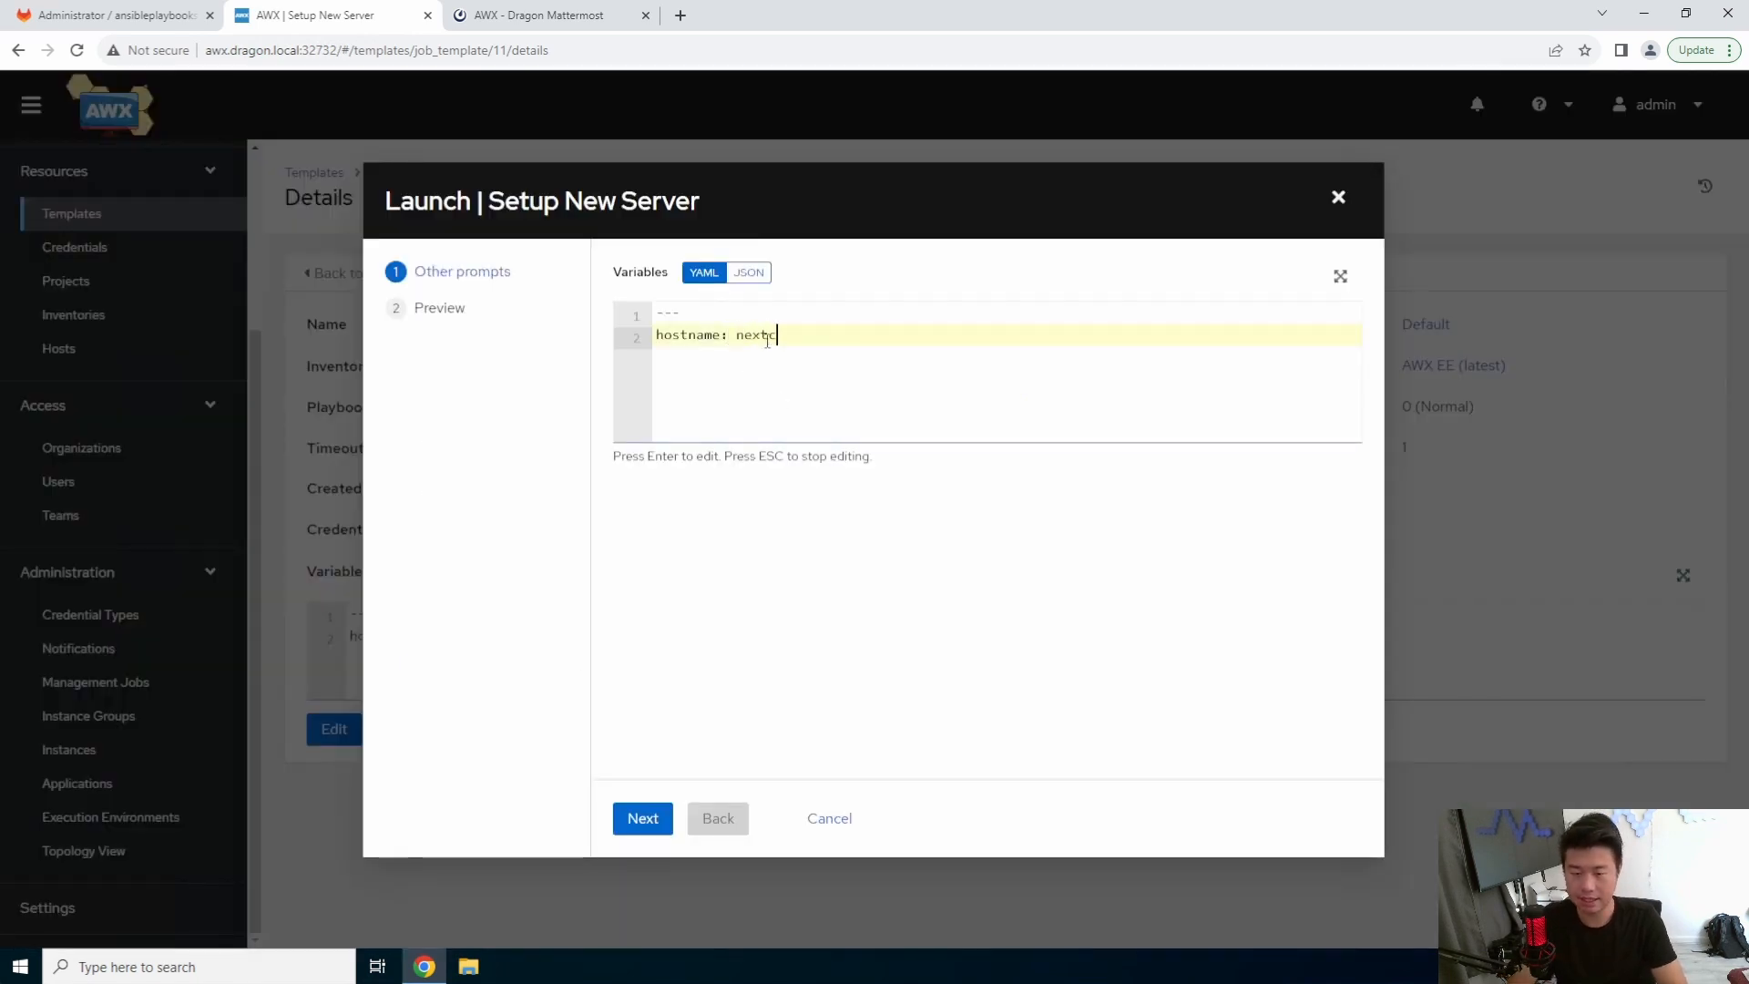
left_click(642, 818)
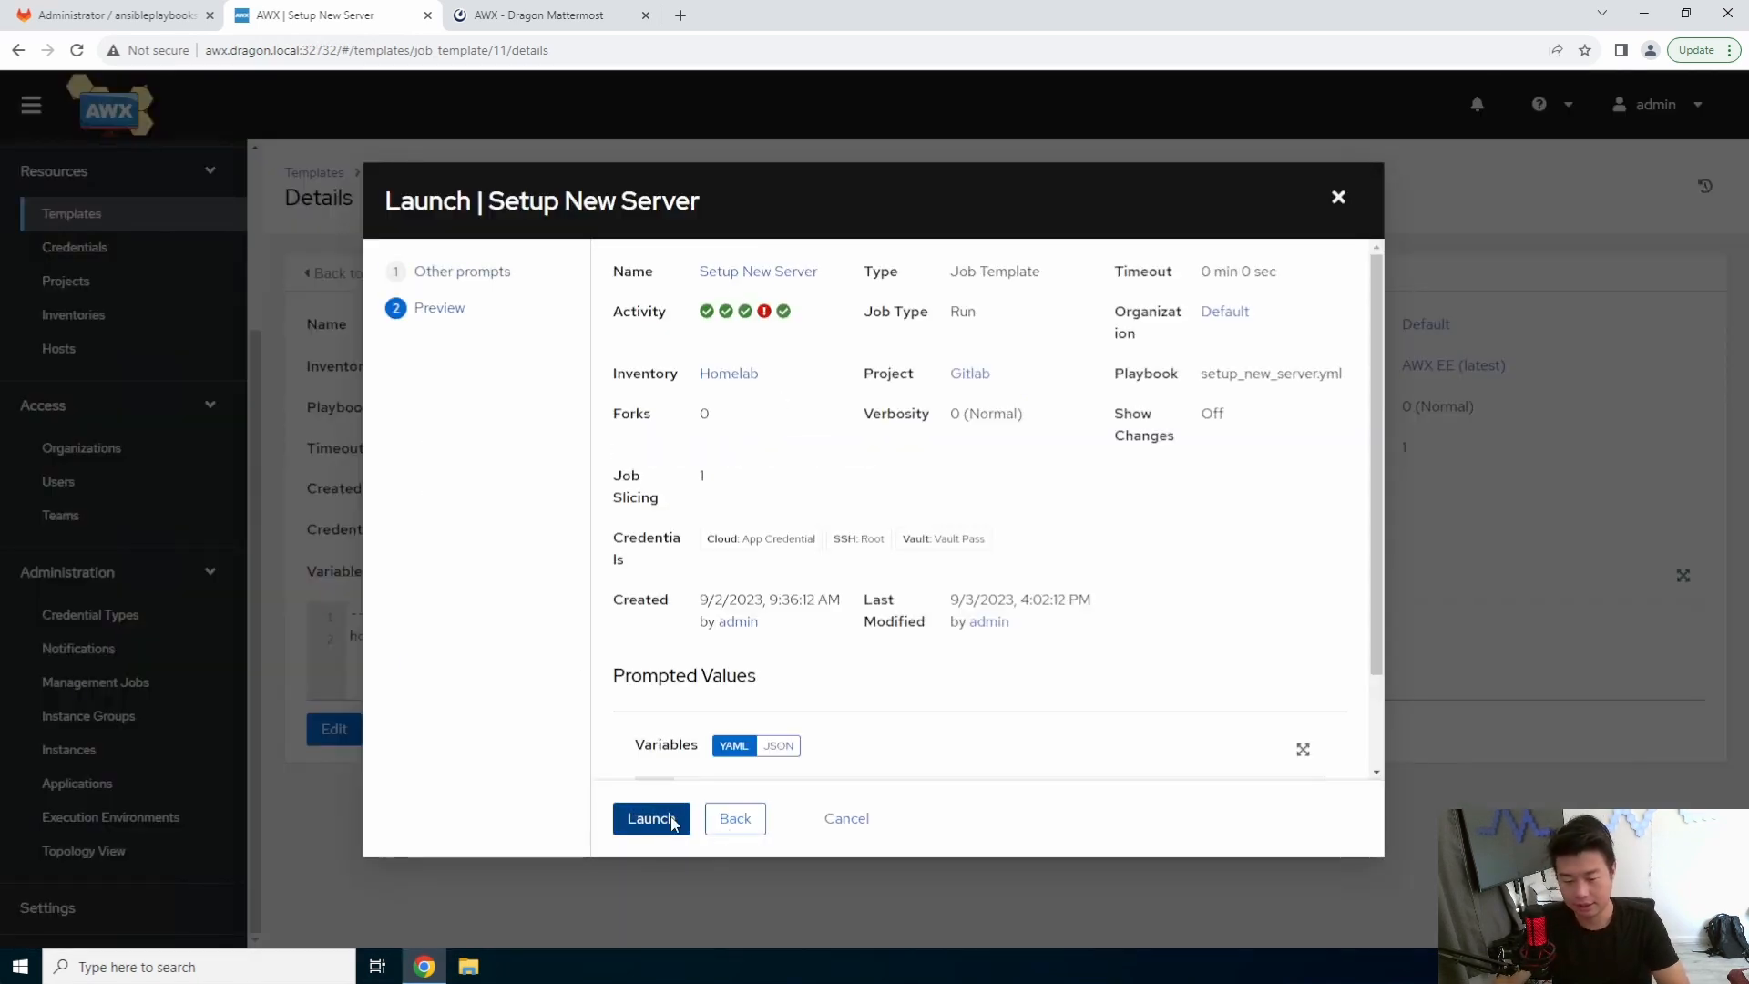
left_click(651, 818)
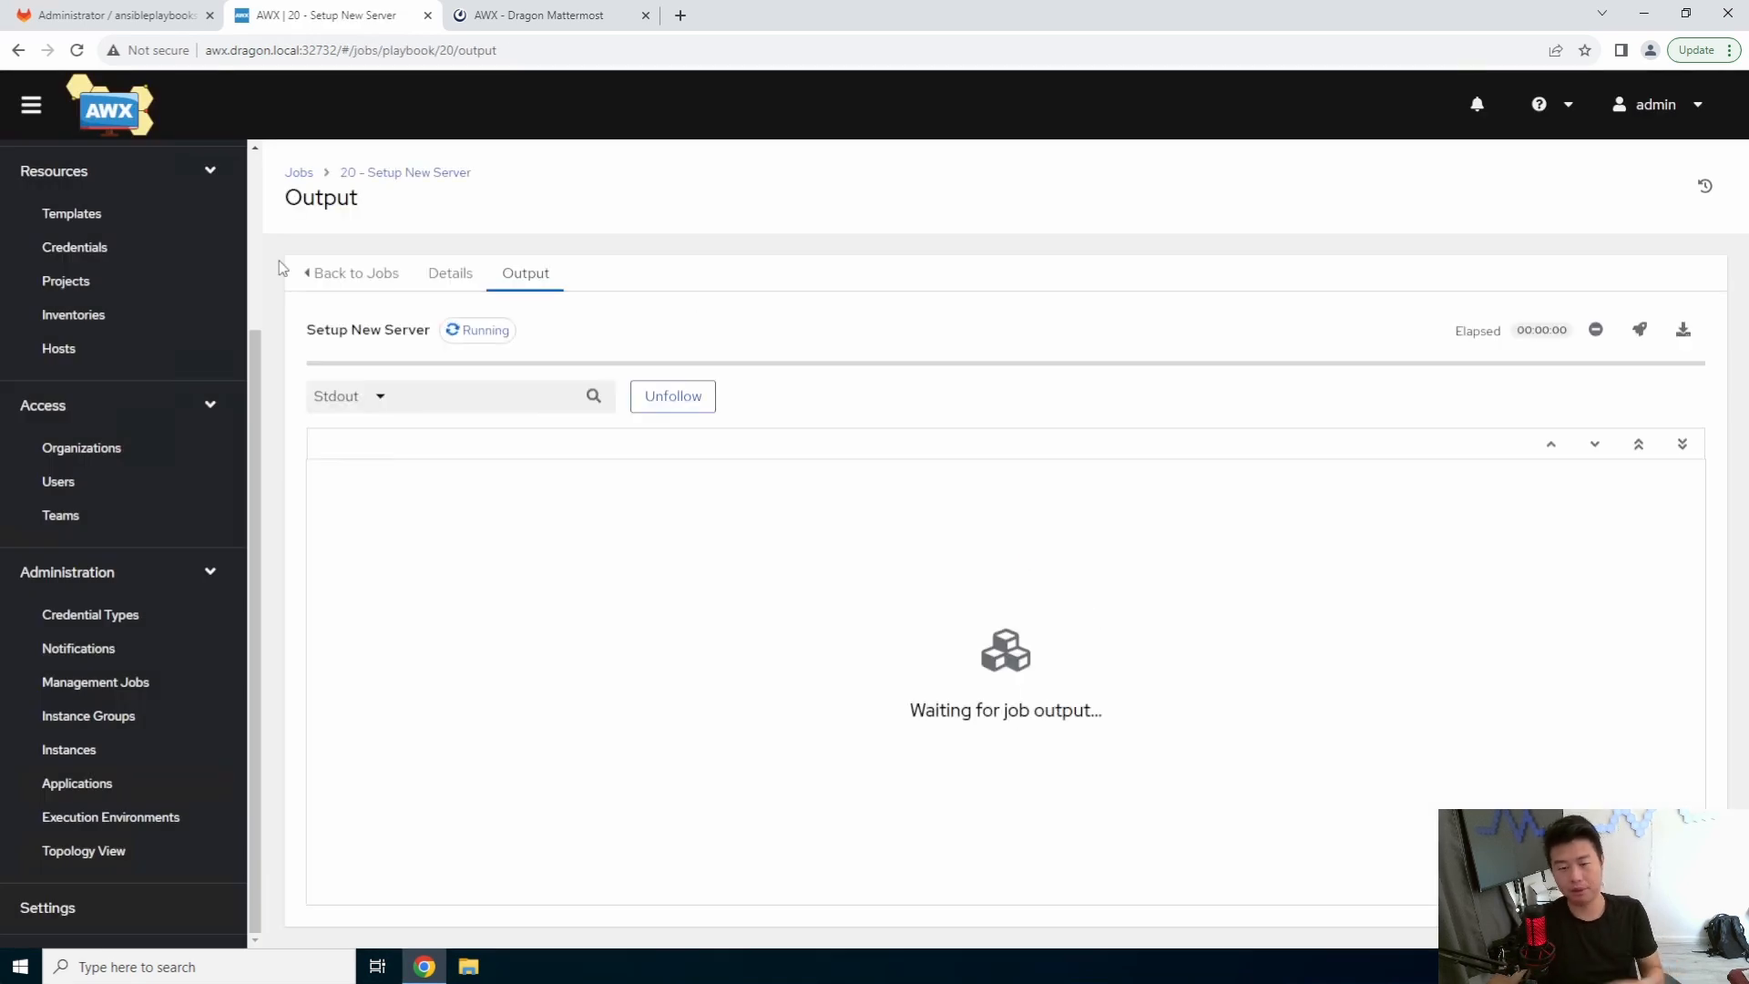
mouse_move(405, 419)
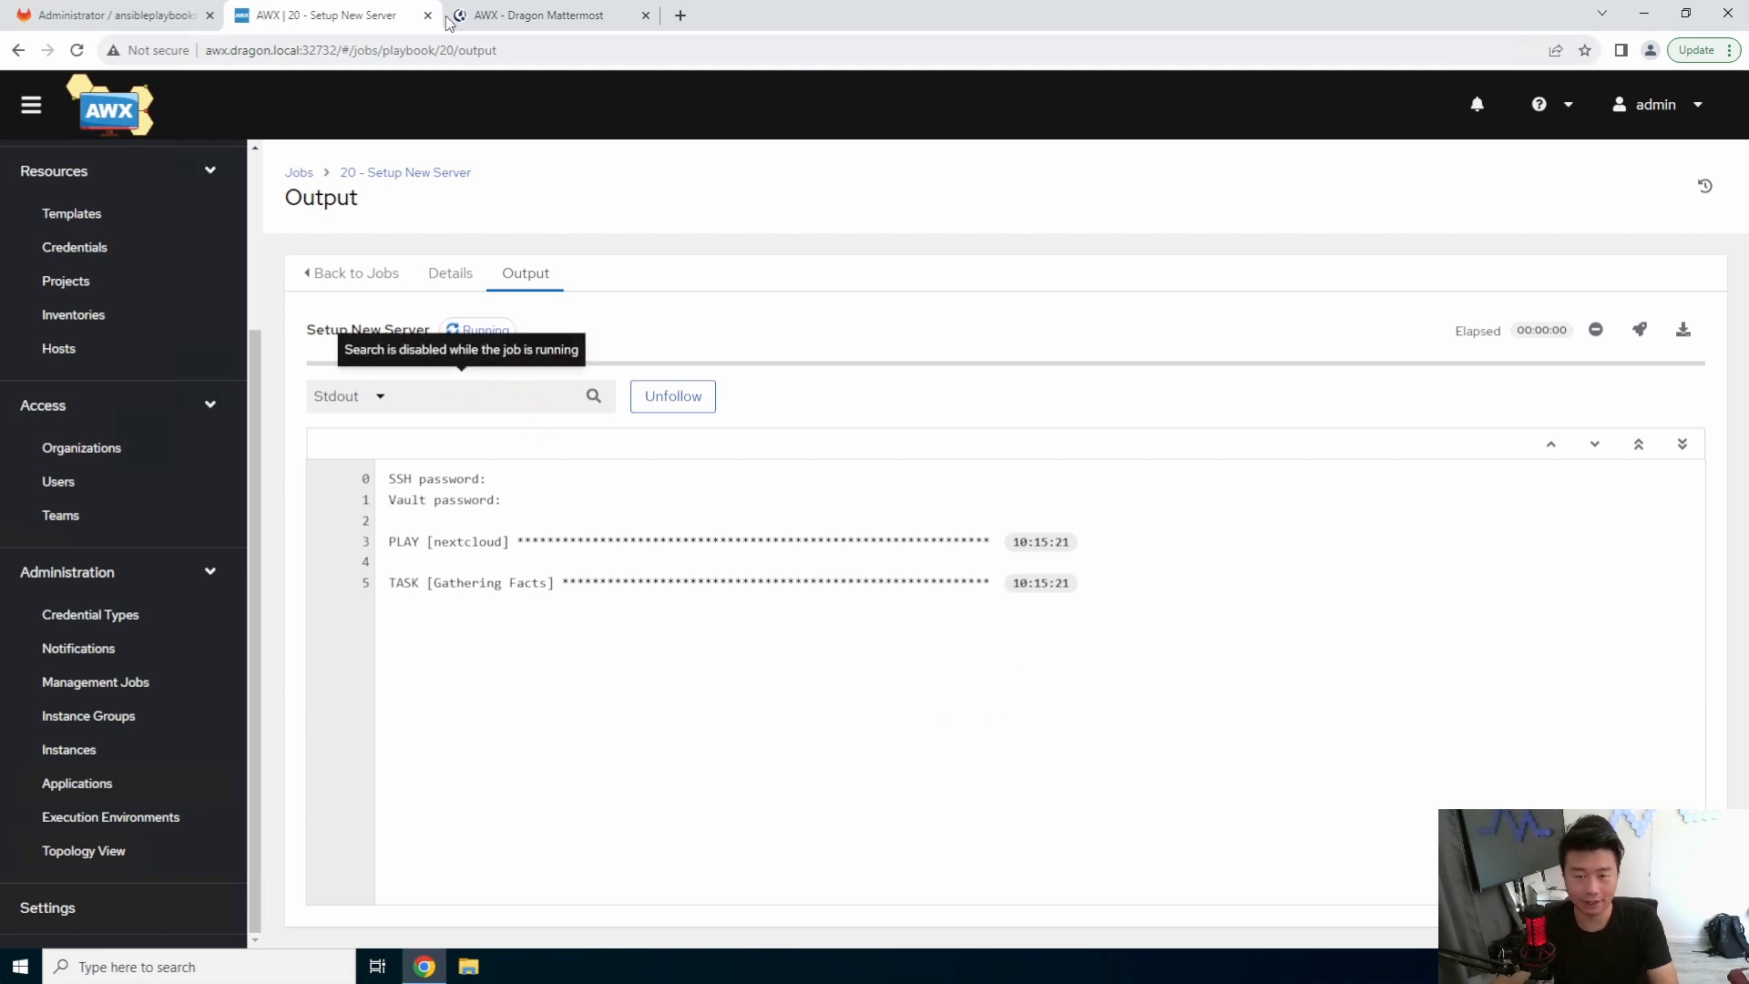
left_click(552, 14)
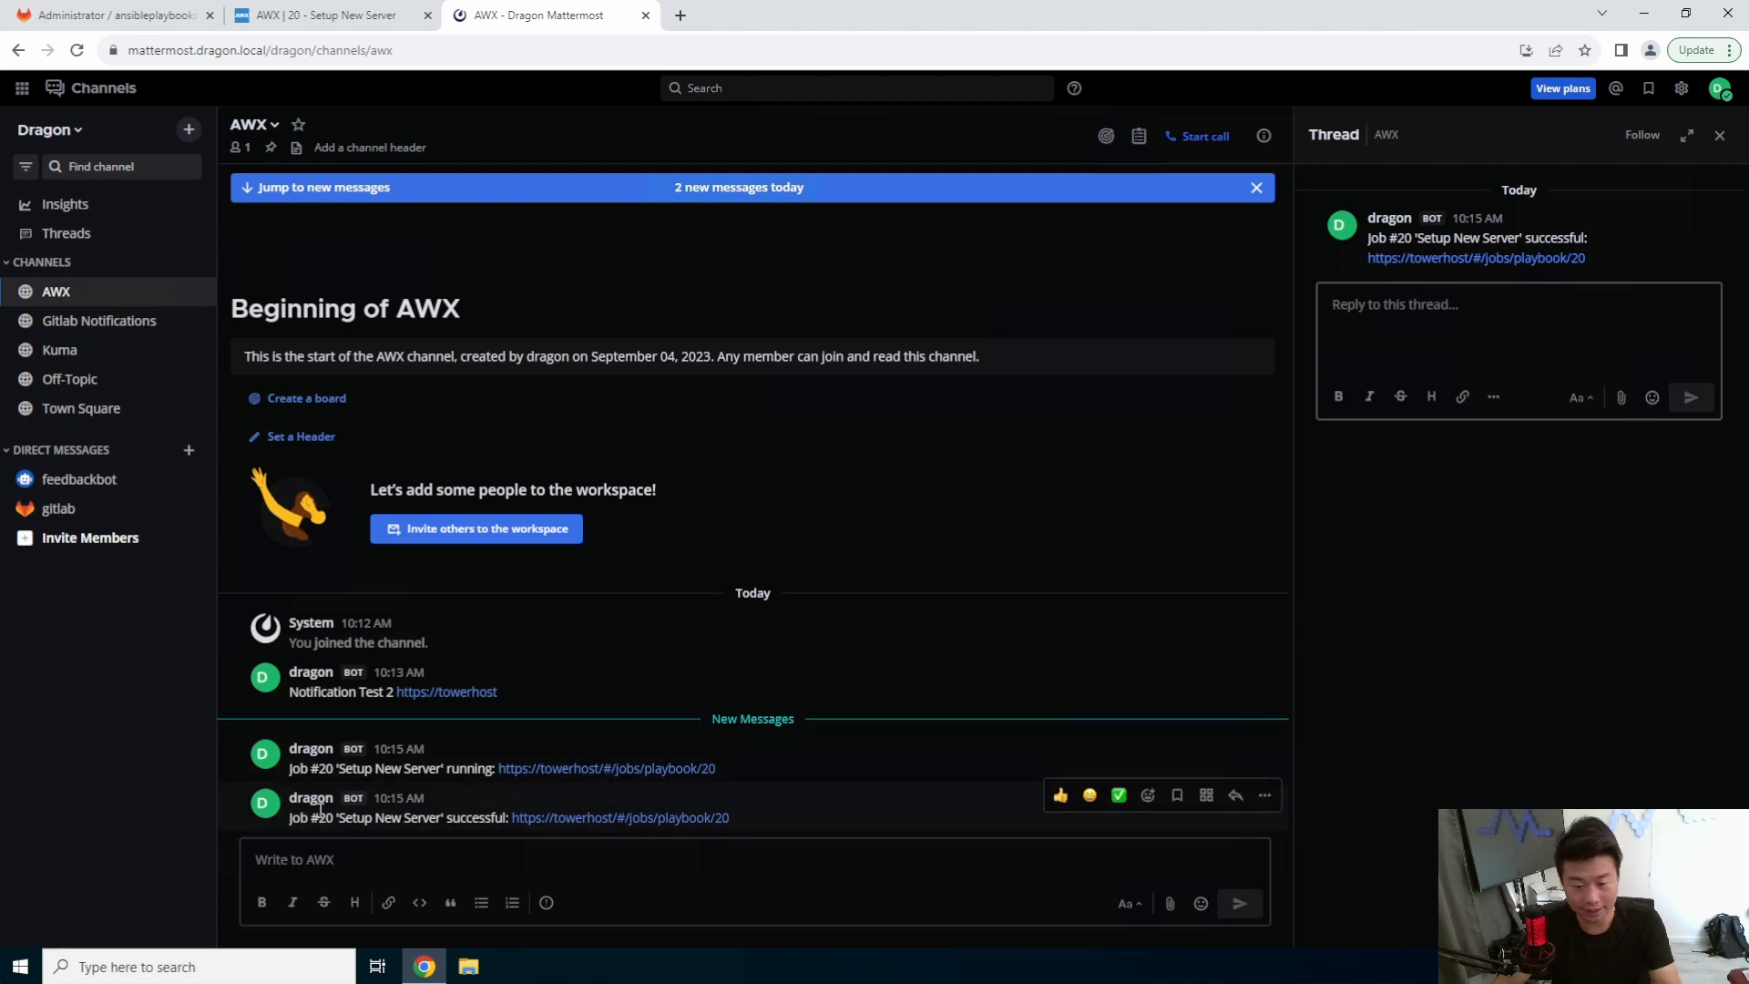
Step: Compare Mattermost's job #20 running/success posts with AWX's Successful output for nextcloud
double_click(476, 817)
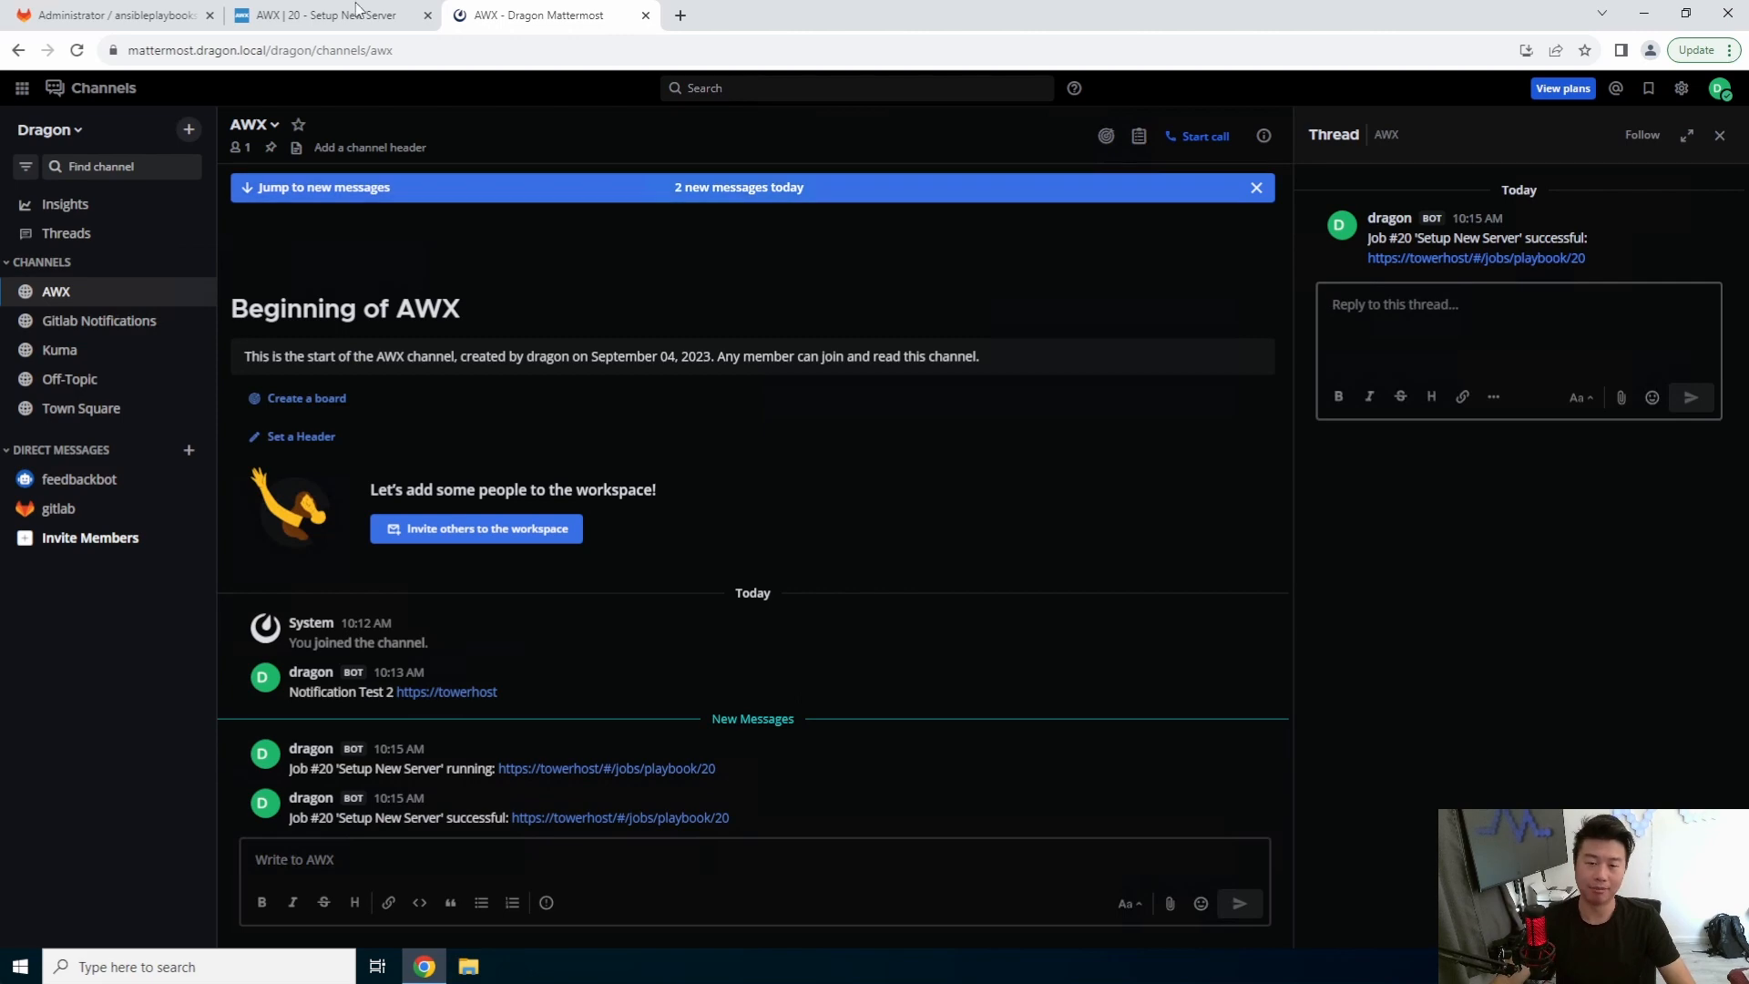
left_click(329, 15)
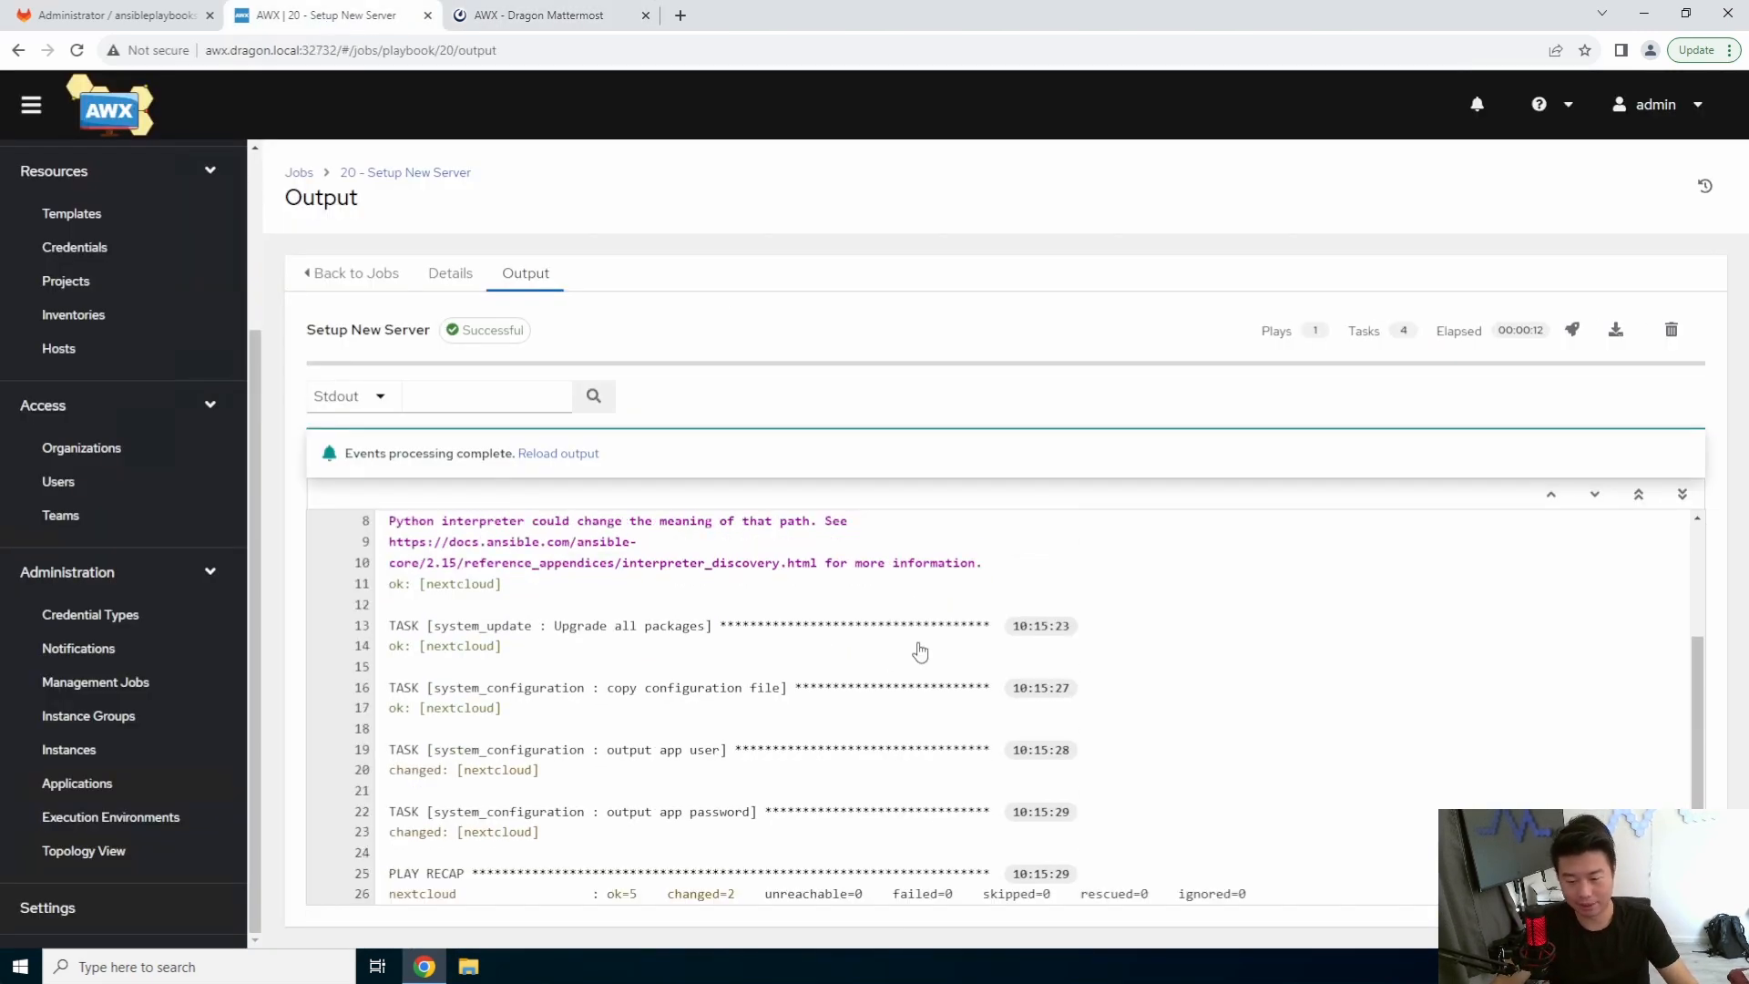
mouse_move(963, 361)
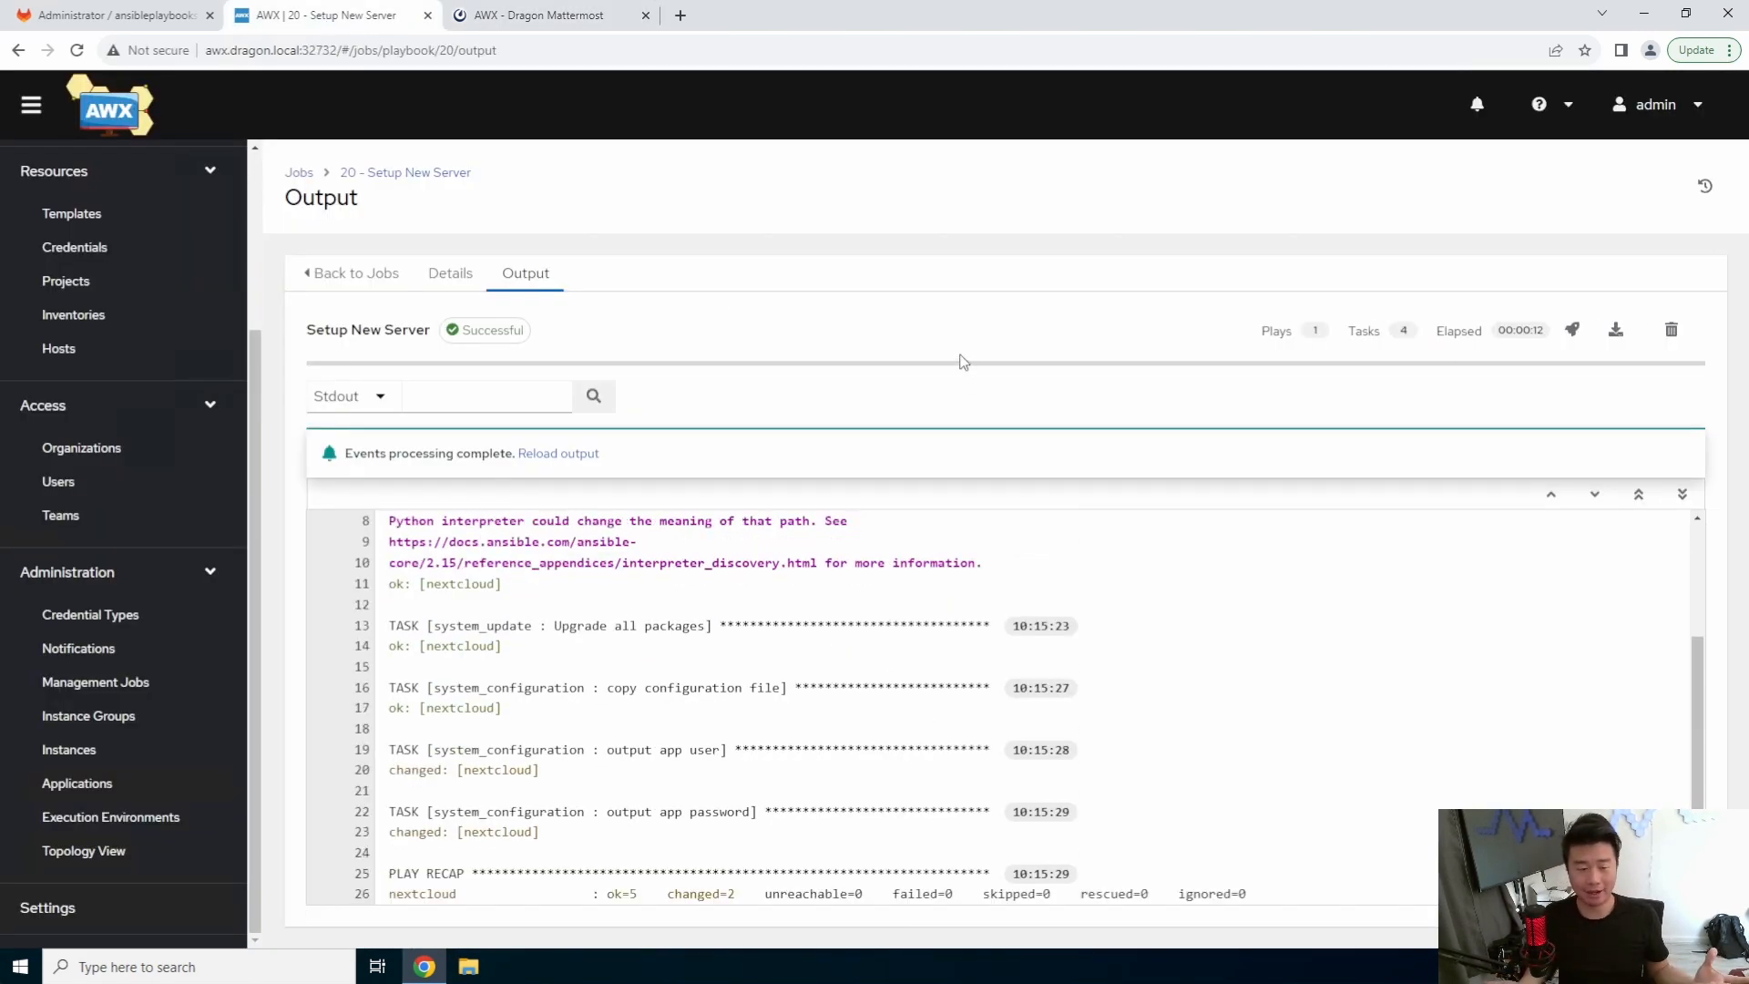
mouse_move(730, 78)
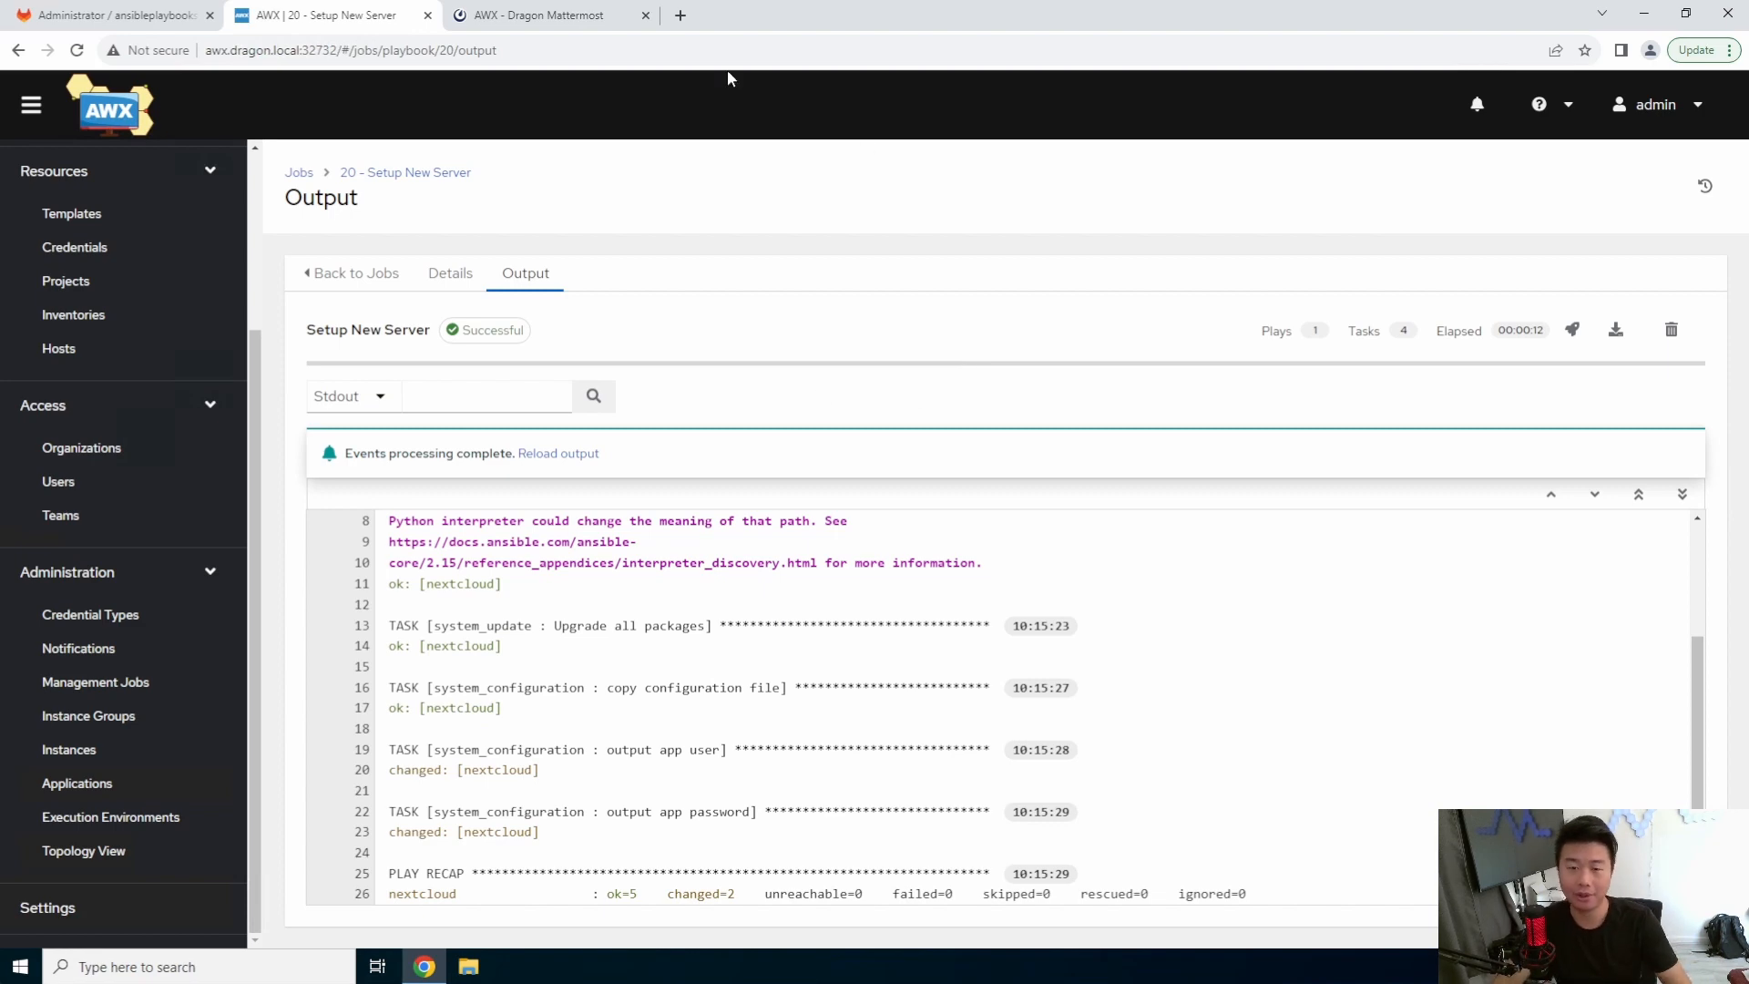
left_click(541, 16)
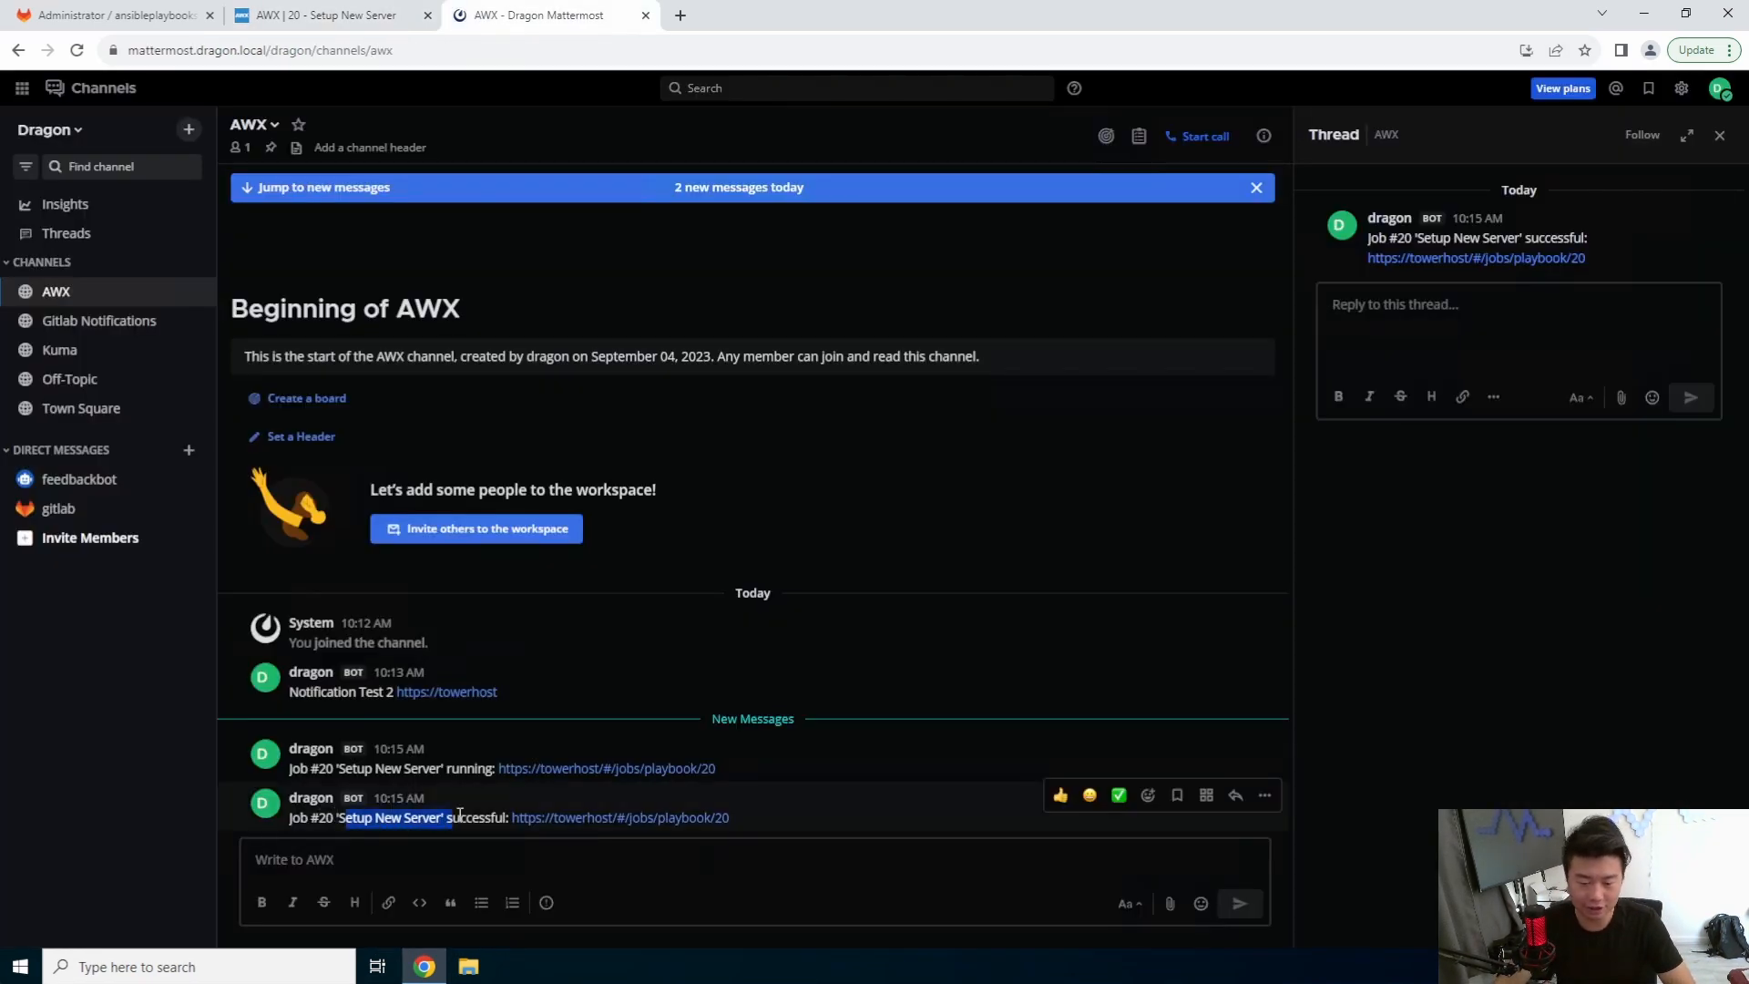
left_click(337, 16)
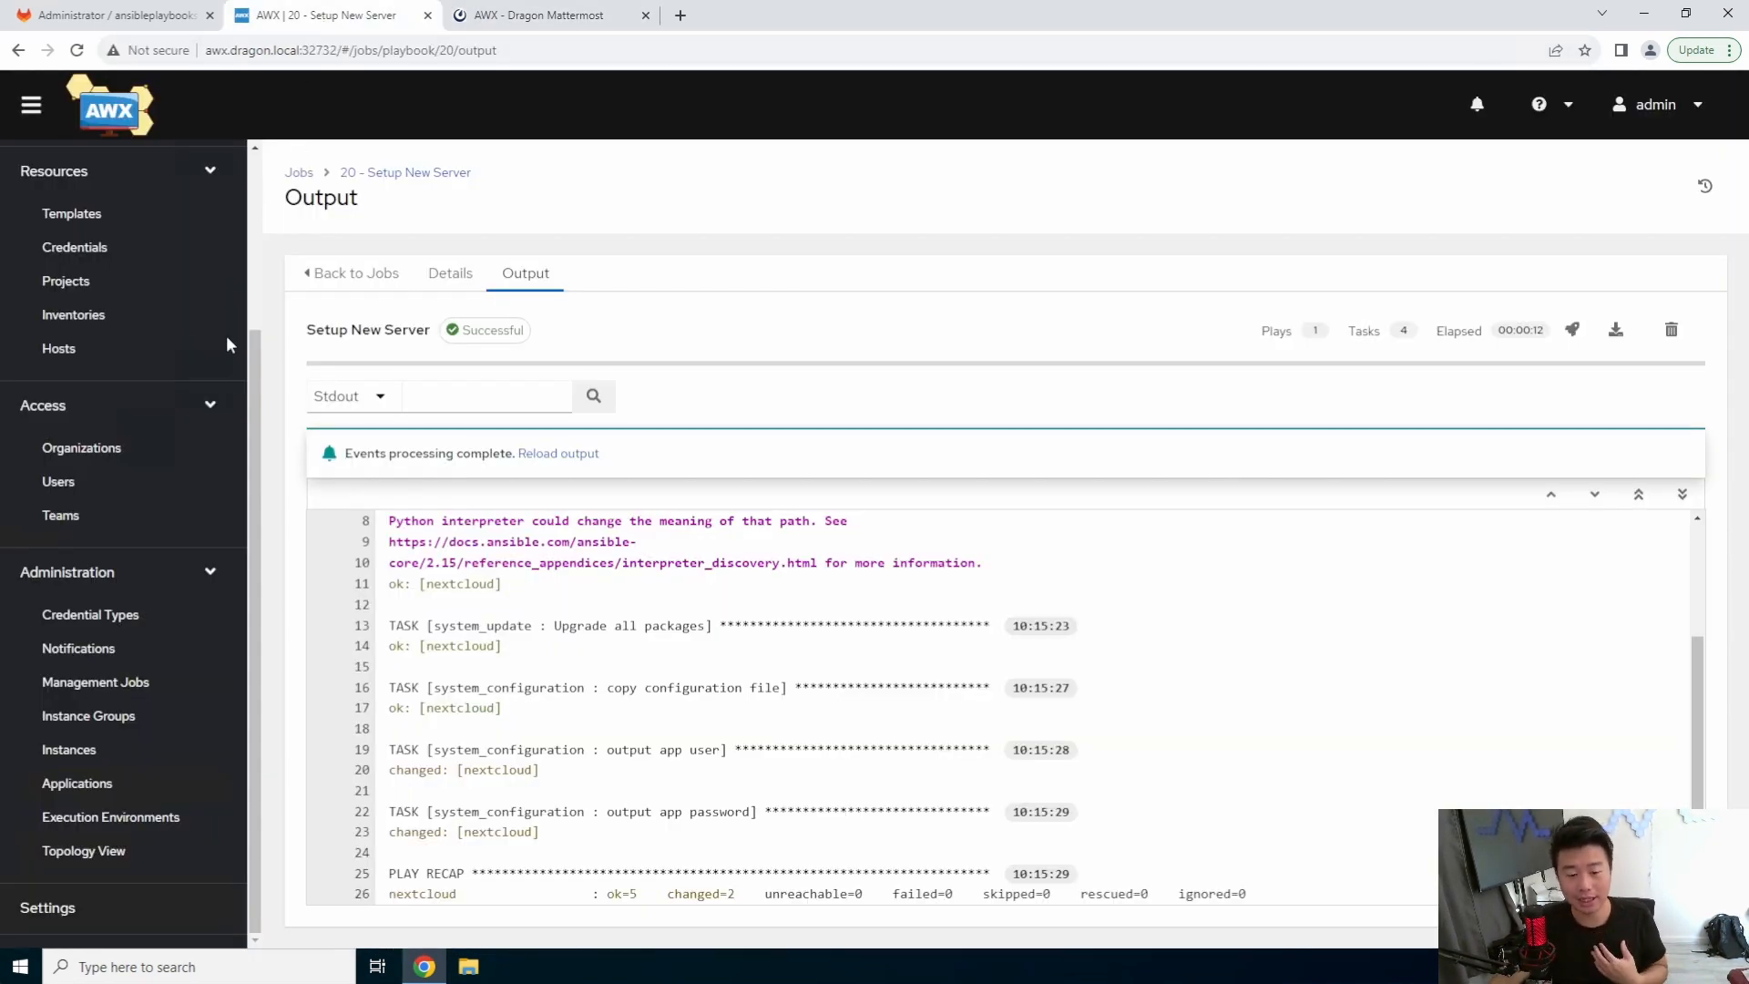
Step: Open the Mattermost notification template for editing and turn on Customize messages
left_click(78, 649)
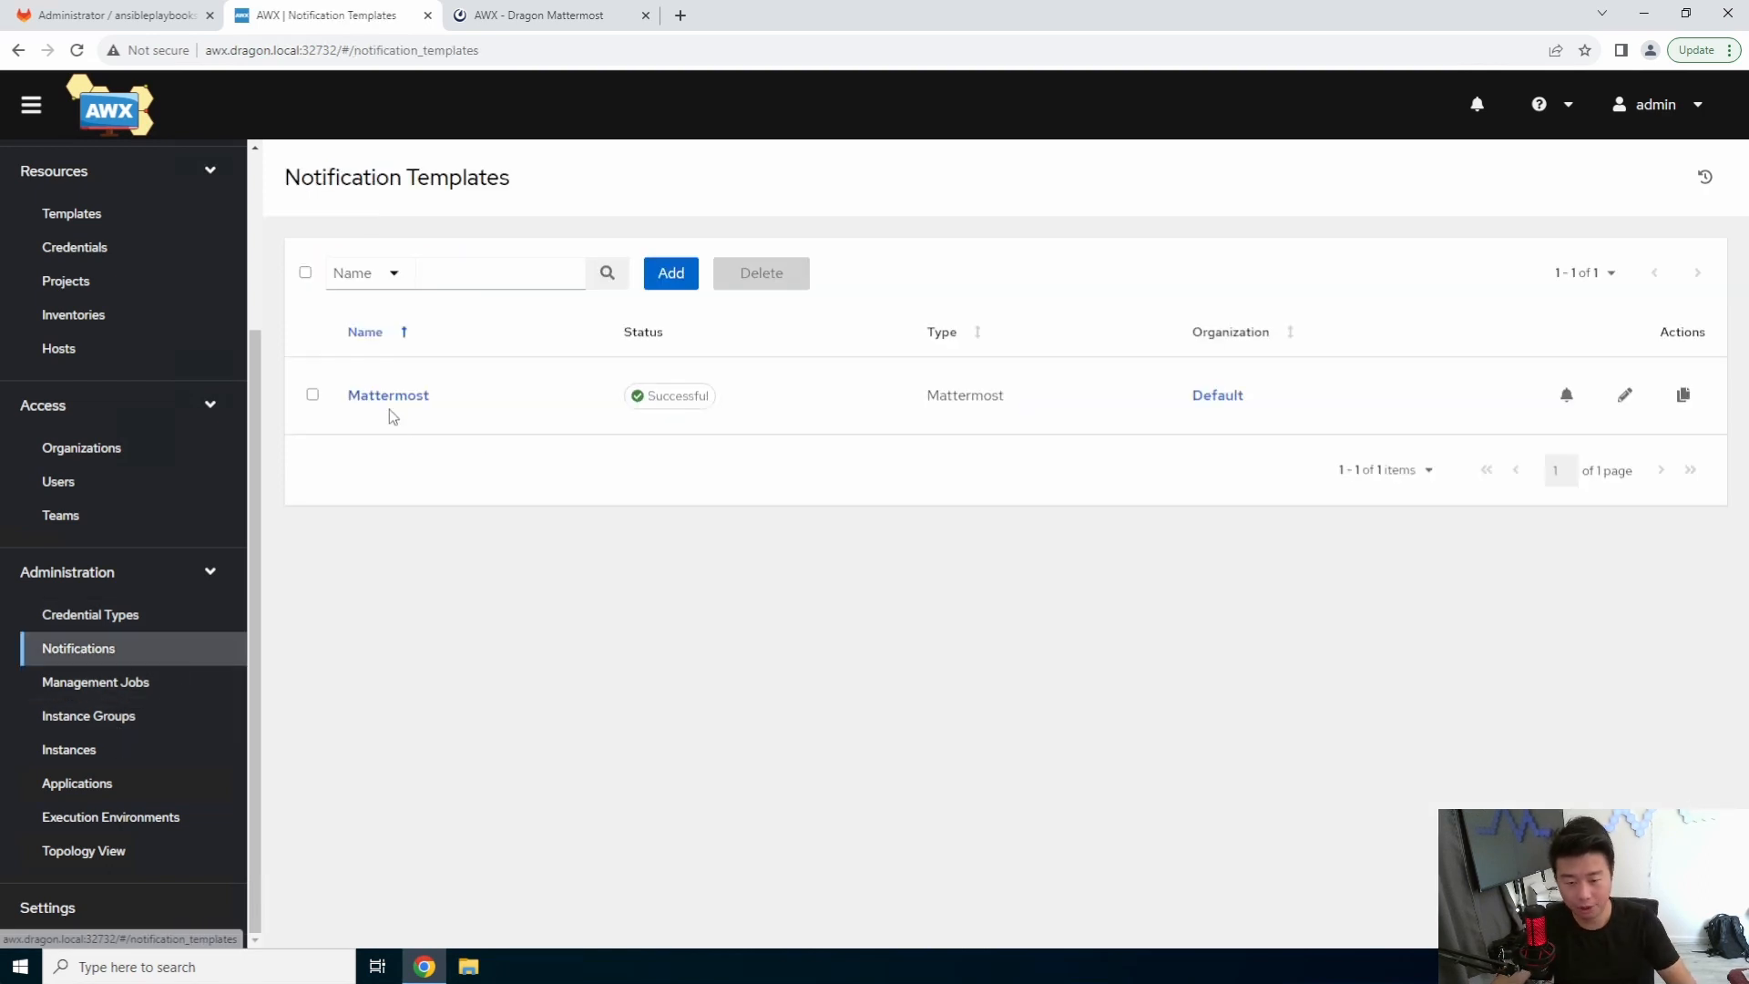
left_click(388, 396)
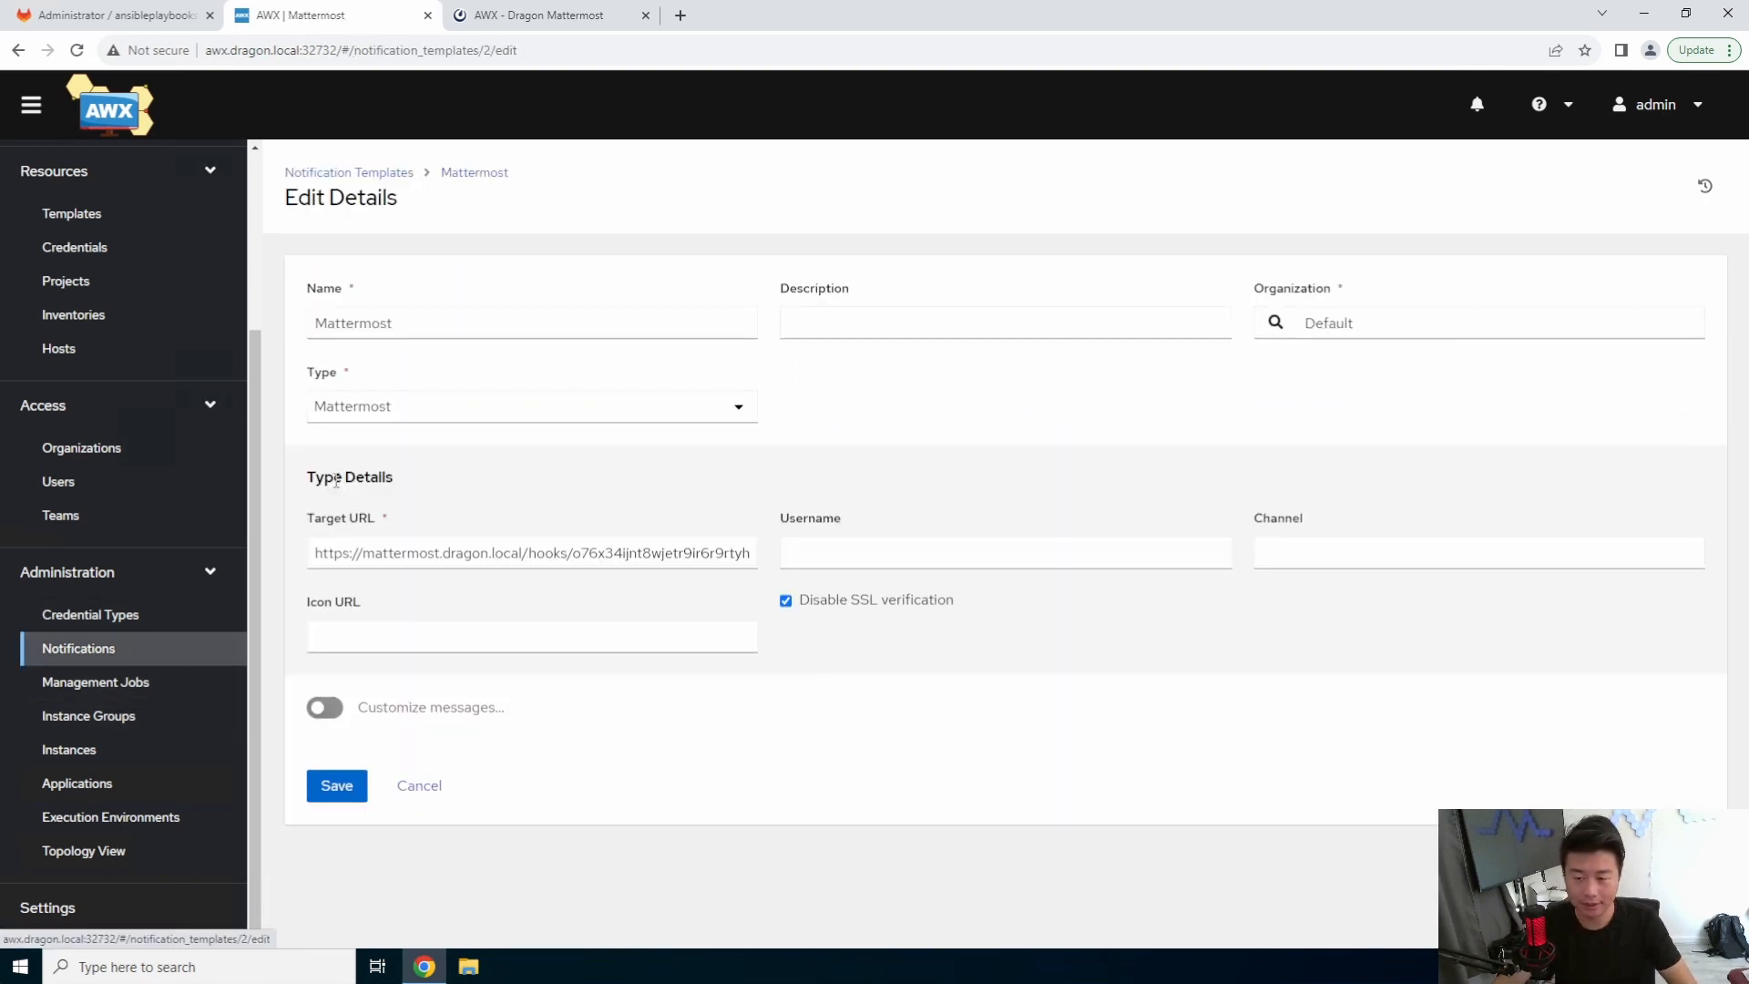
left_click(324, 707)
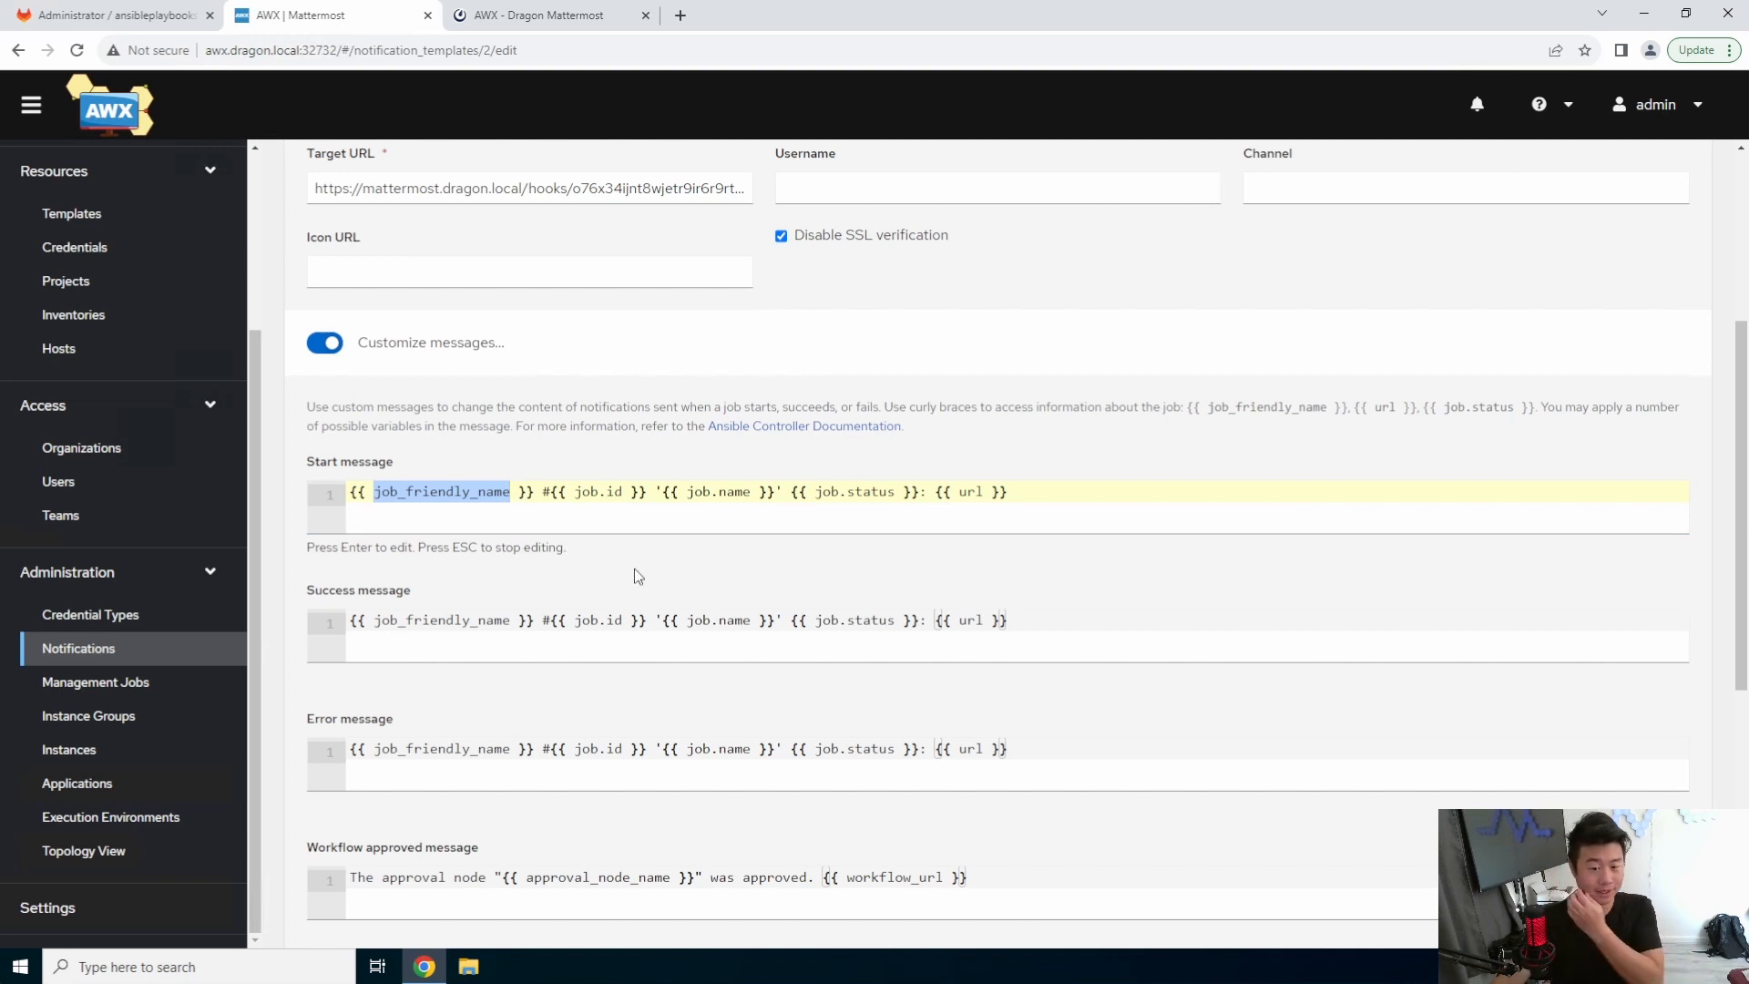
mouse_move(632, 594)
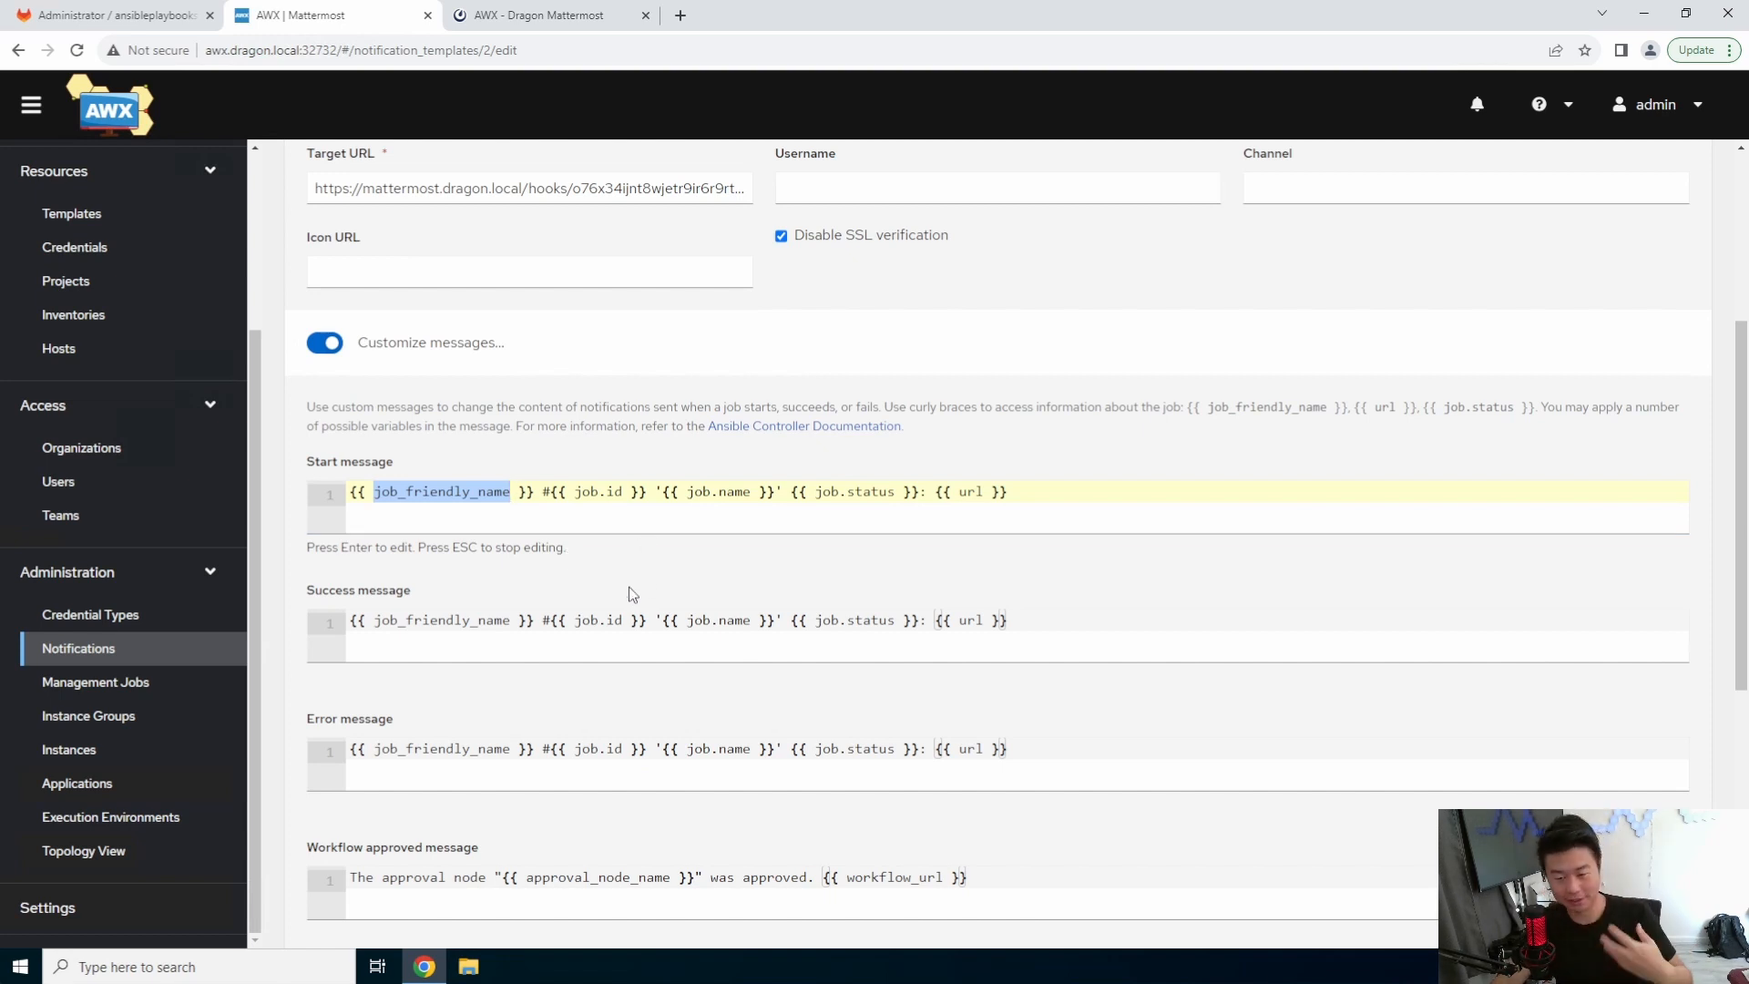
Step: Review the default start, success and error message templates against Mattermost's posts
scroll("down", 3)
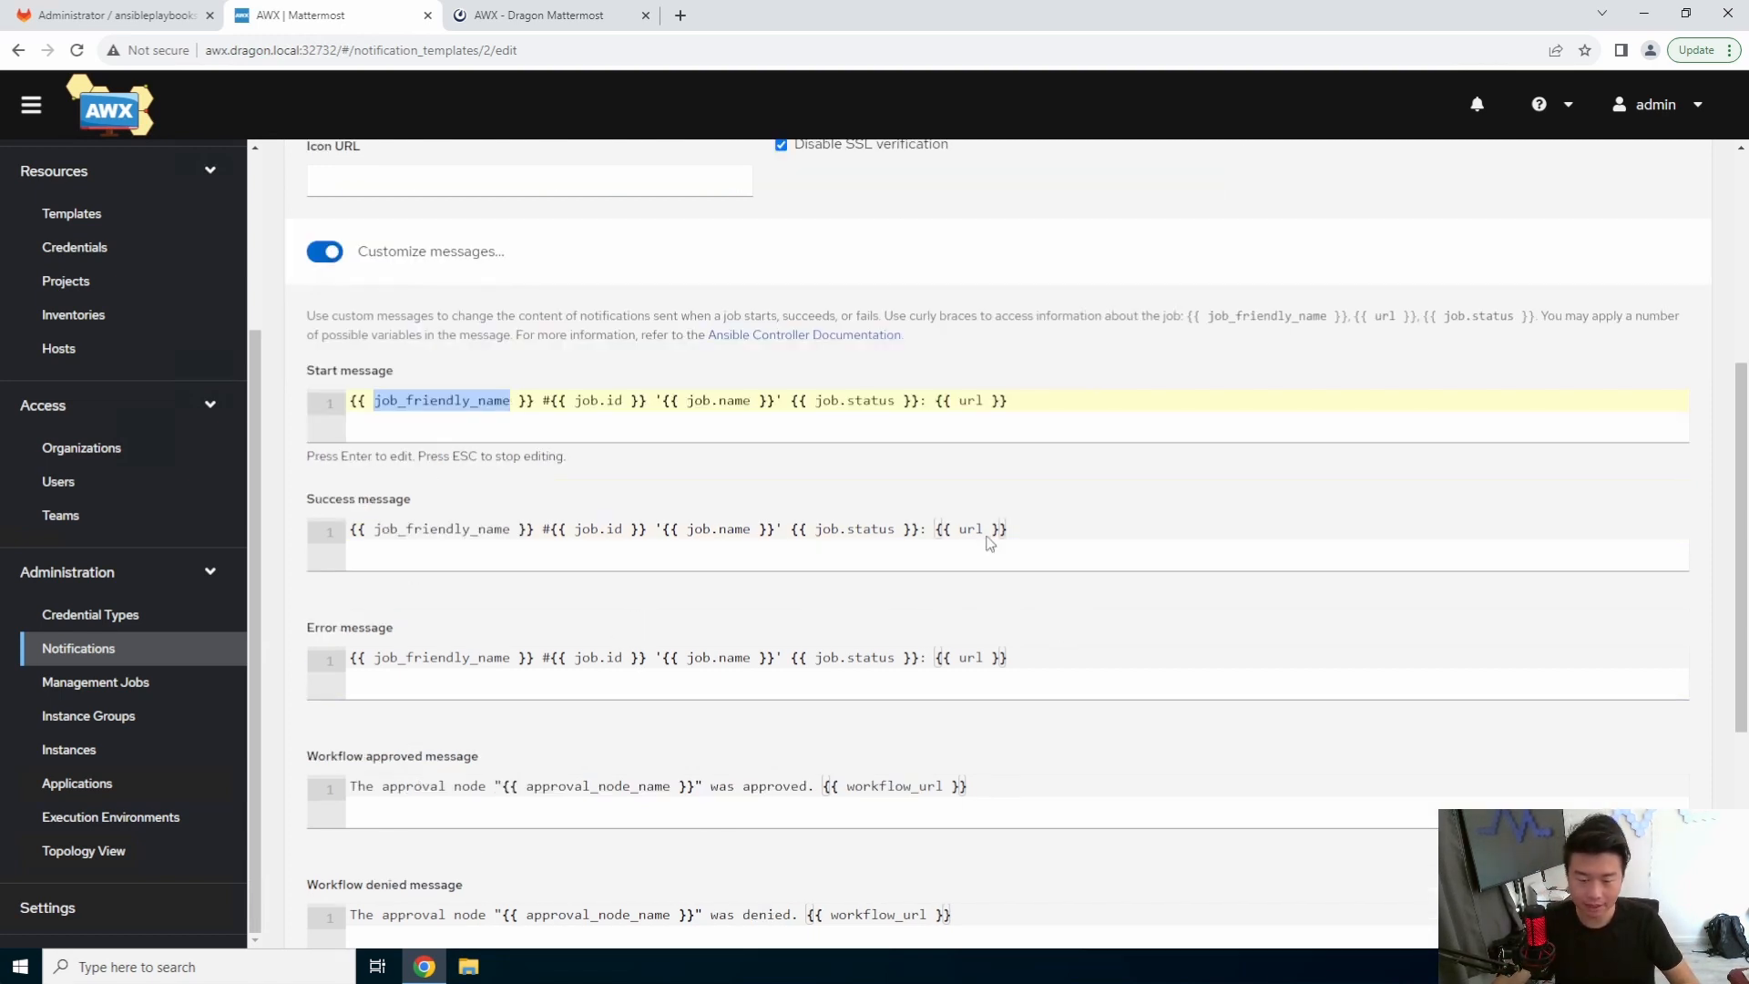
mouse_move(1085, 609)
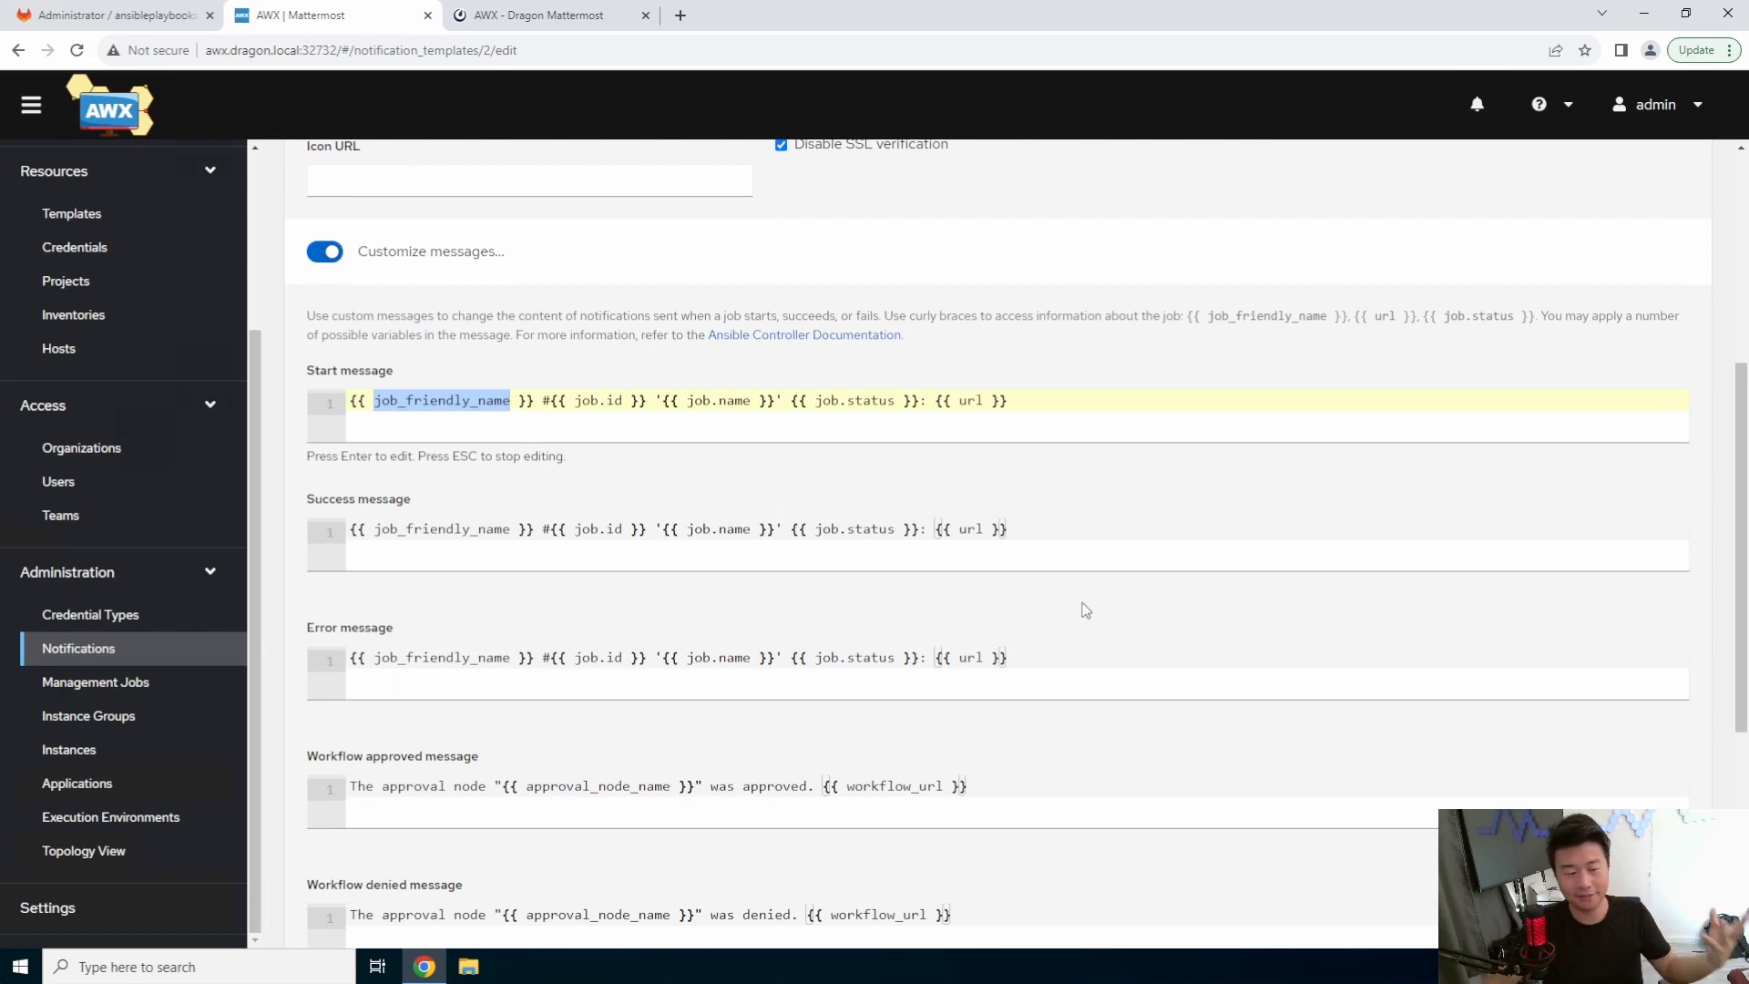
left_click(1006, 400)
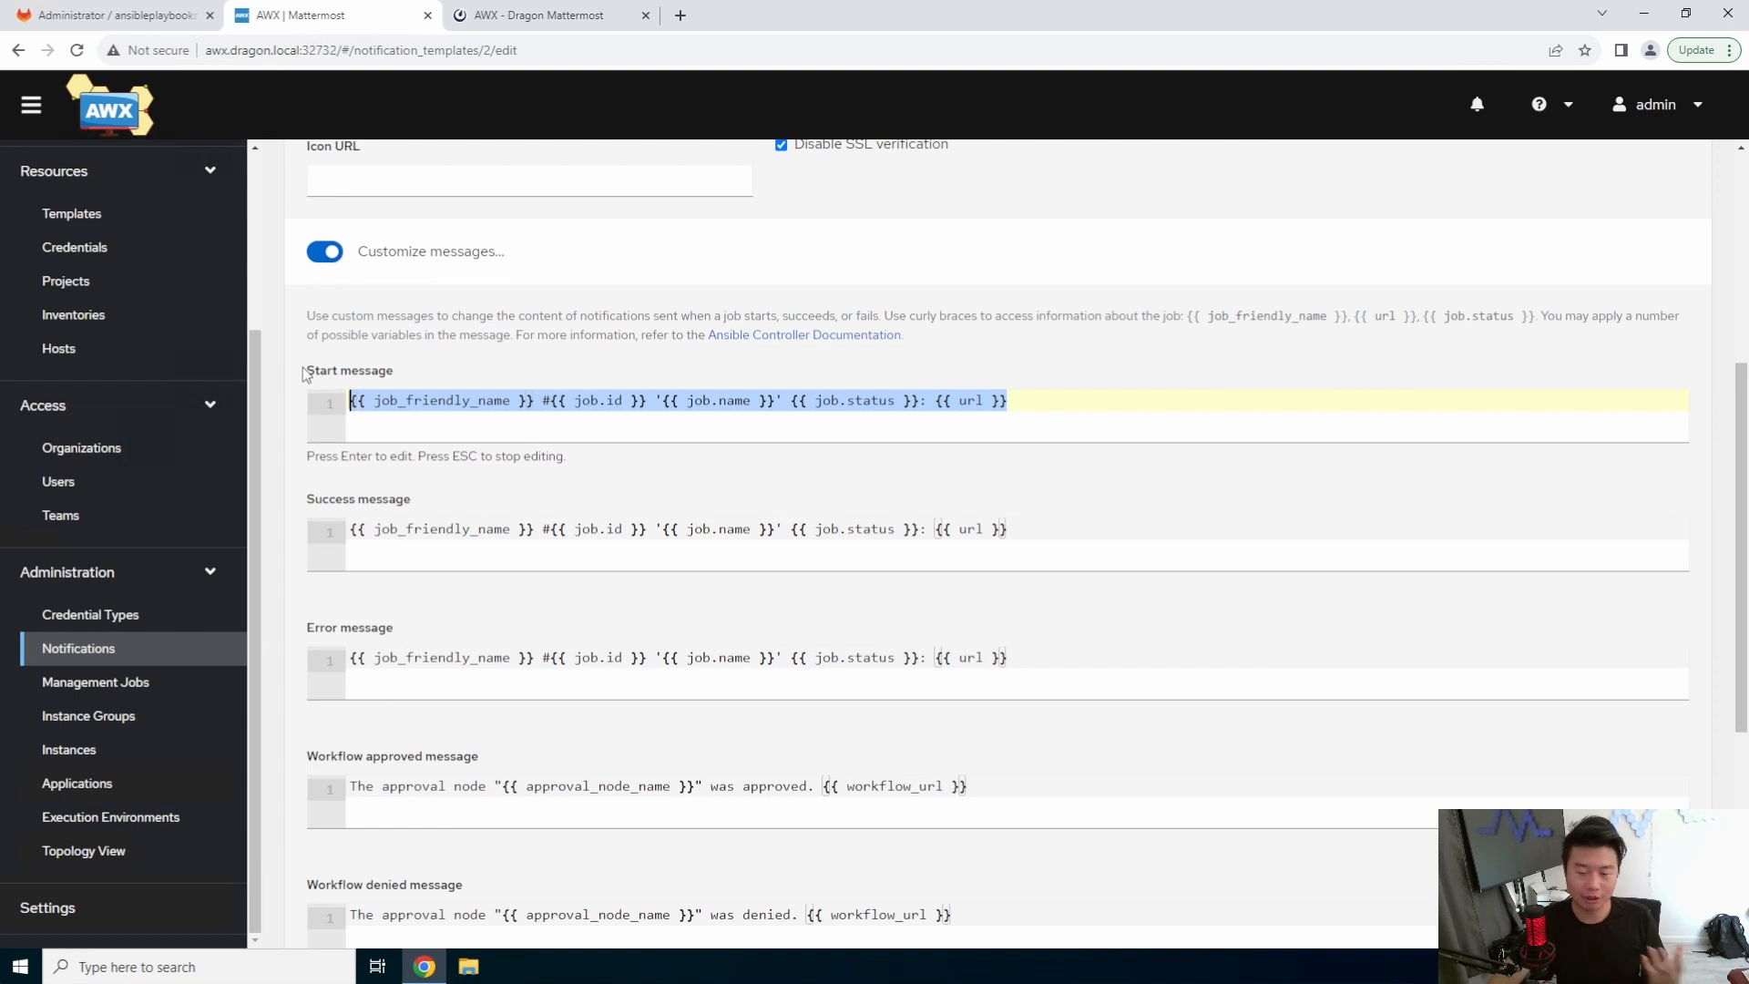
mouse_move(968, 465)
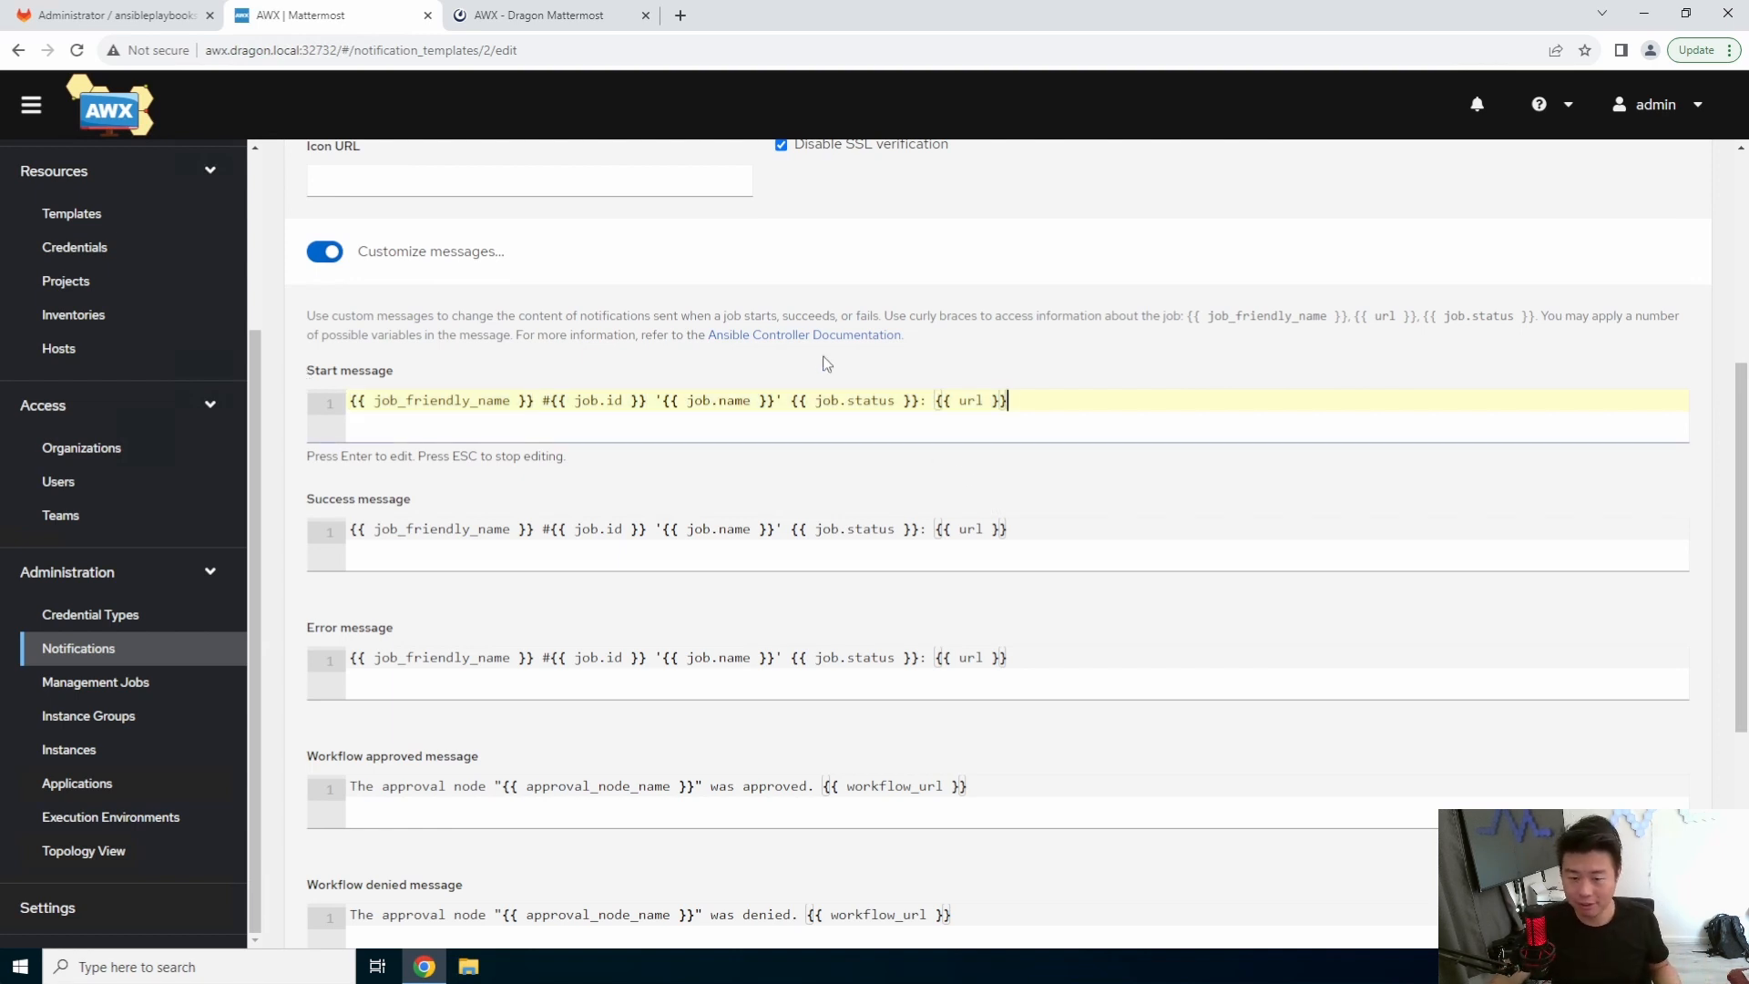
mouse_move(814, 348)
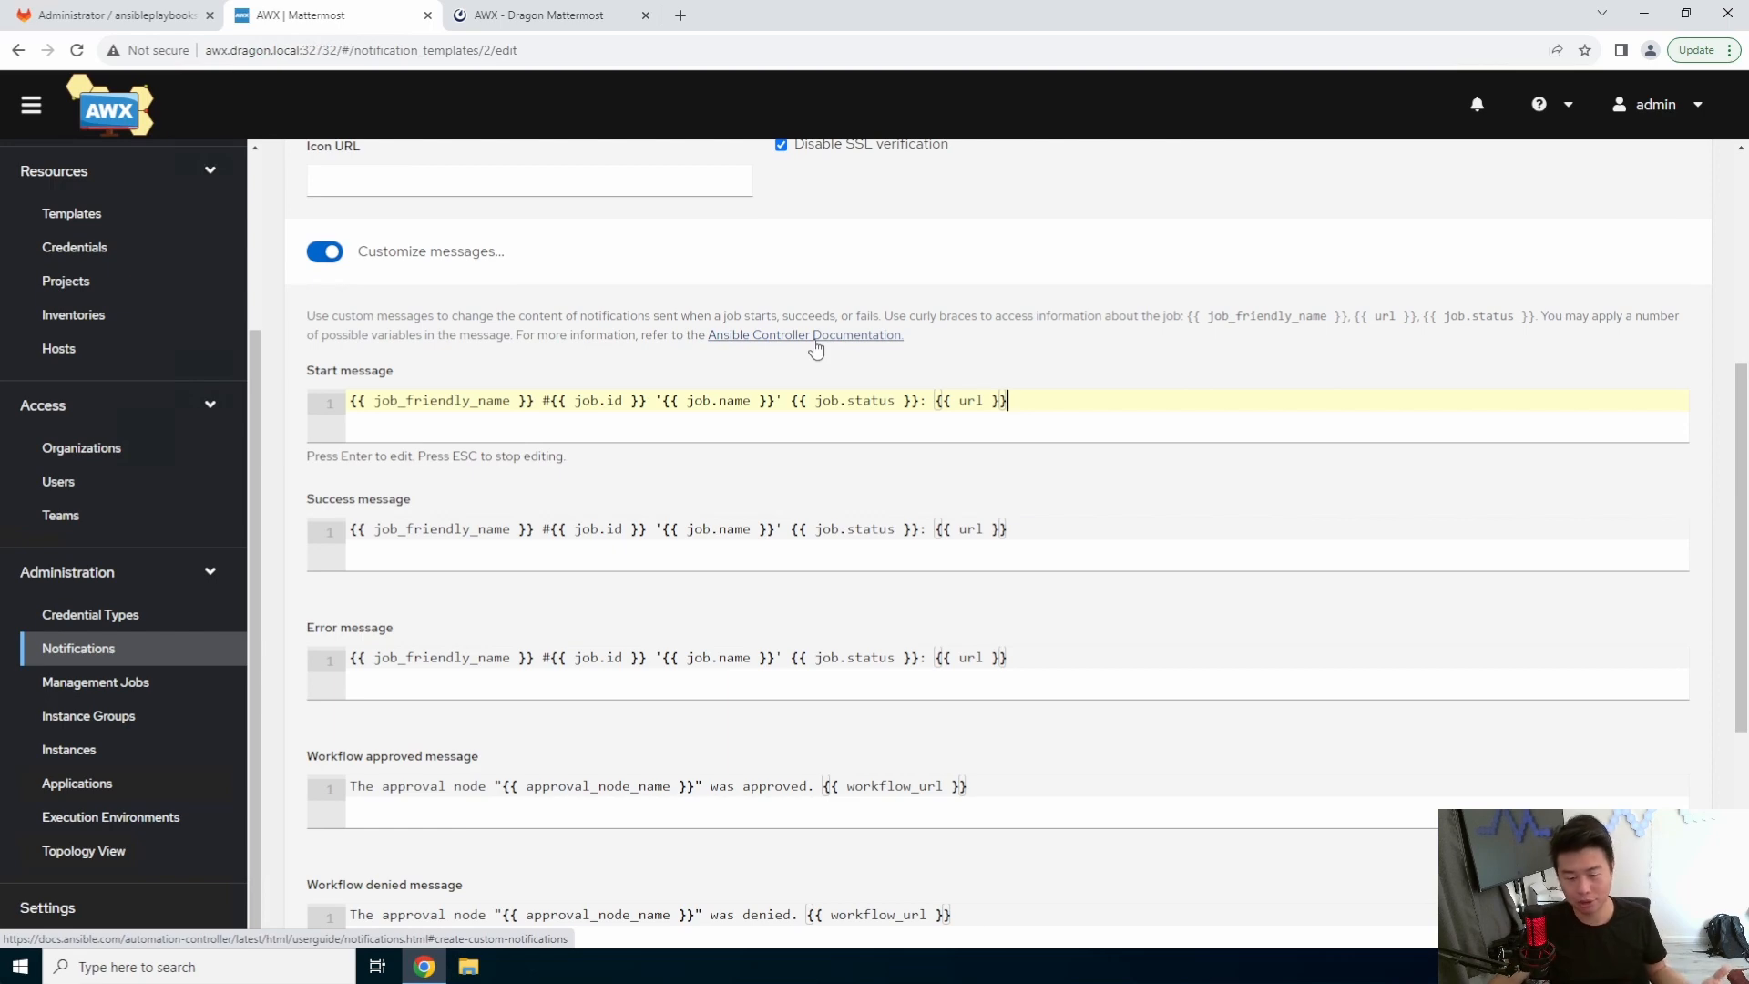
scroll("down", 3)
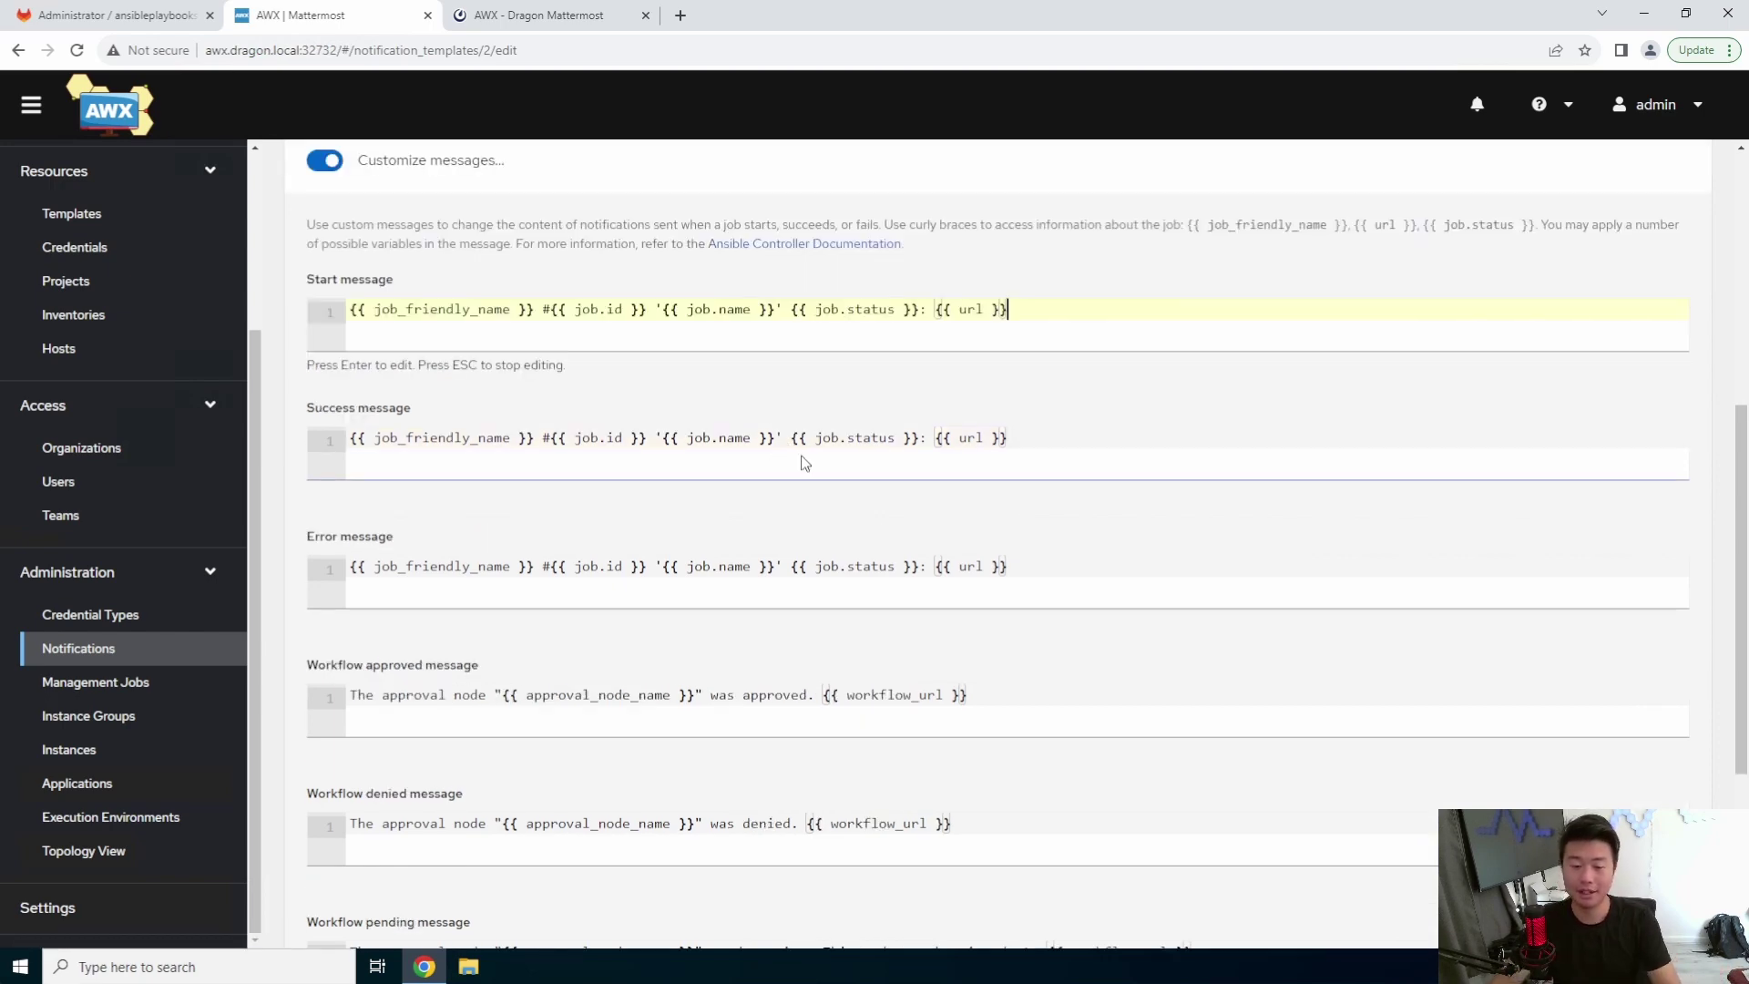
scroll("down", 3)
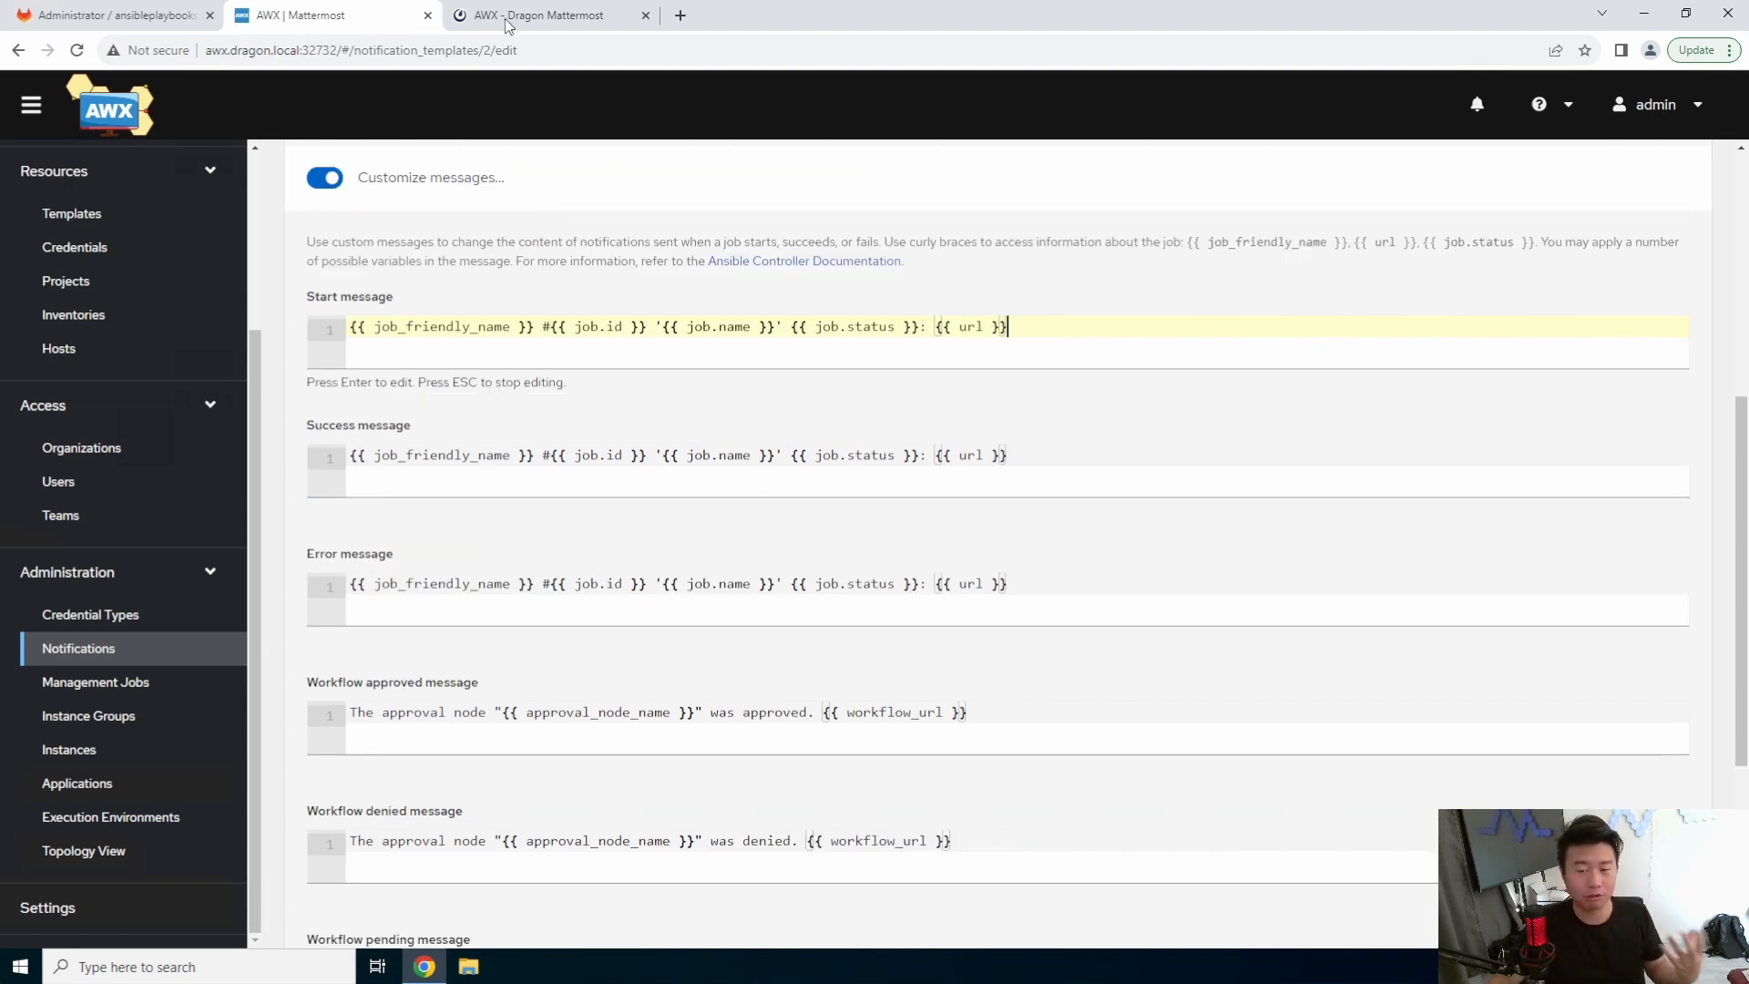
left_click(547, 15)
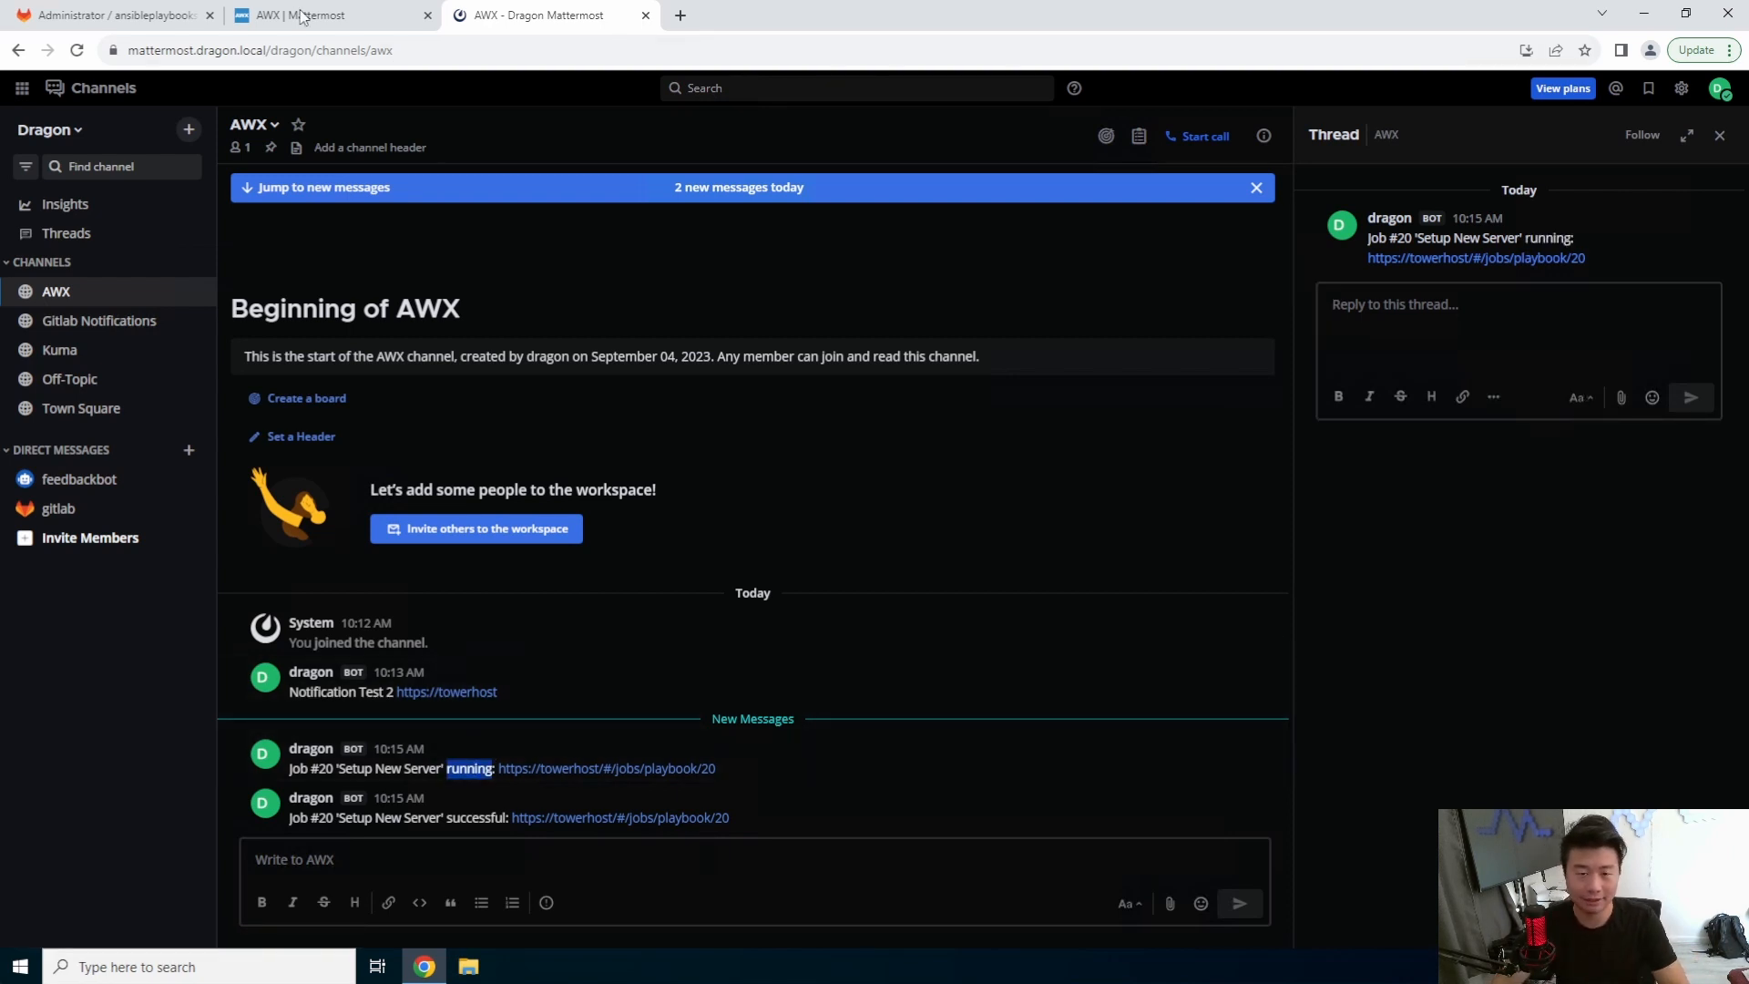
mouse_move(332, 15)
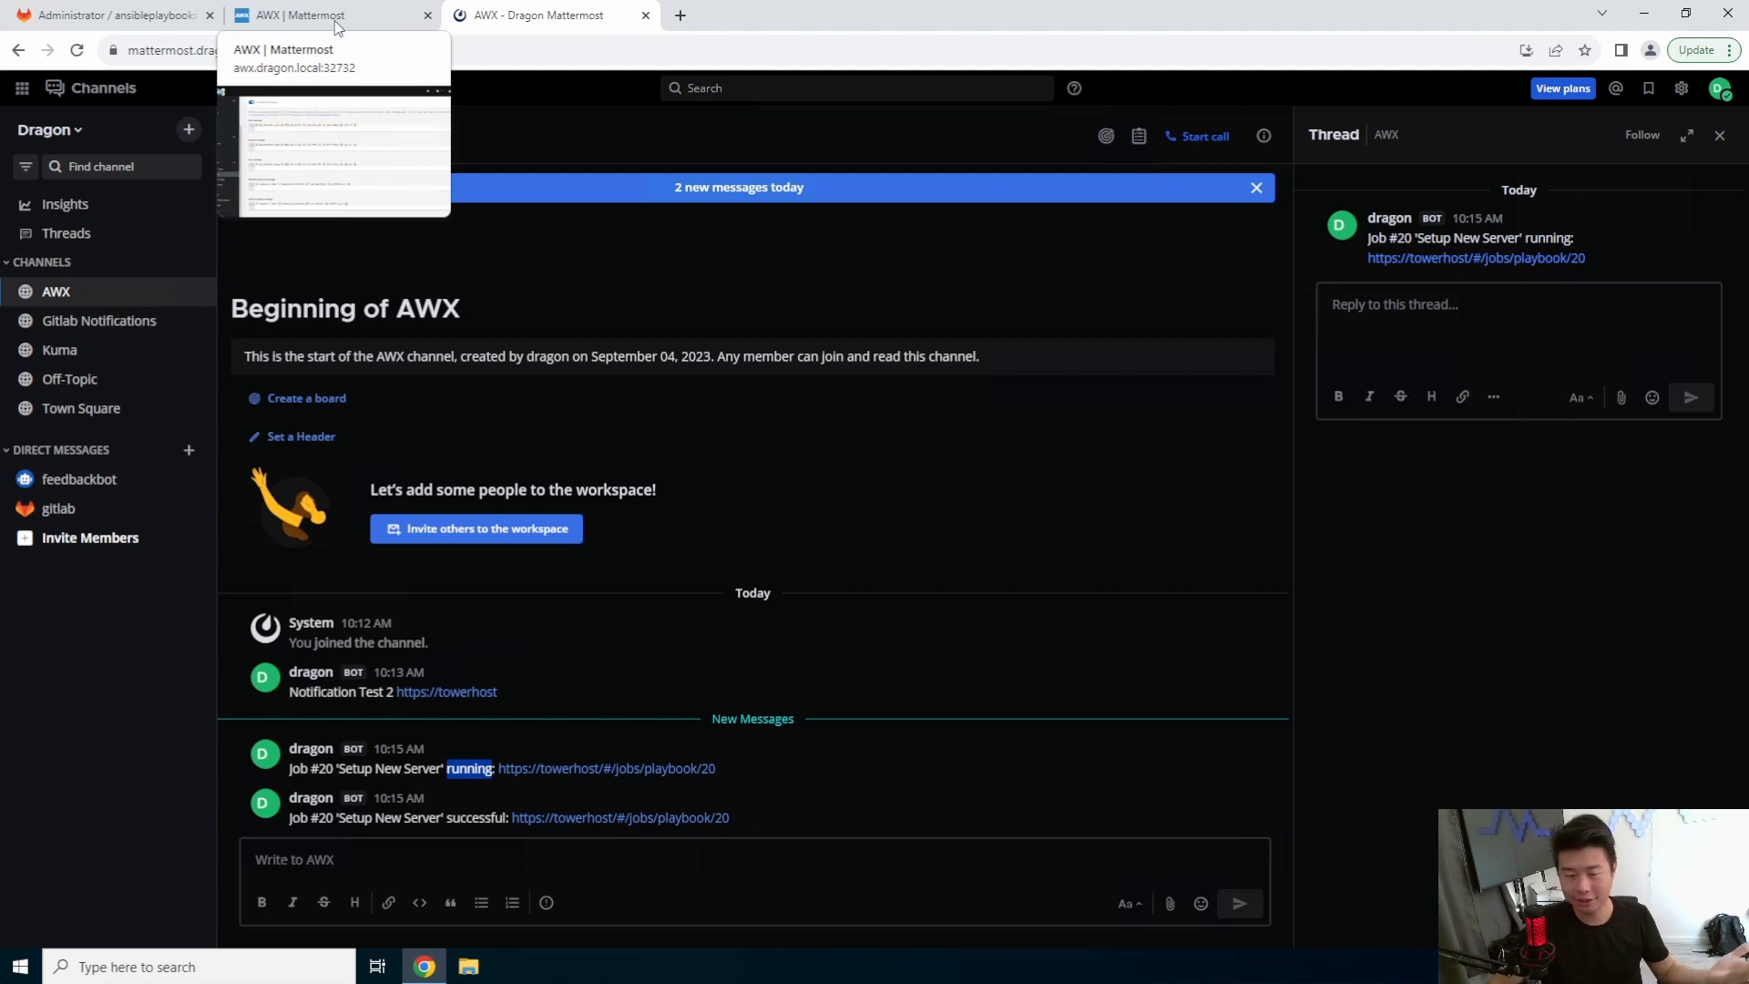
Step: Compare job #20's running post, then return to AWX's Mattermost template editor
left_click(305, 15)
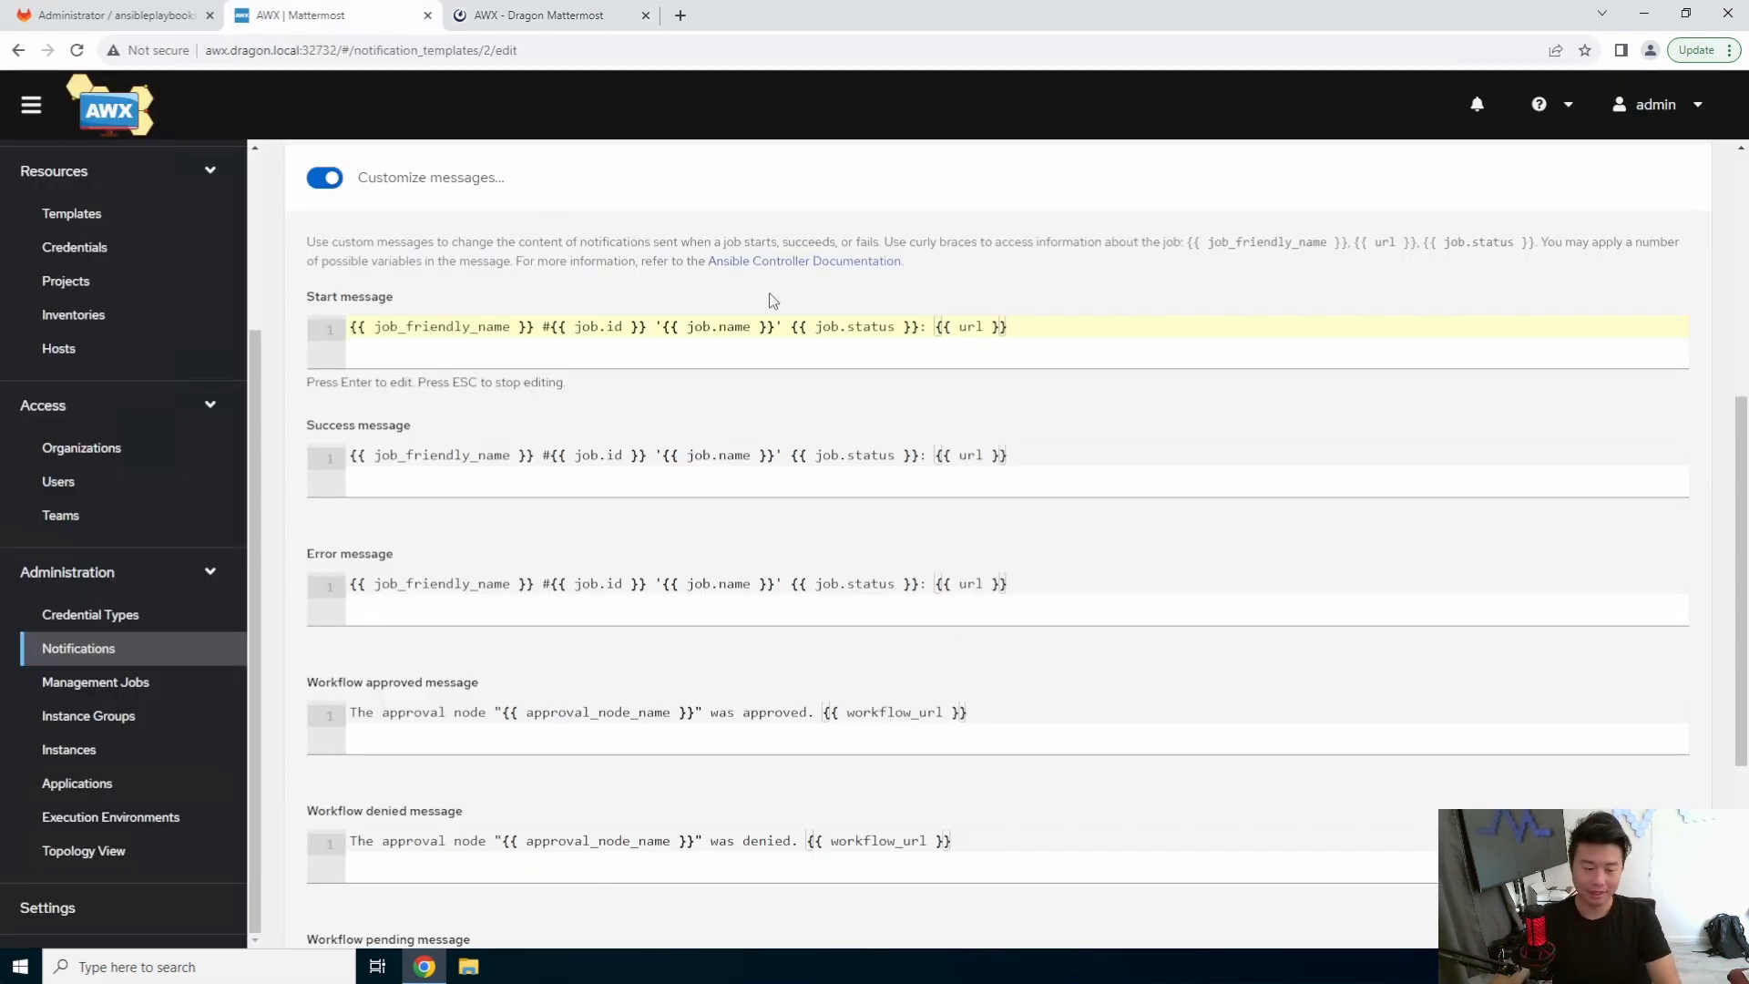